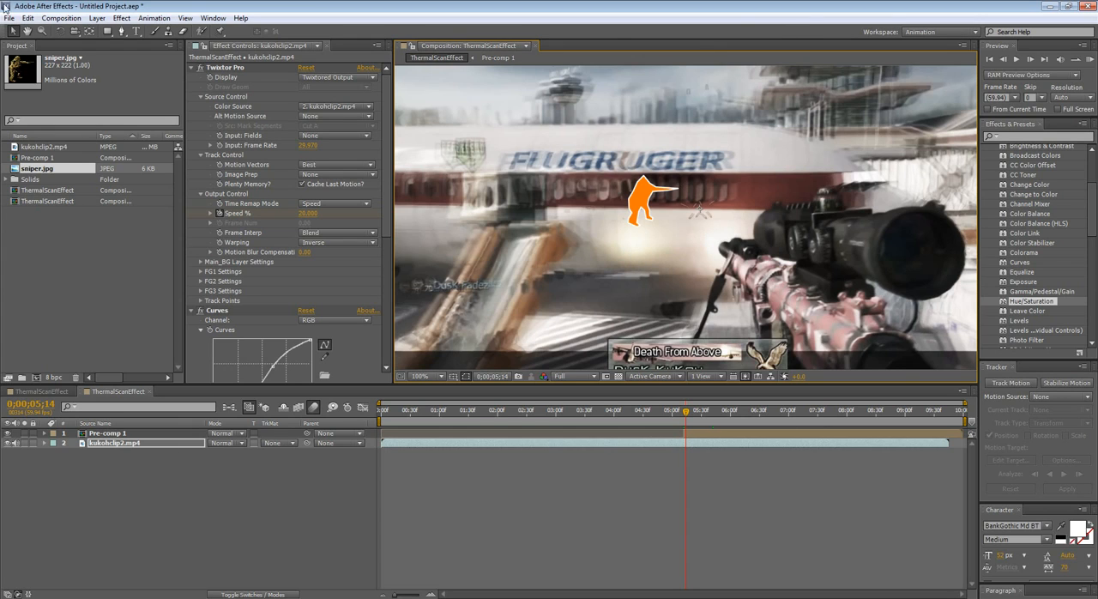
mouse_move(825, 203)
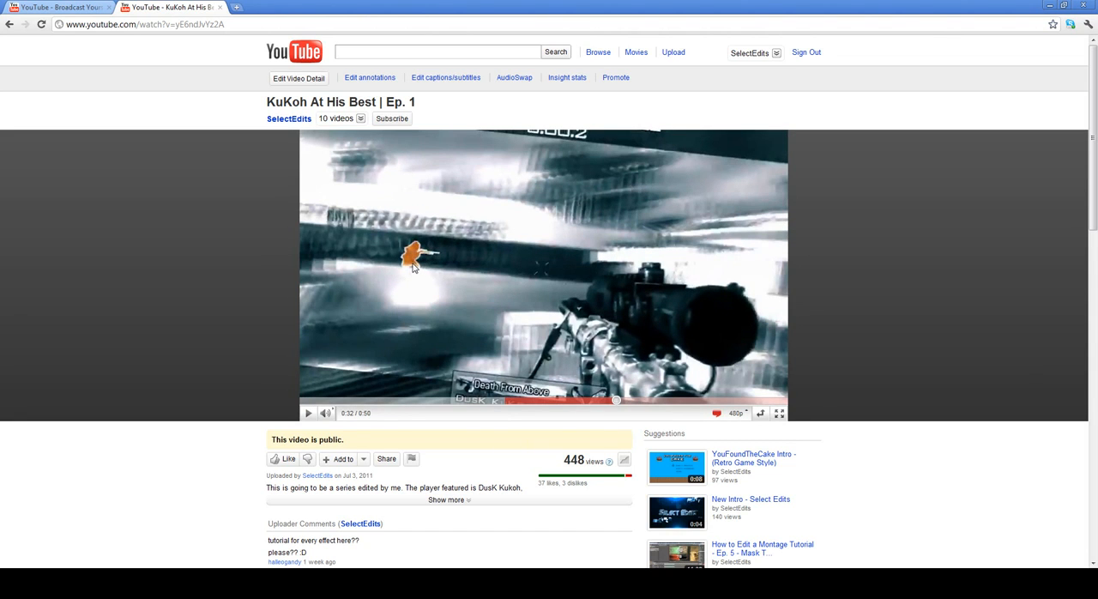
mouse_move(415, 283)
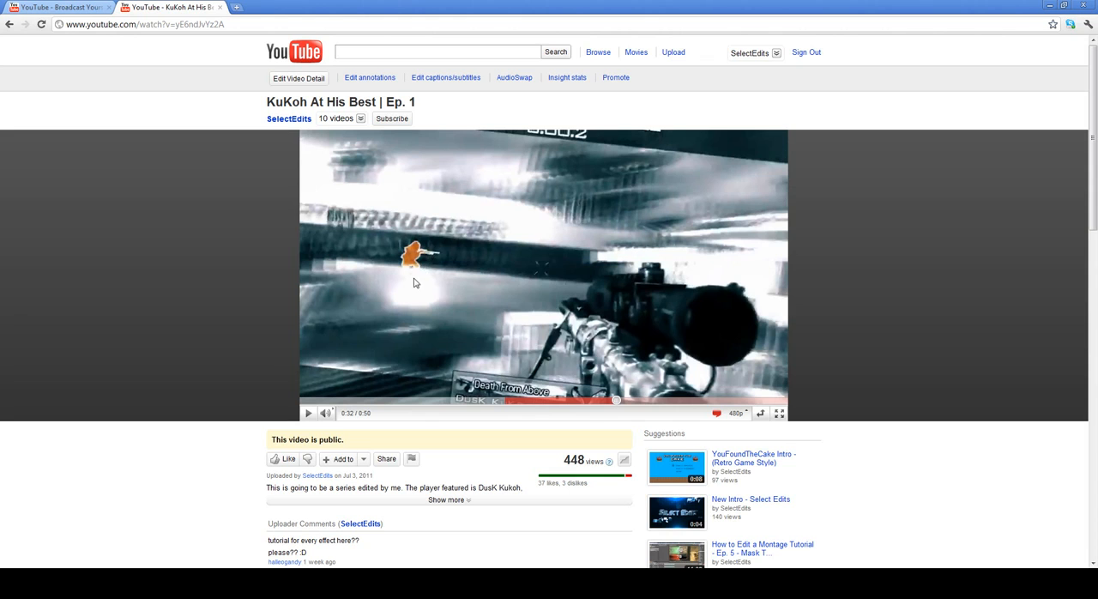
mouse_move(354, 424)
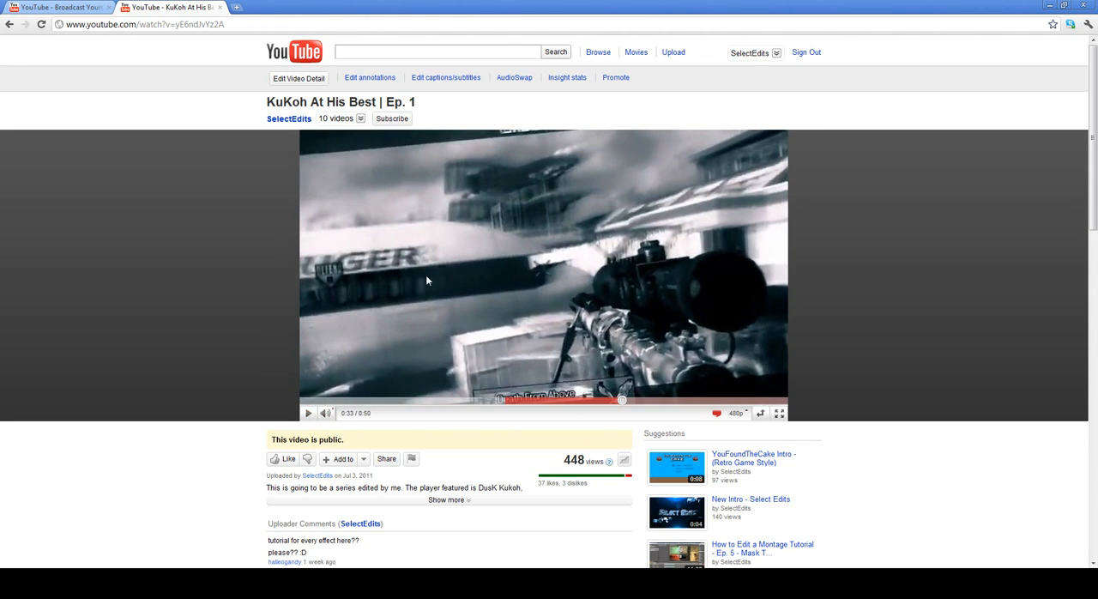
mouse_move(695, 181)
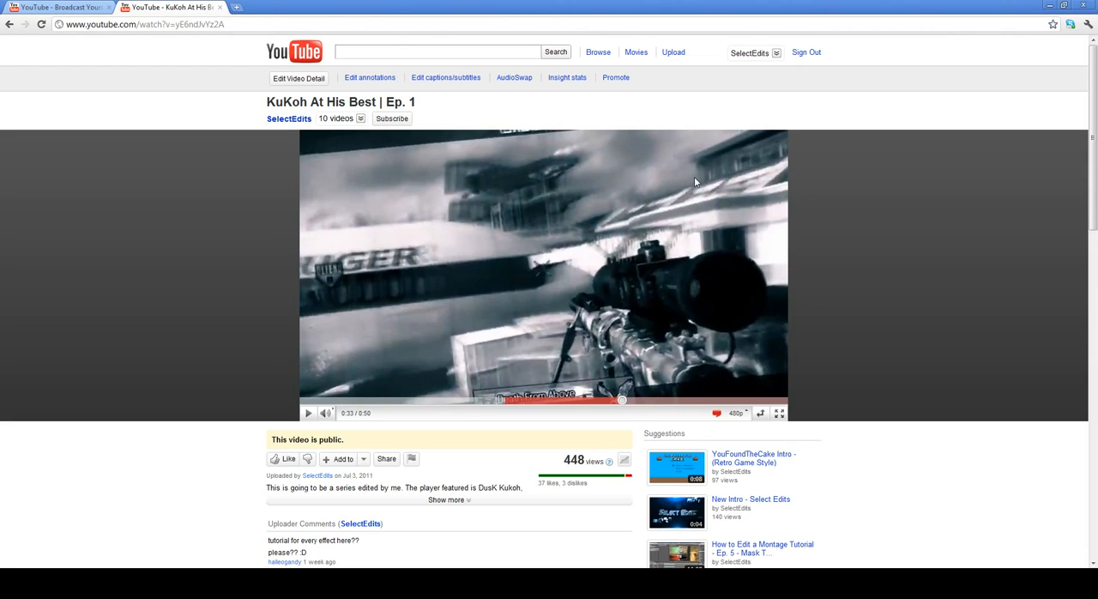
mouse_move(628, 236)
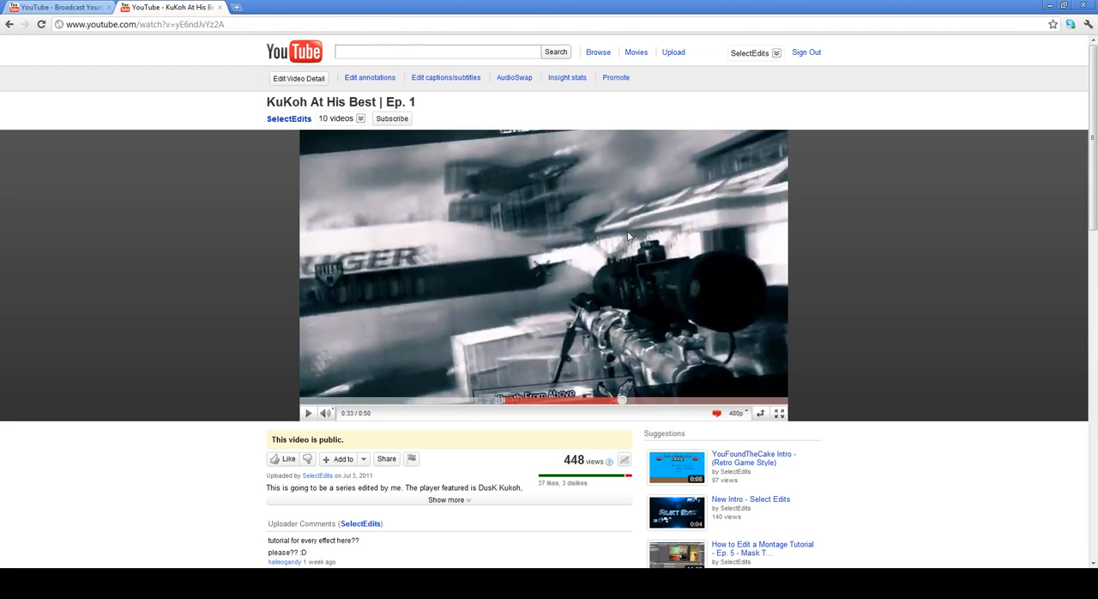
mouse_move(682, 243)
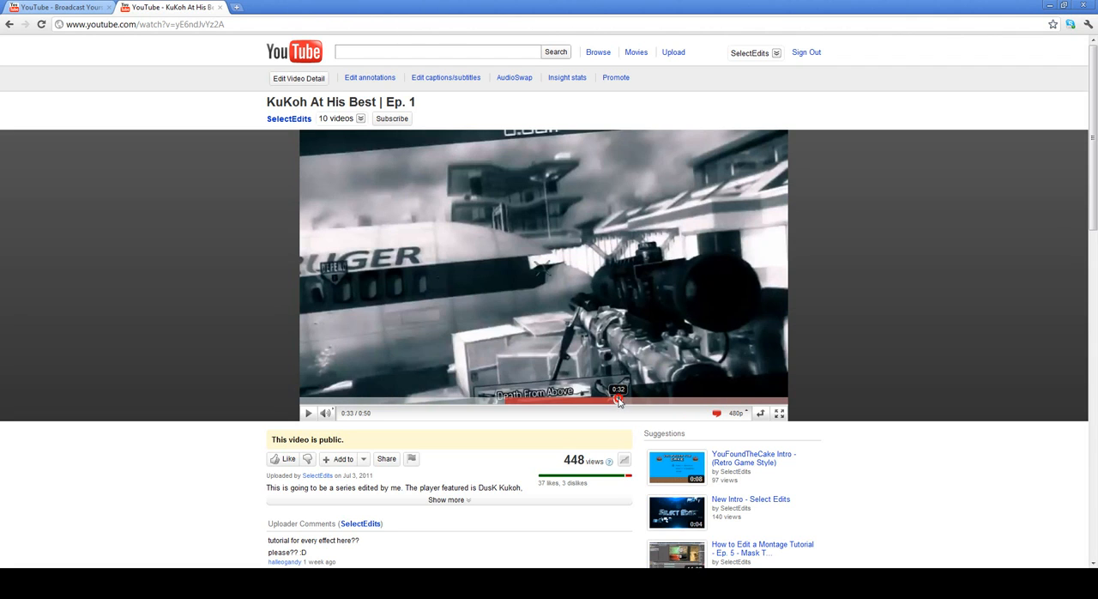
mouse_move(678, 307)
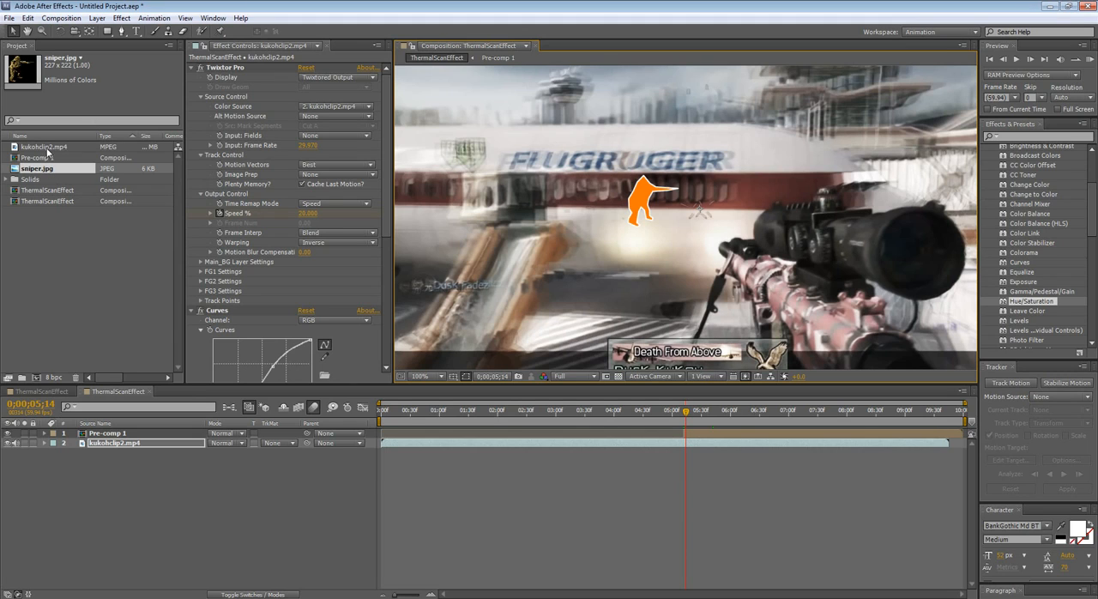
- Remove both ThermalScanEffect comps and the Solids folder, confirming the deletion alert
click(45, 147)
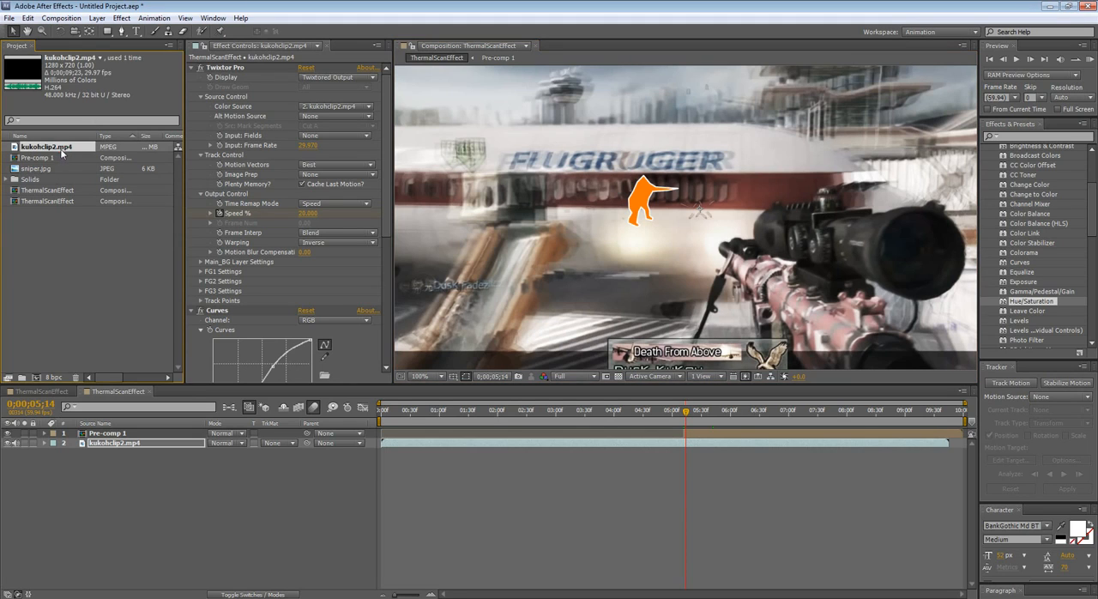
click(36, 168)
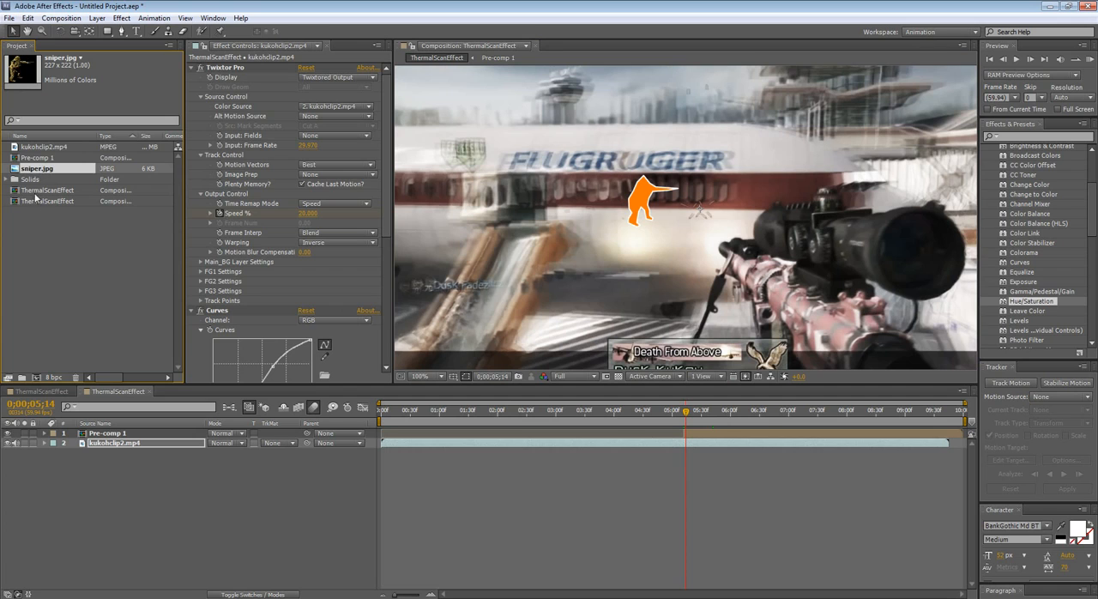
key(Delete)
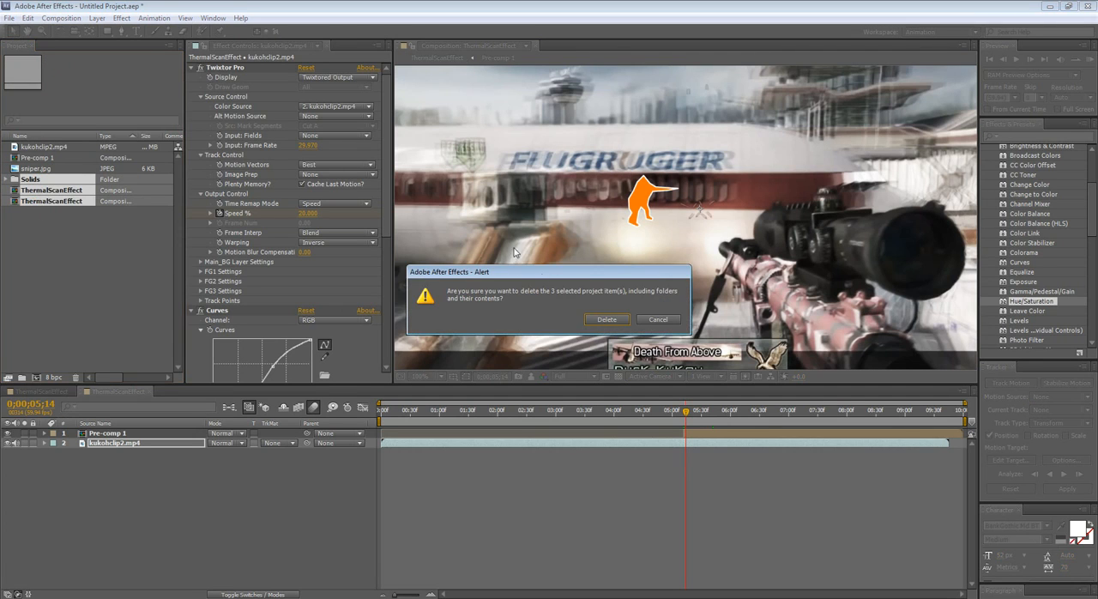
click(606, 319)
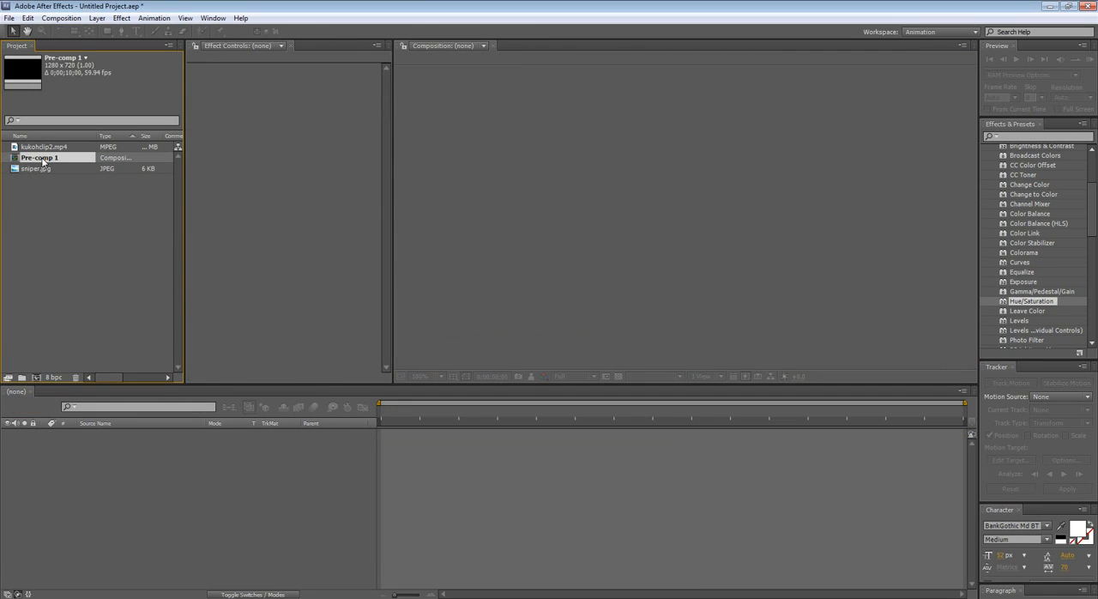
- Create a 1280×720, 59.94 fps composition named ThermalScanEffect
click(61, 18)
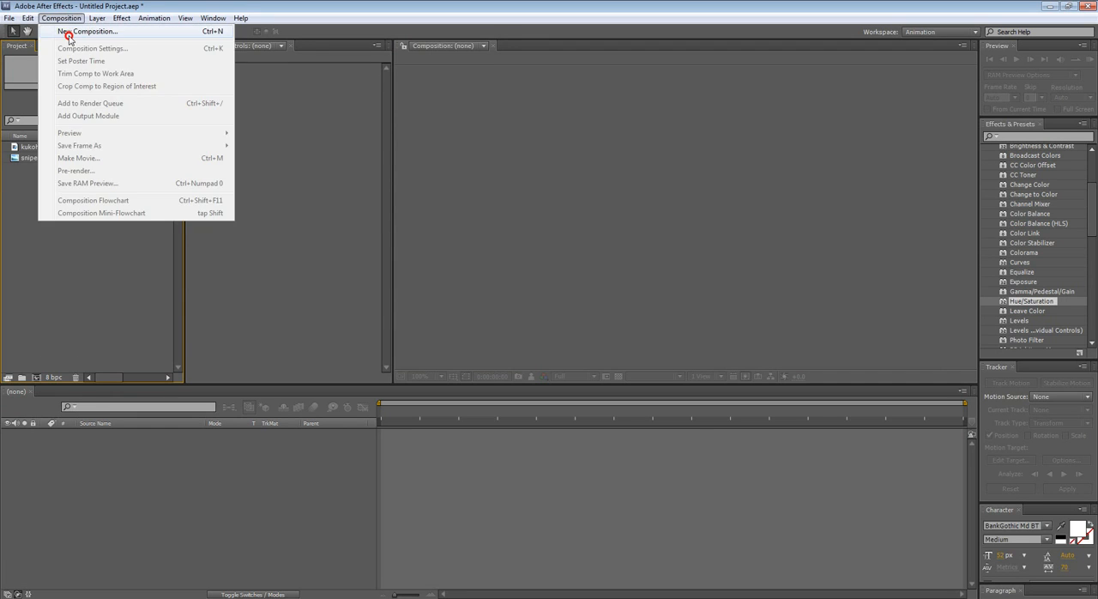
click(92, 31)
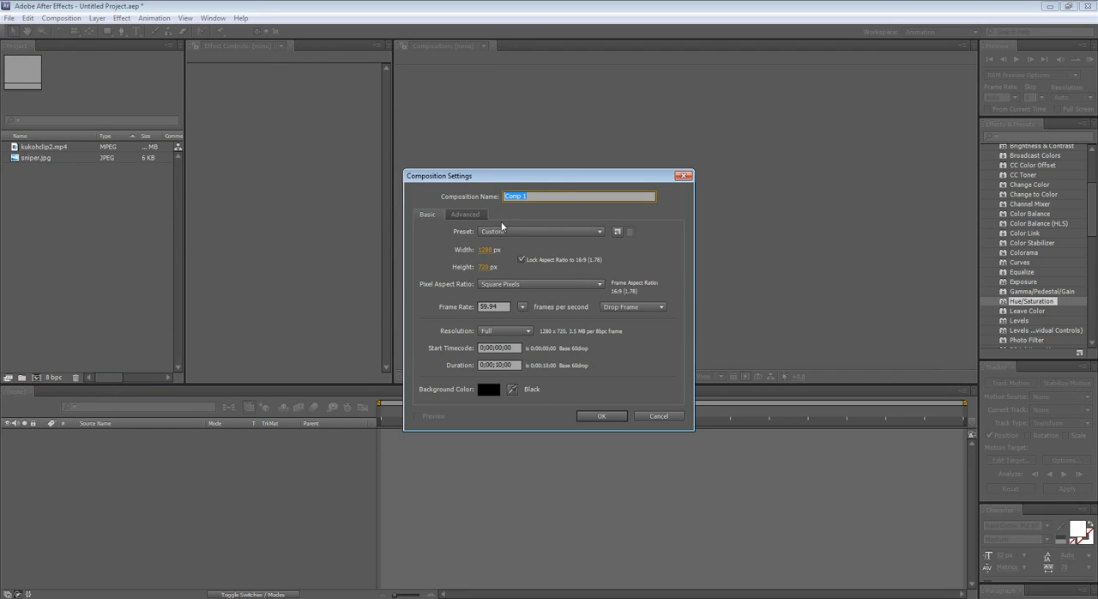
text(ThermalScanEffect)
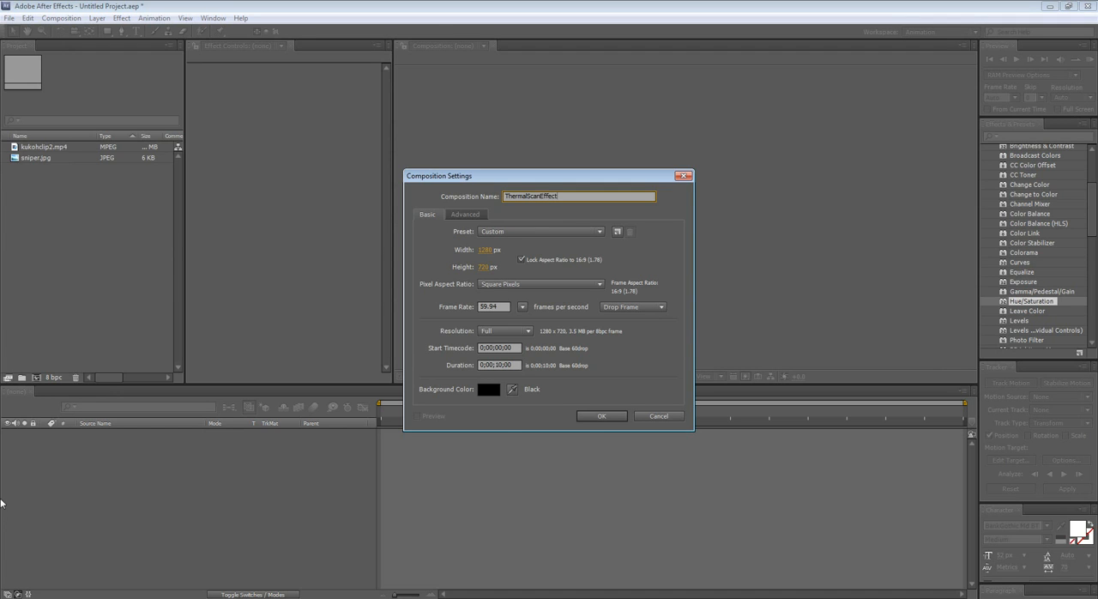
click(600, 415)
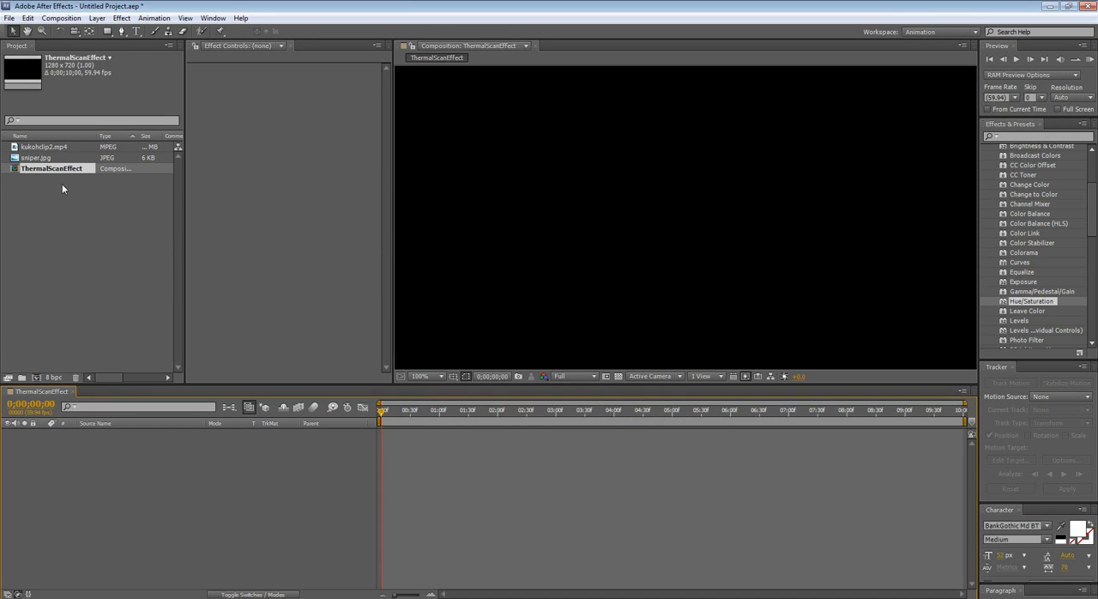
- Add kukohclip2.mp4 from the Project panel to the ThermalScanEffect timeline
click(9, 17)
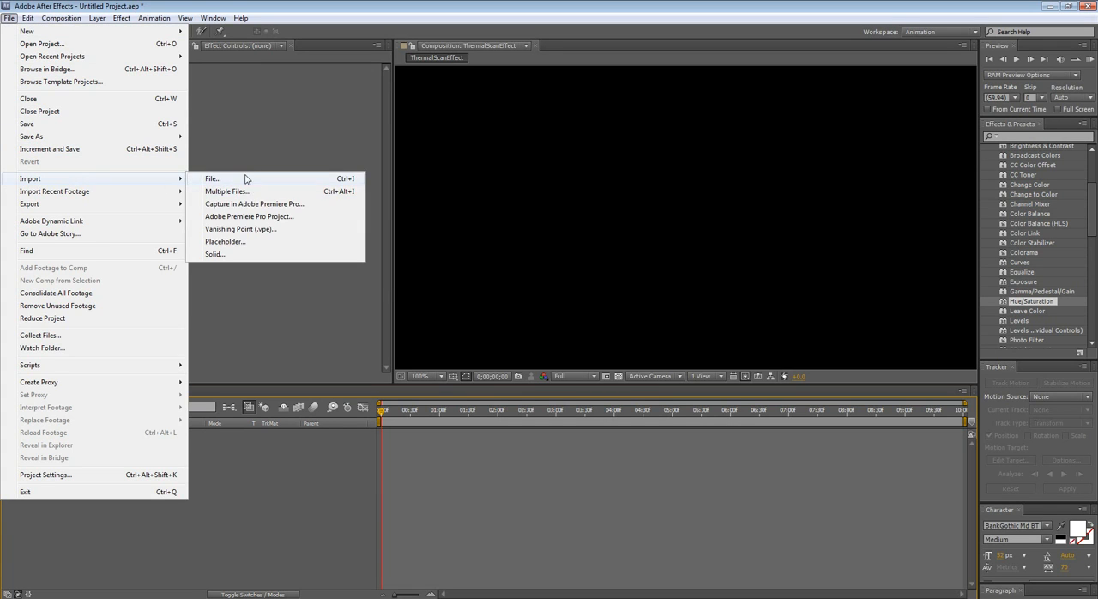
click(212, 178)
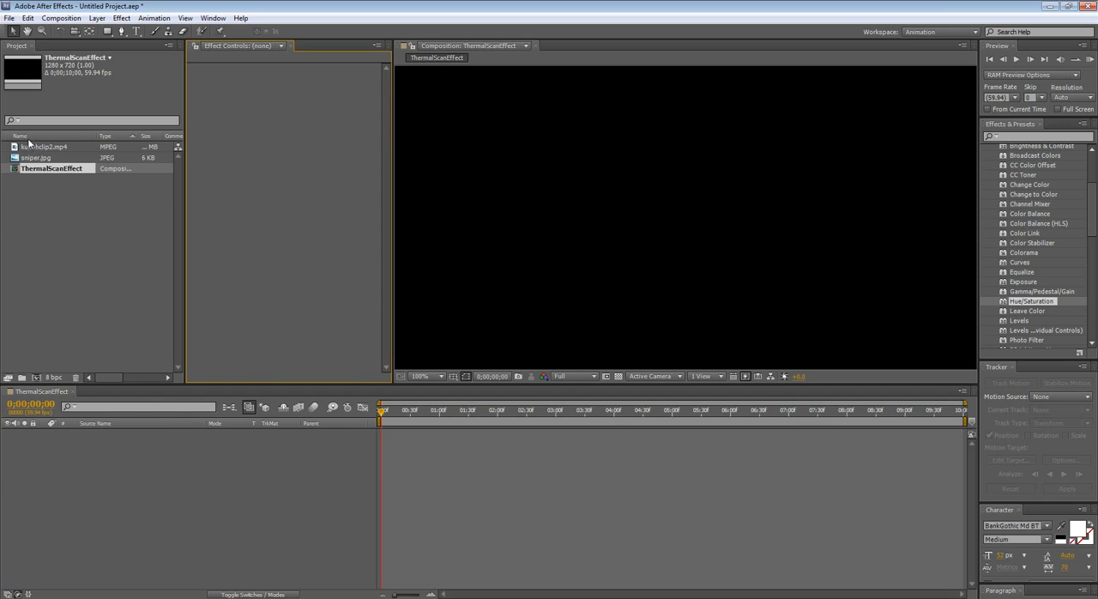
click(47, 146)
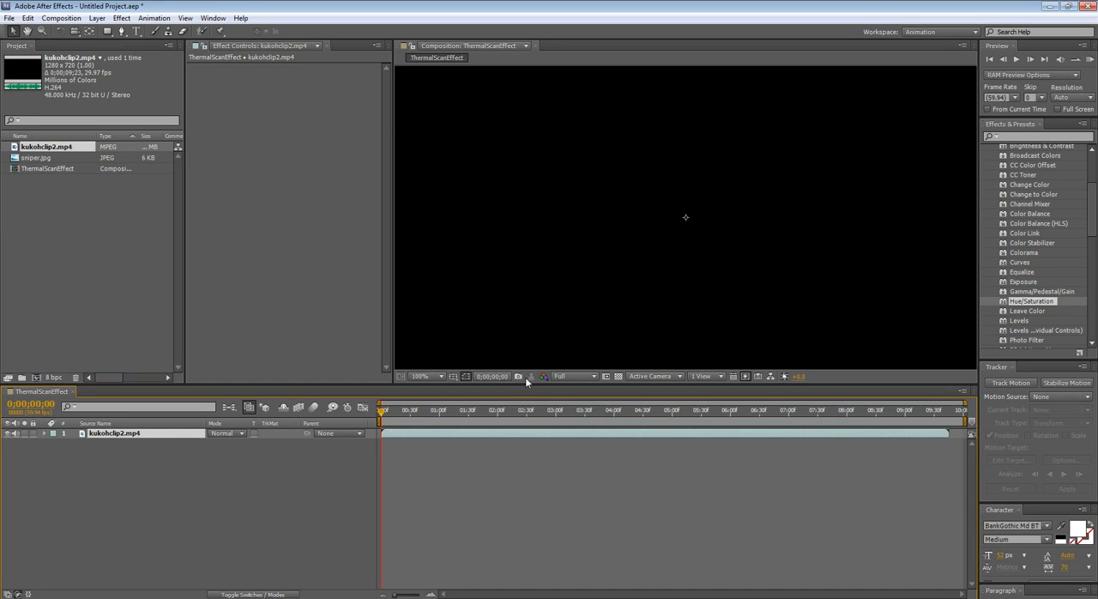
- Set viewer magnification to Fit and scrub to about 0;00;05;02, just after the sniper shot
click(590, 410)
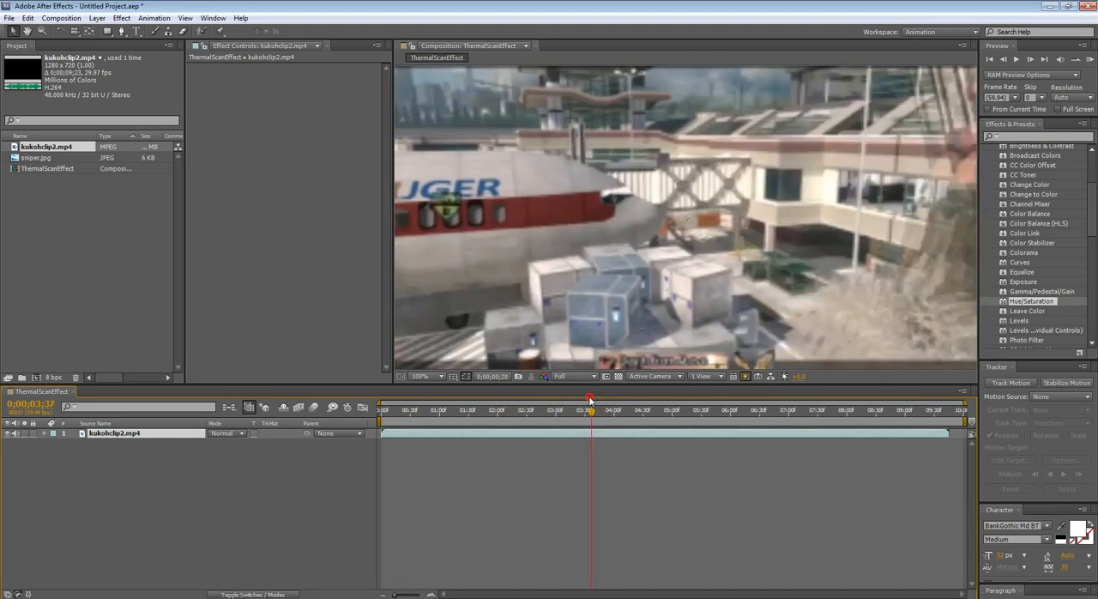
click(427, 375)
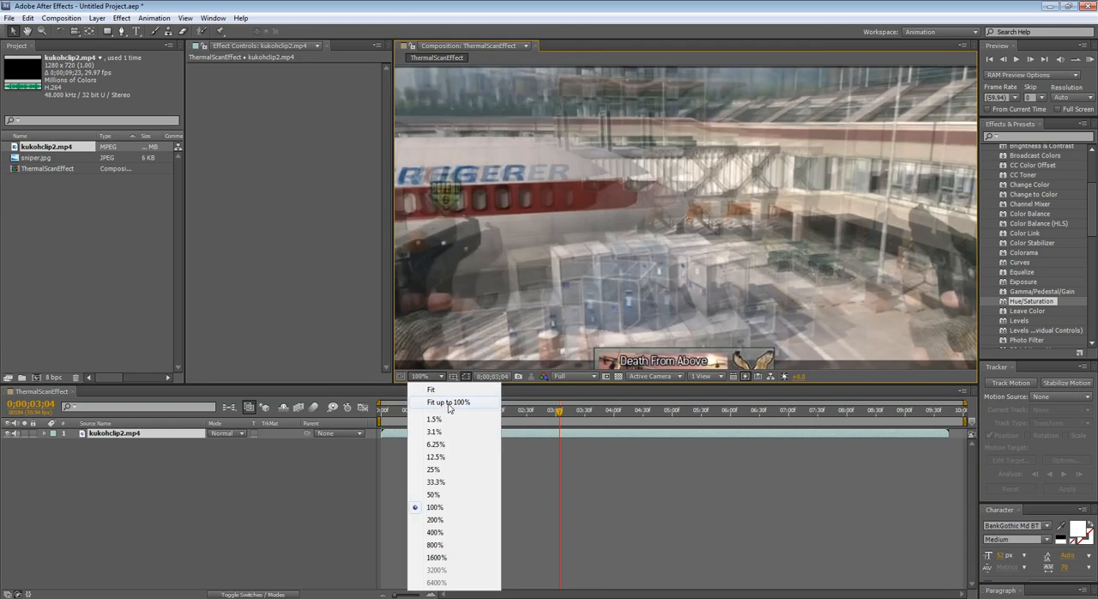
click(448, 401)
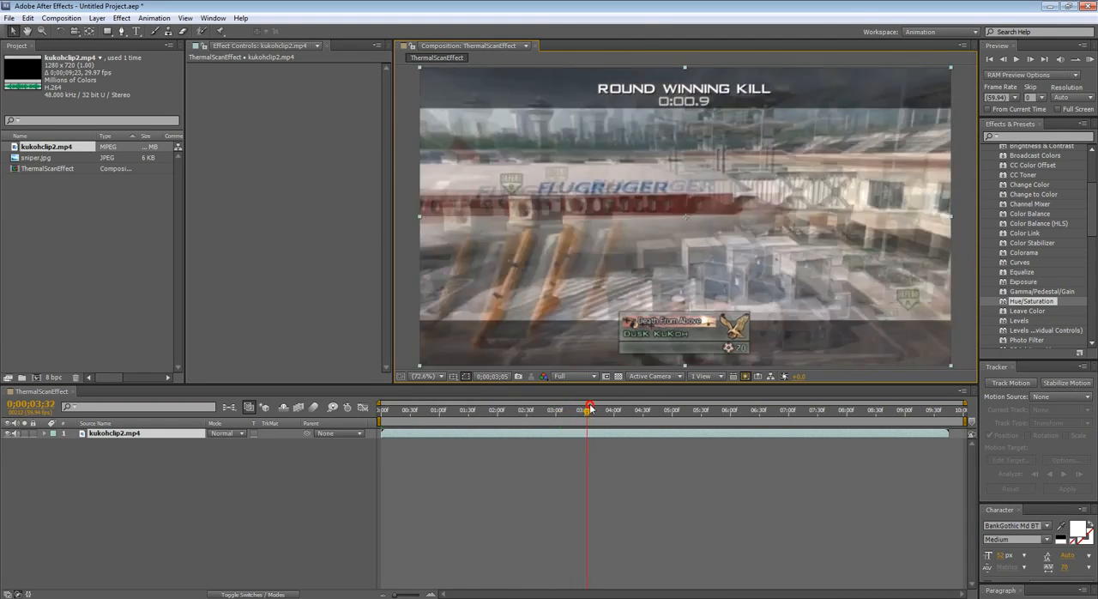
drag(590, 409, 680, 409)
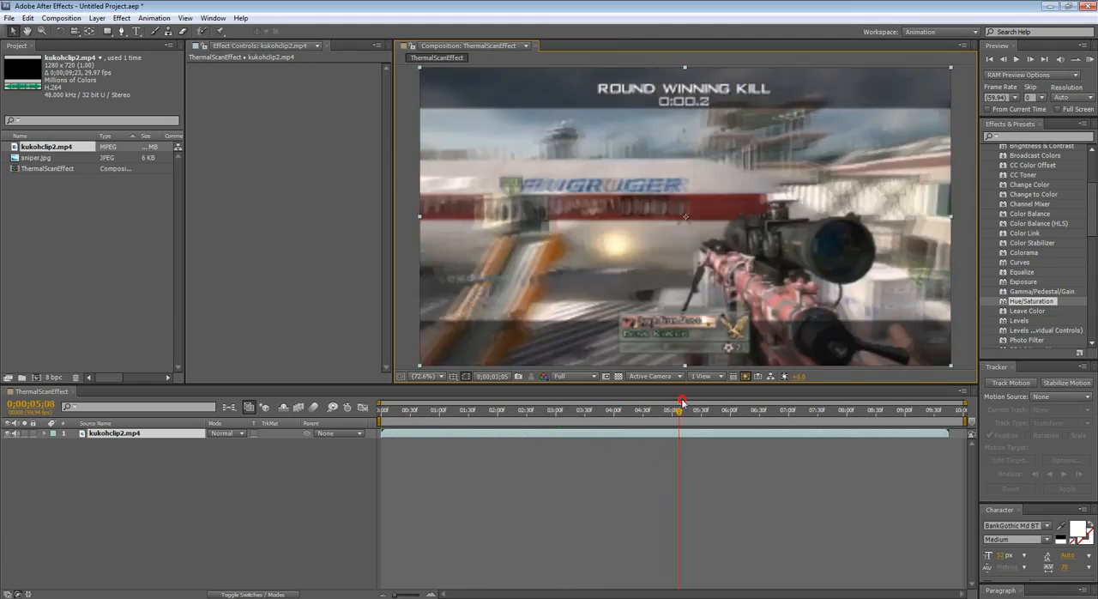
drag(678, 410, 661, 410)
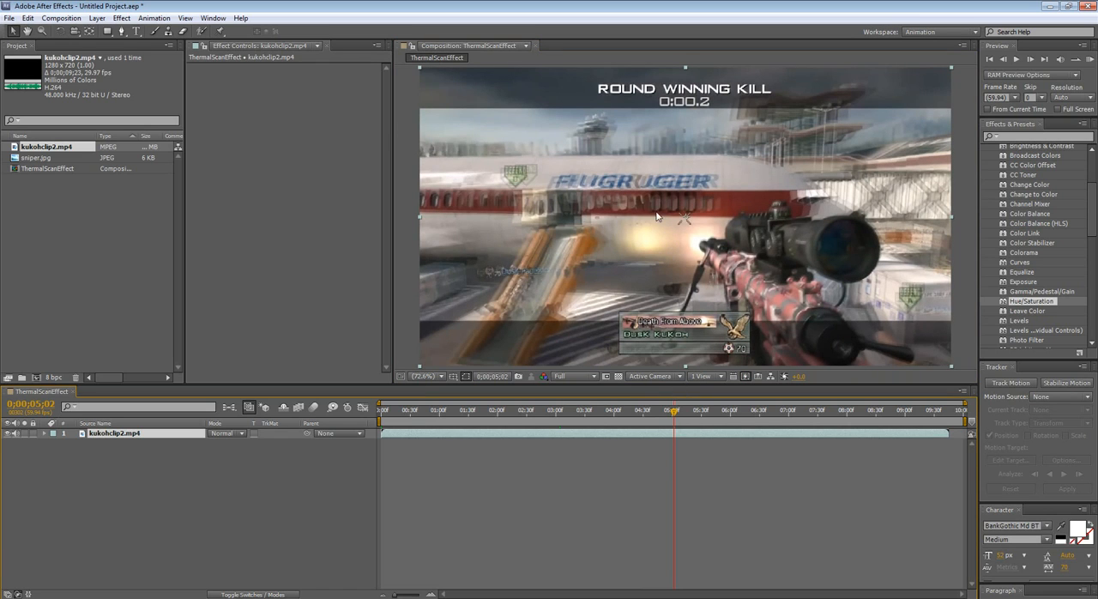
mouse_move(638, 157)
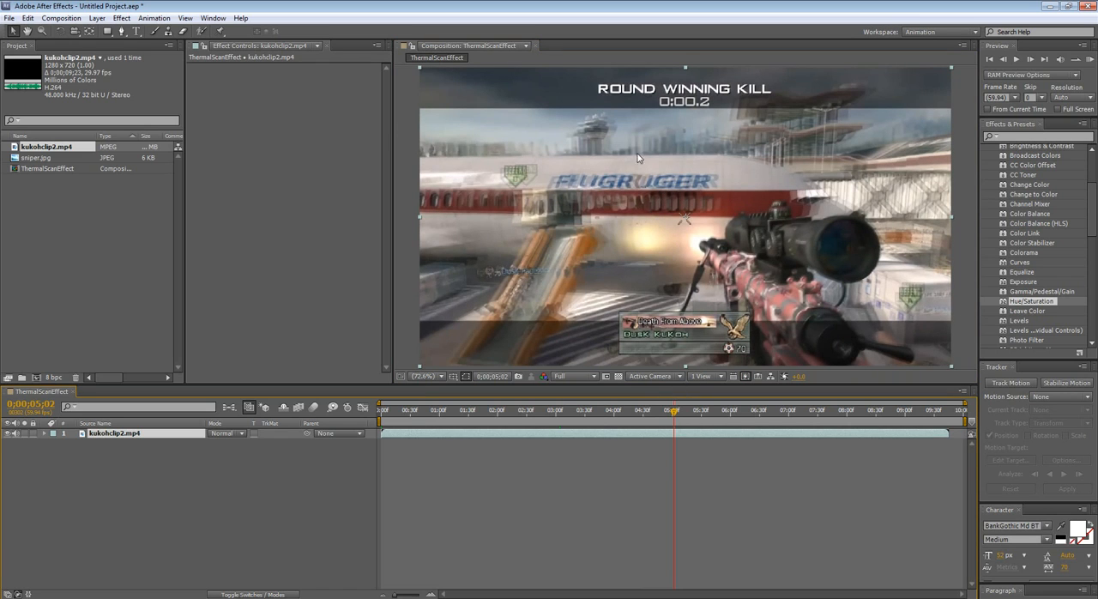
mouse_move(848, 211)
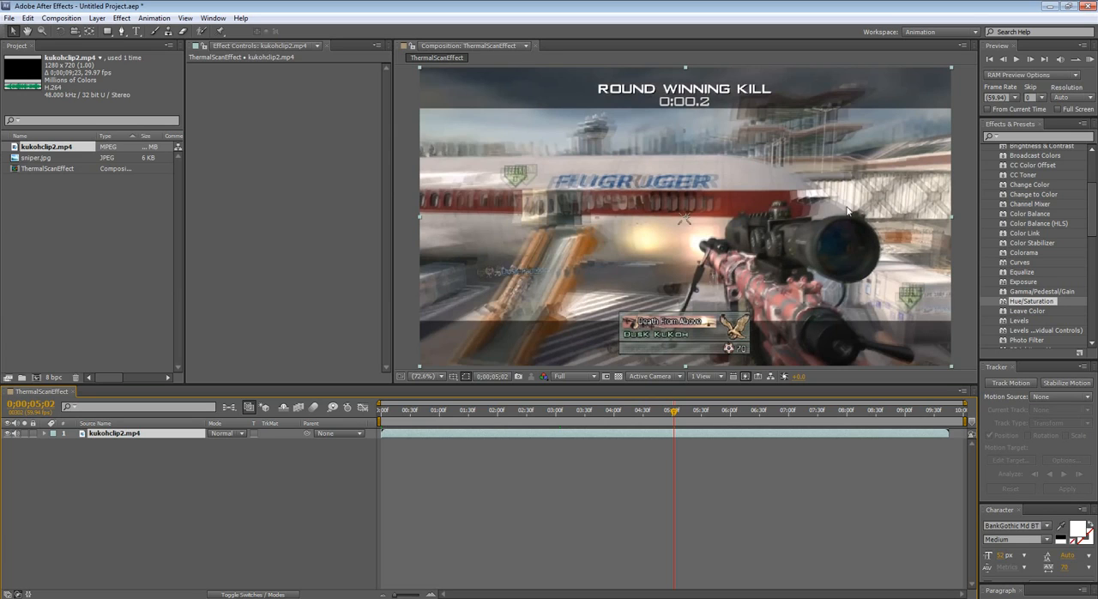
mouse_move(771, 136)
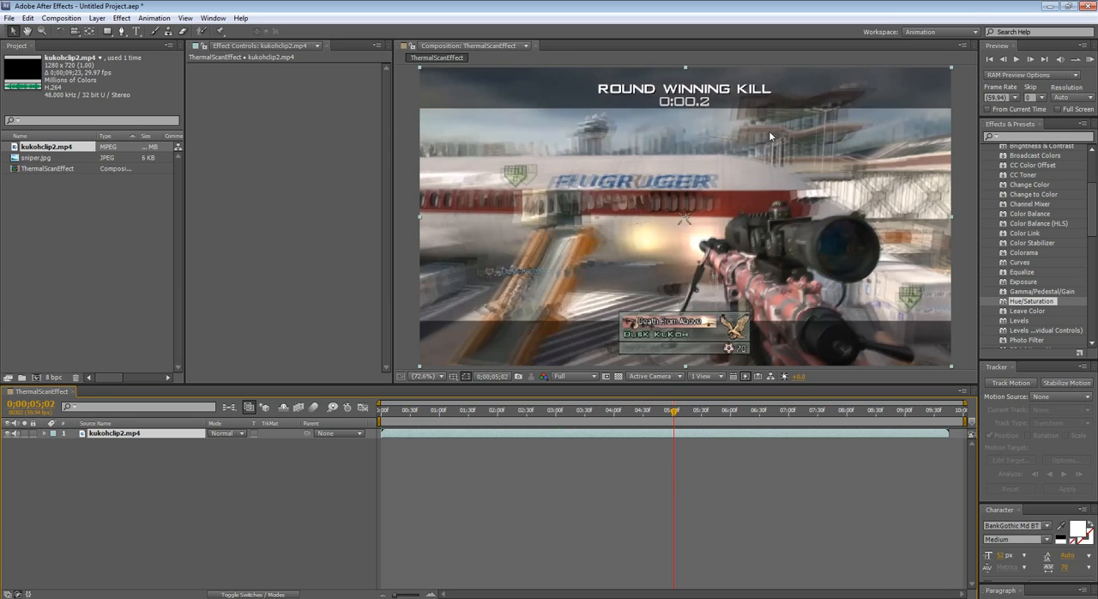
mouse_move(678, 175)
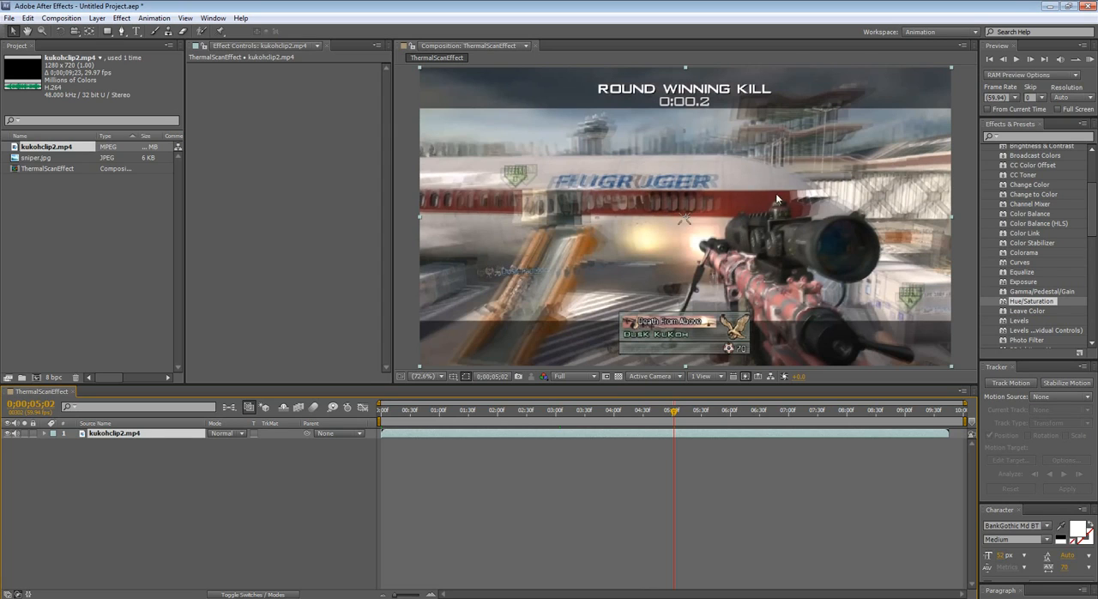
mouse_move(1058, 252)
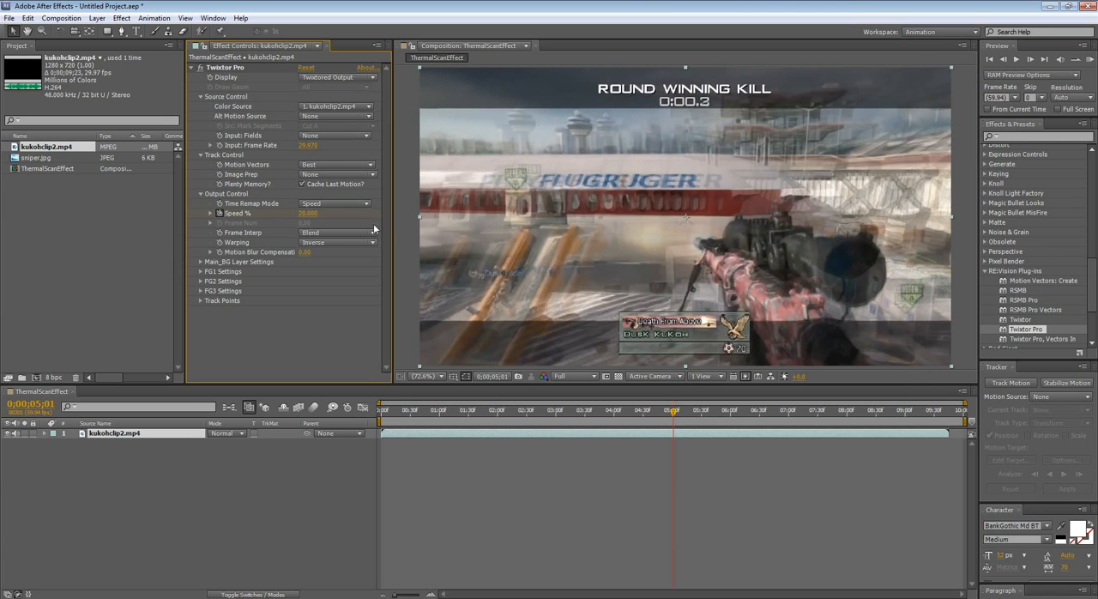
mouse_move(693, 411)
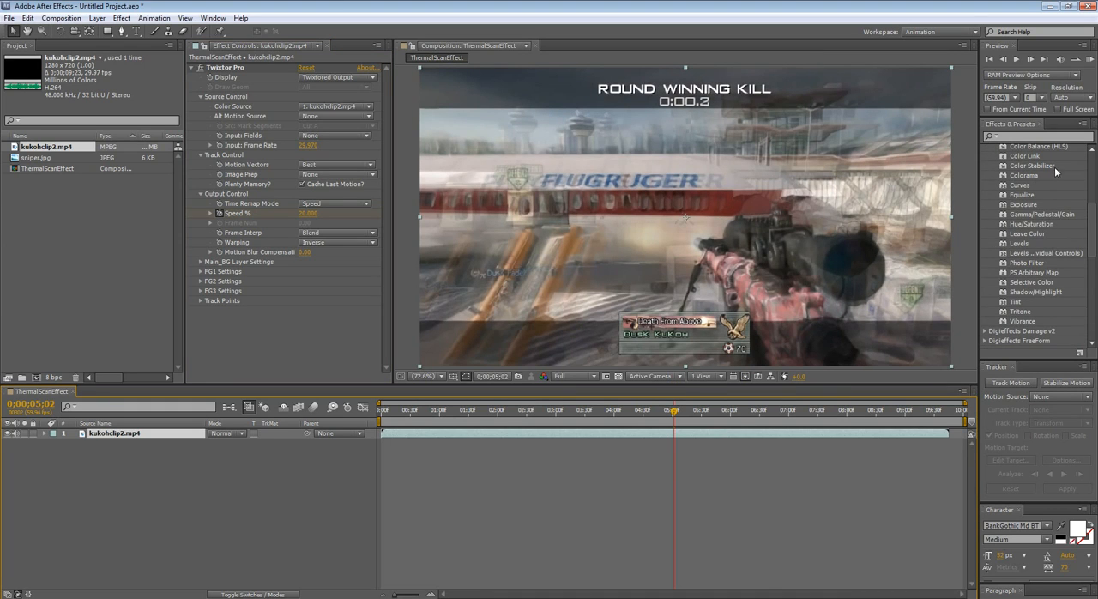
mouse_move(521, 157)
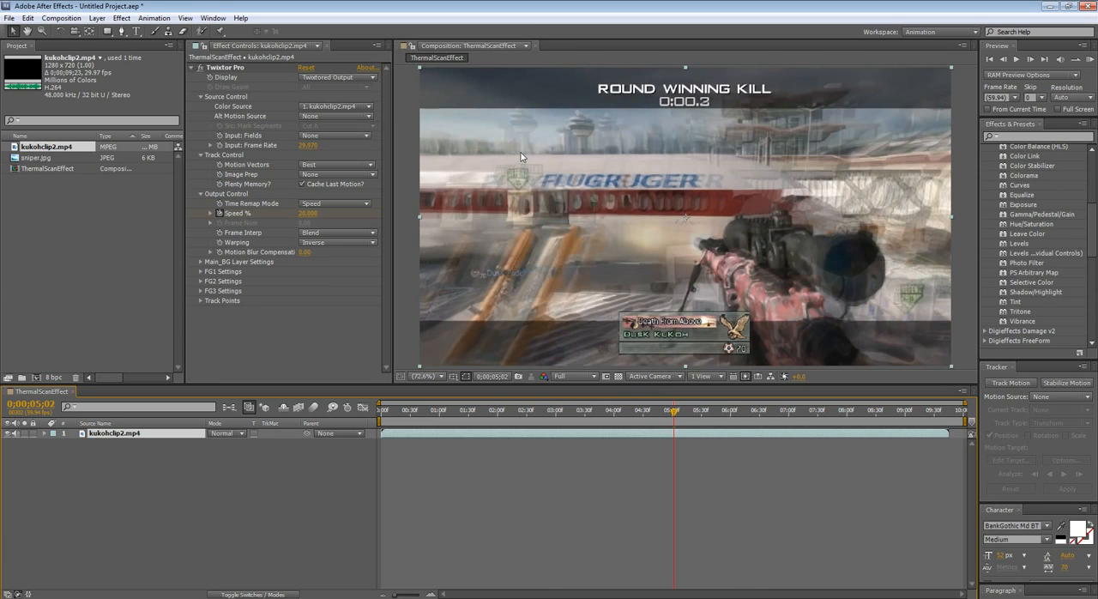
mouse_move(605, 115)
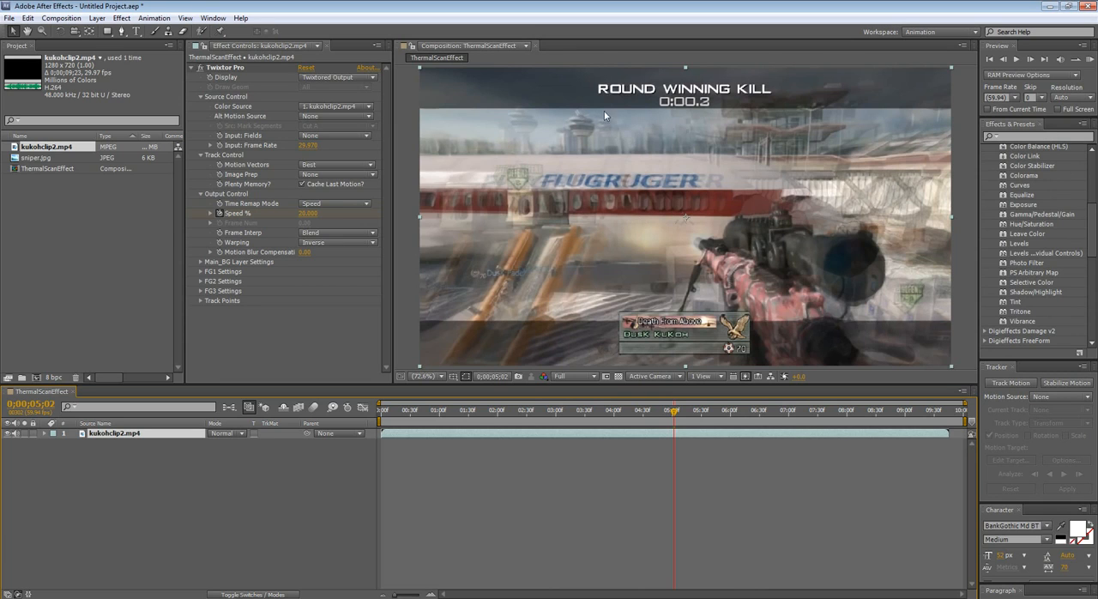
mouse_move(527, 275)
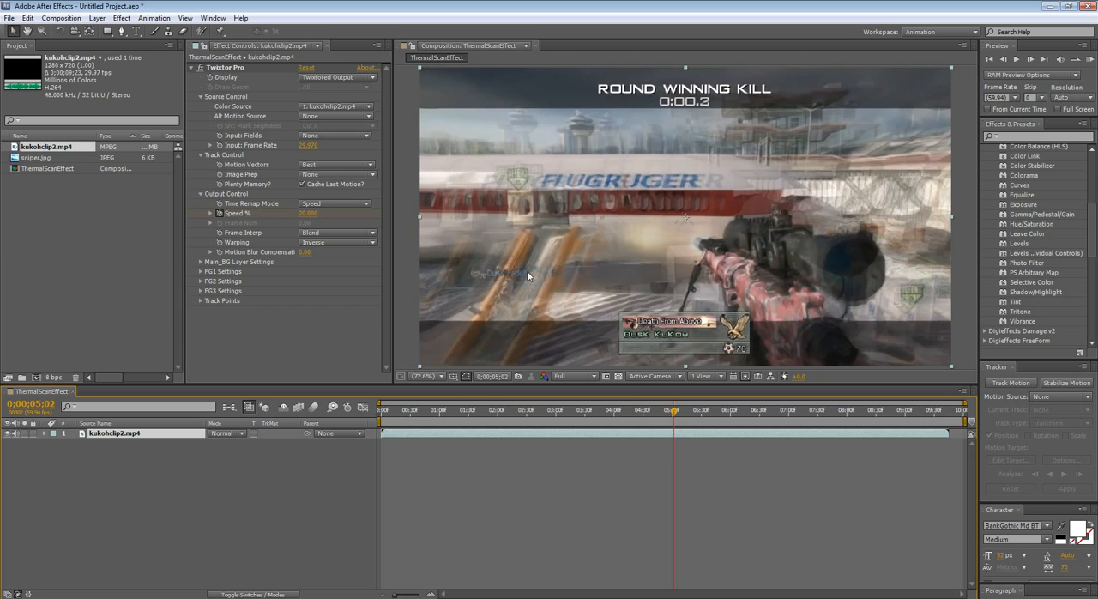
mouse_move(615, 189)
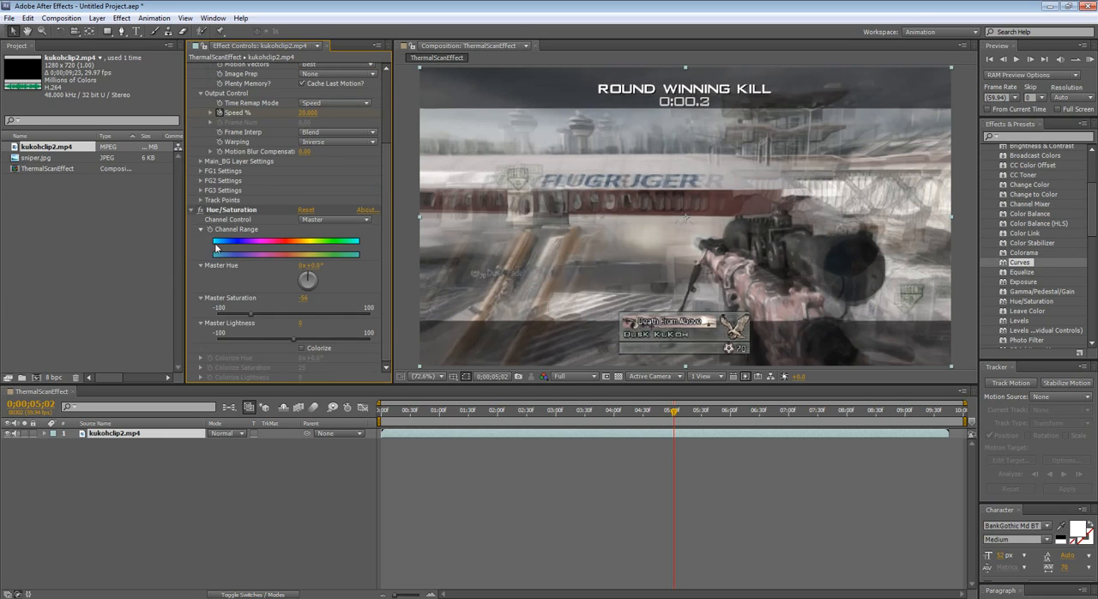
- Scroll down the effects list below the Hue/Saturation settings
scroll(down, 3)
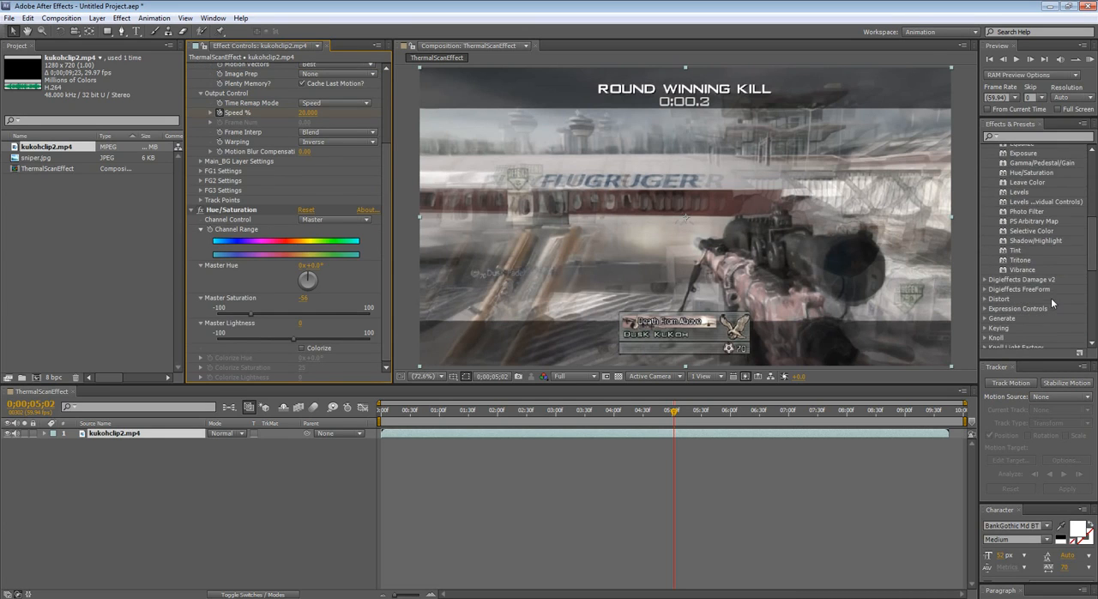
scroll(down, 3)
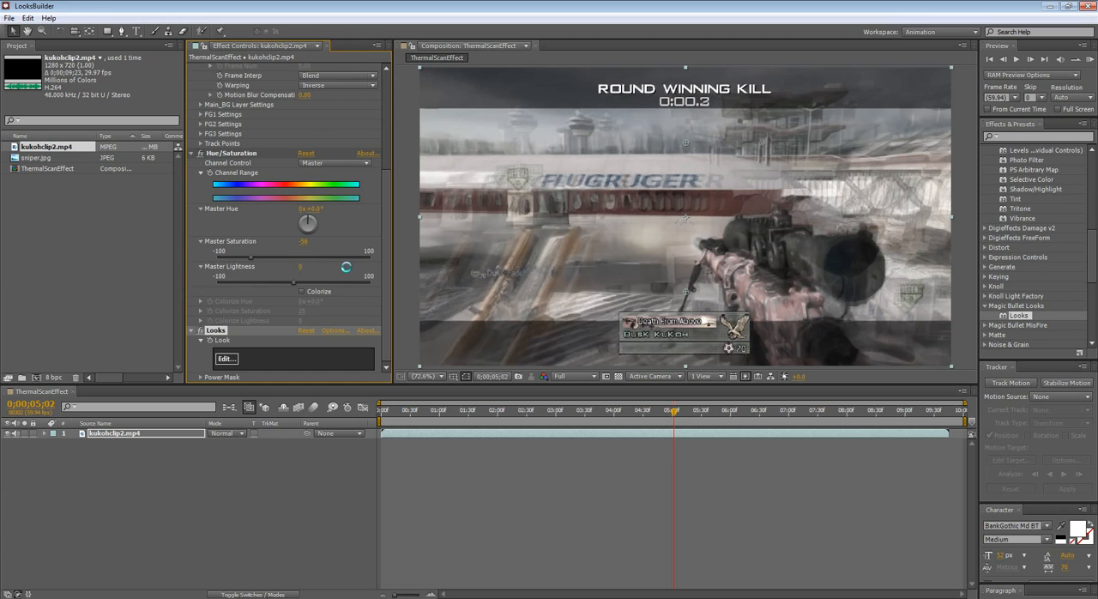
- Open Magic Bullet LooksBuilder and choose the Berlin look under Music Videos
click(225, 358)
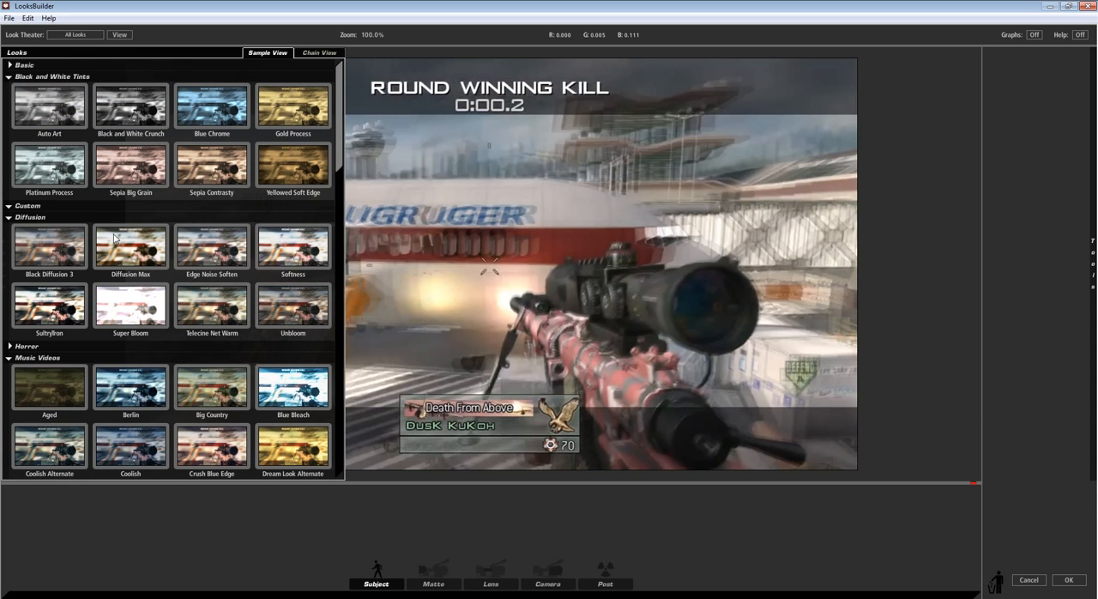
mouse_move(8, 367)
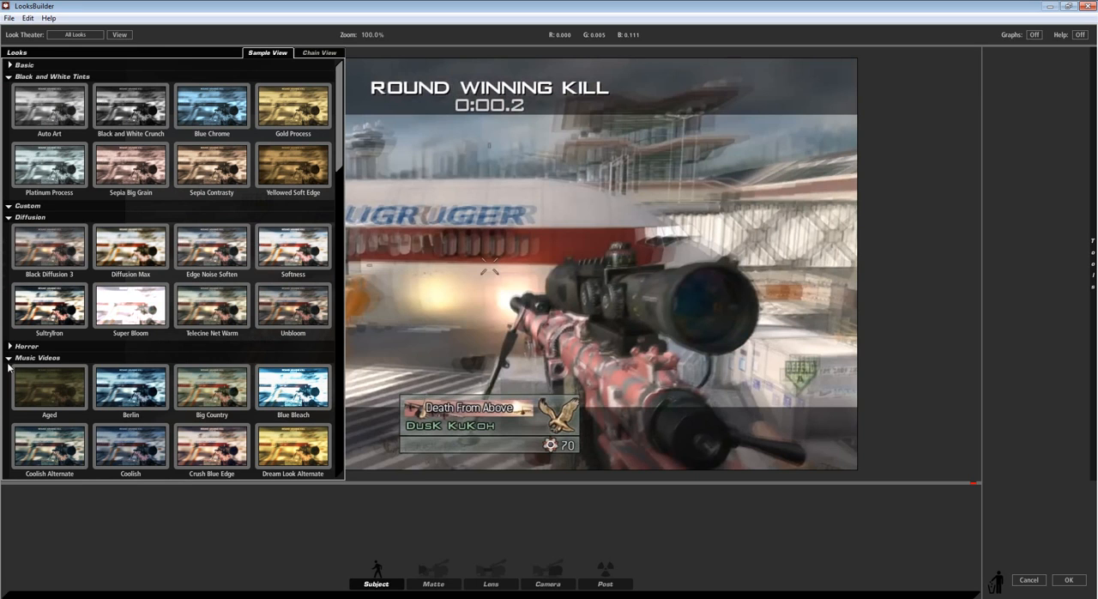
scroll(down, 3)
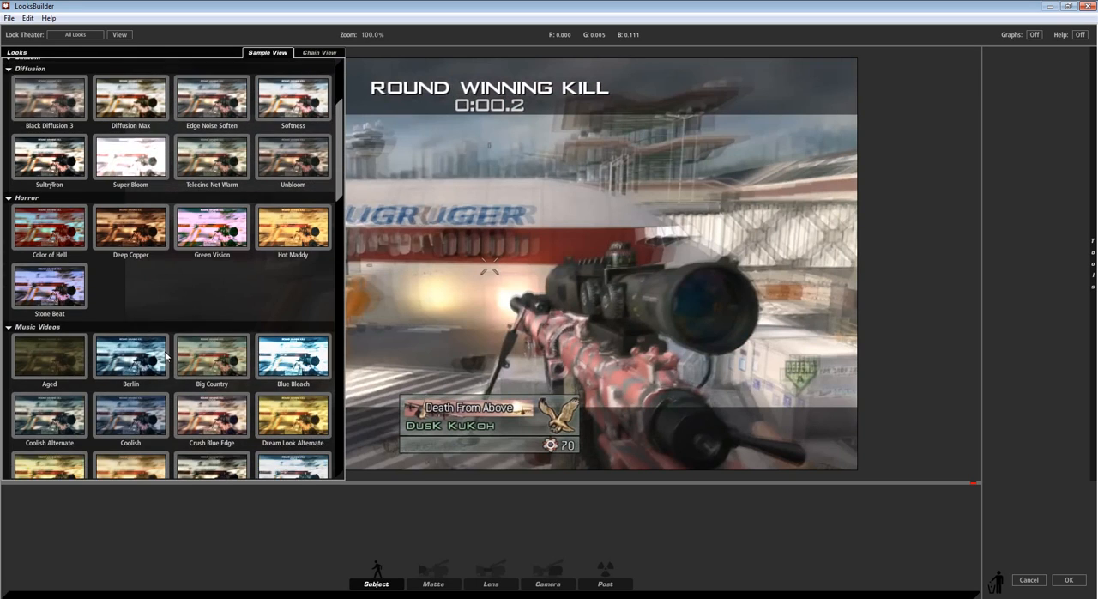
click(49, 381)
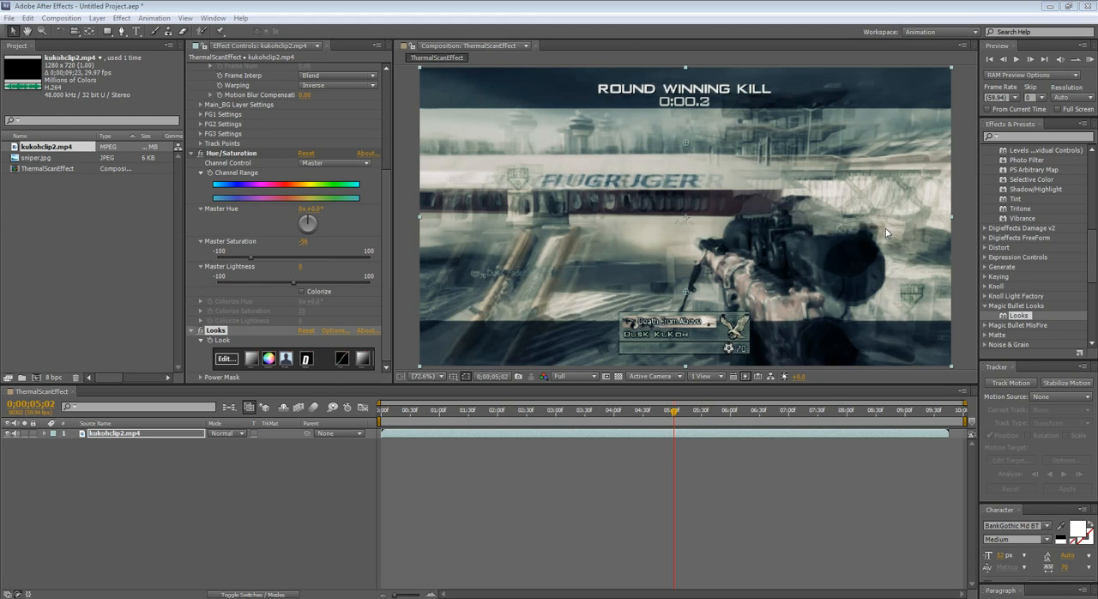
mouse_move(804, 213)
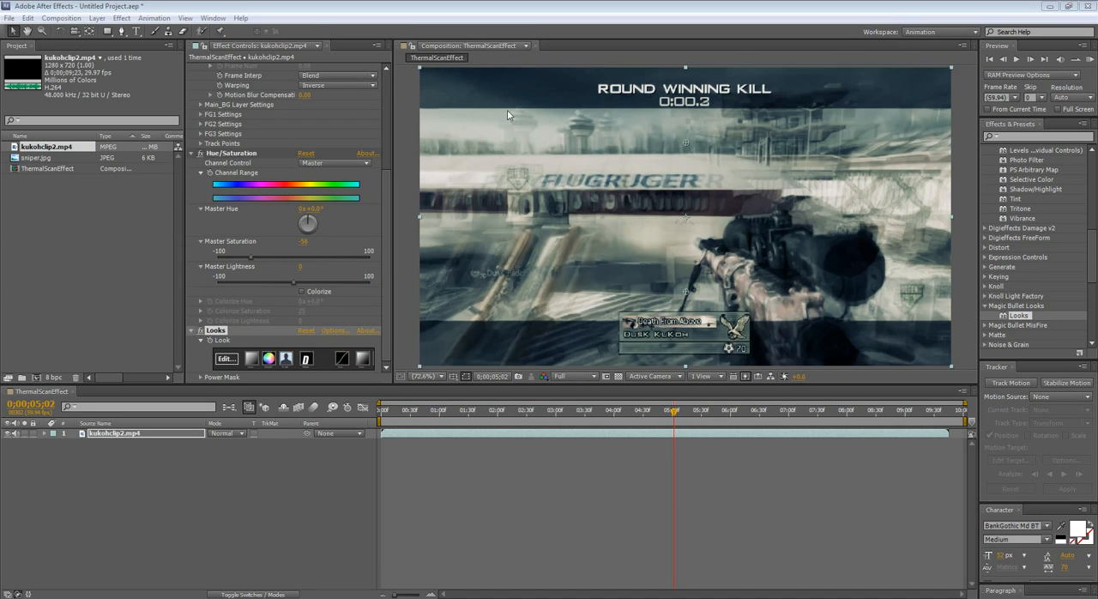
mouse_move(756, 147)
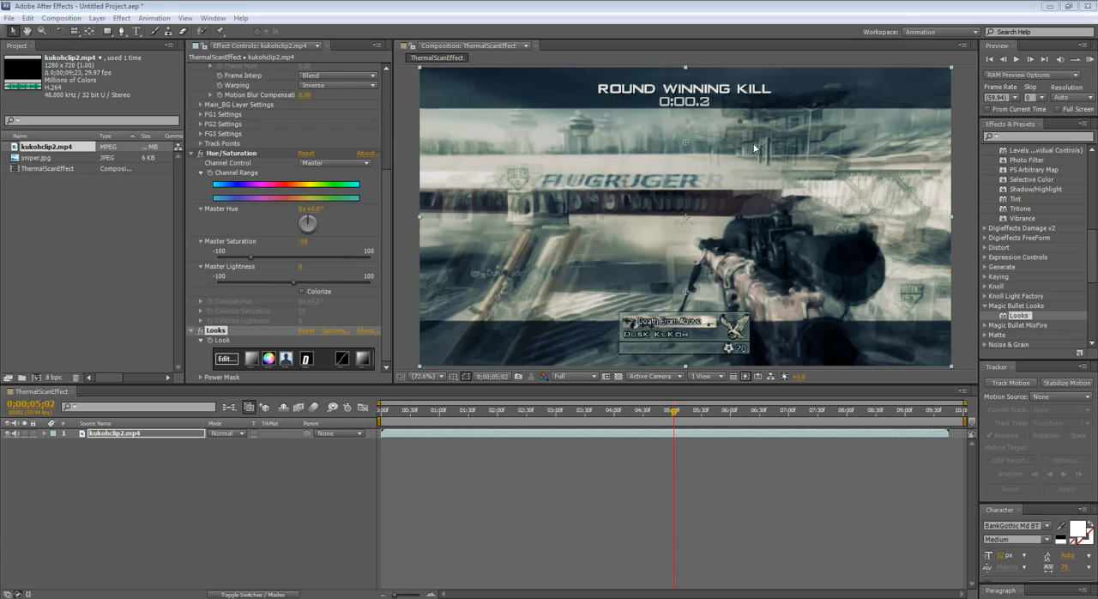
mouse_move(609, 140)
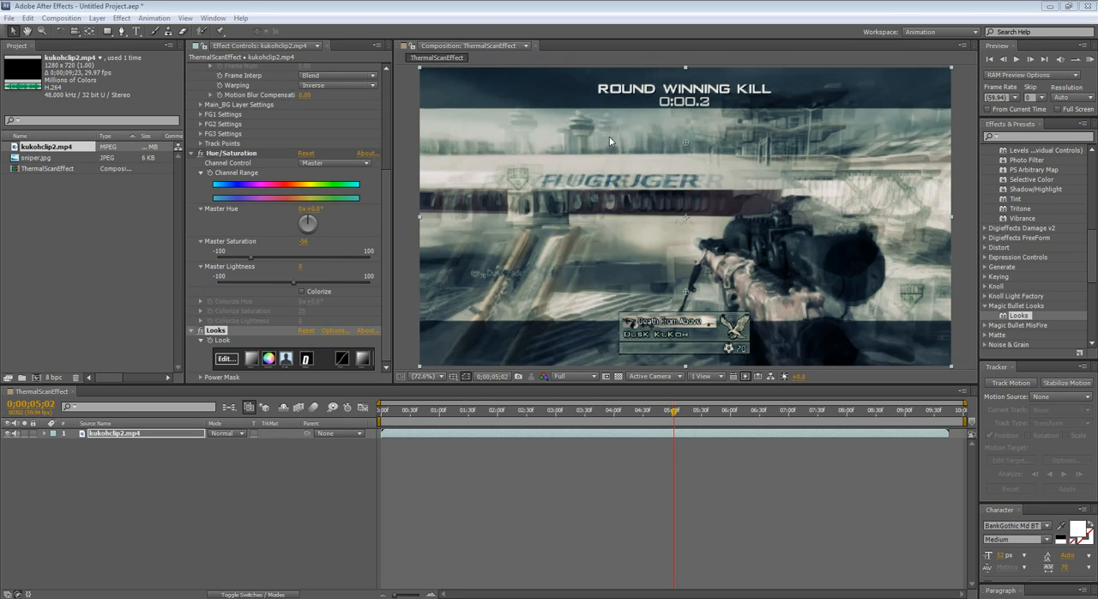
mouse_move(653, 165)
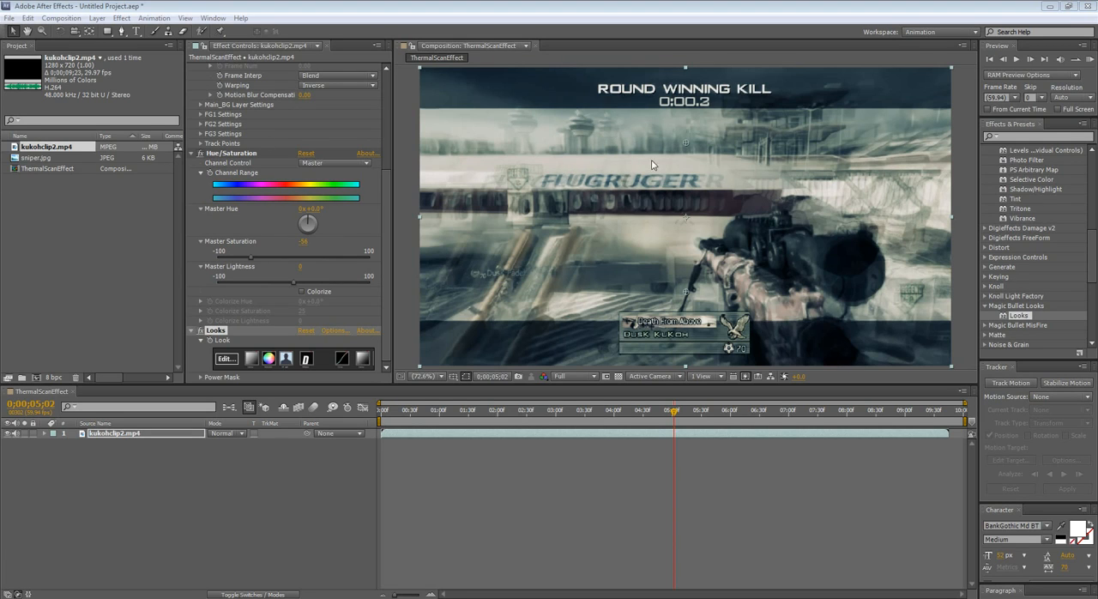
mouse_move(615, 145)
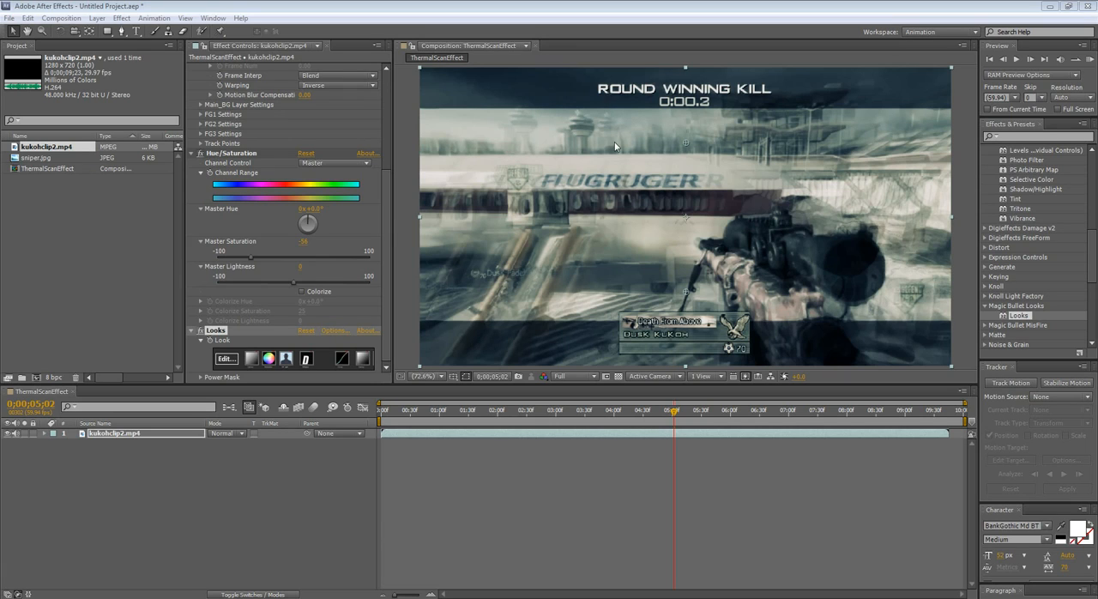
mouse_move(830, 363)
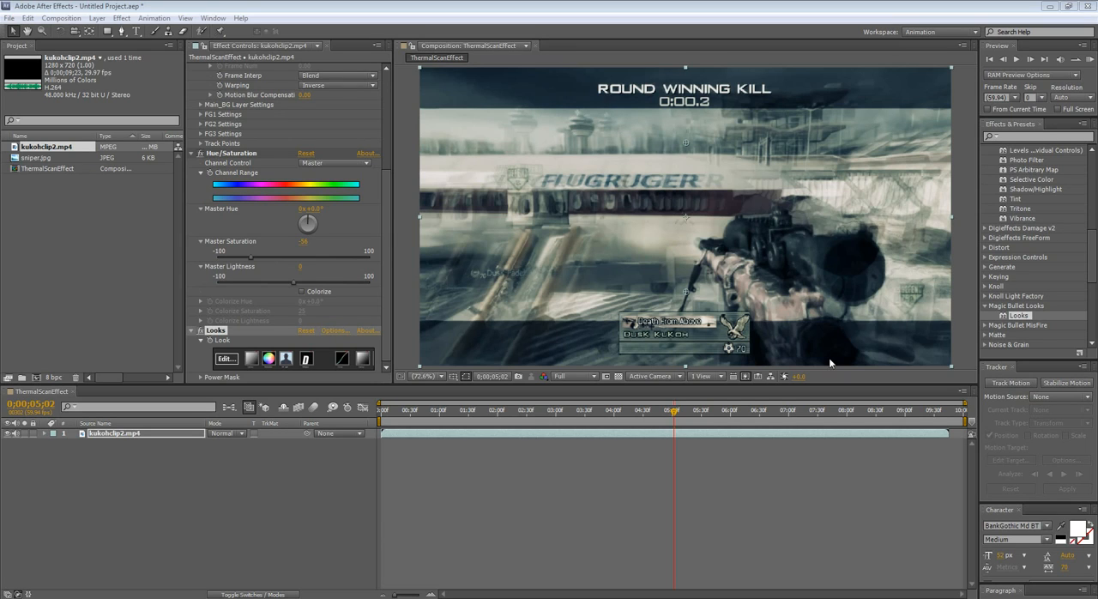
mouse_move(845, 166)
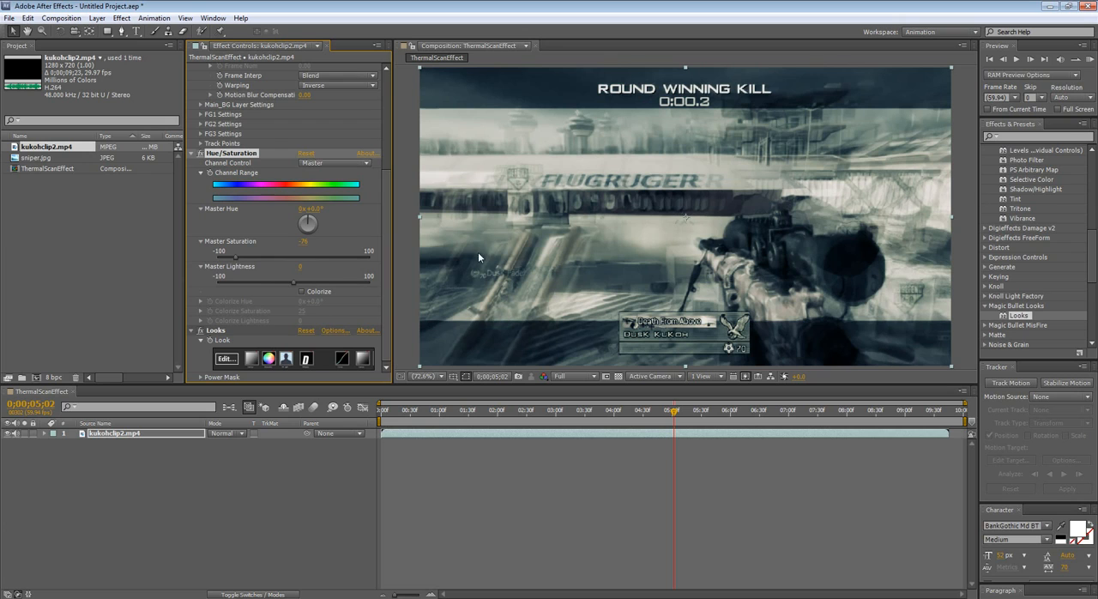
- Drag the Hue/Saturation Master Saturation slider to -43
drag(240, 257, 230, 260)
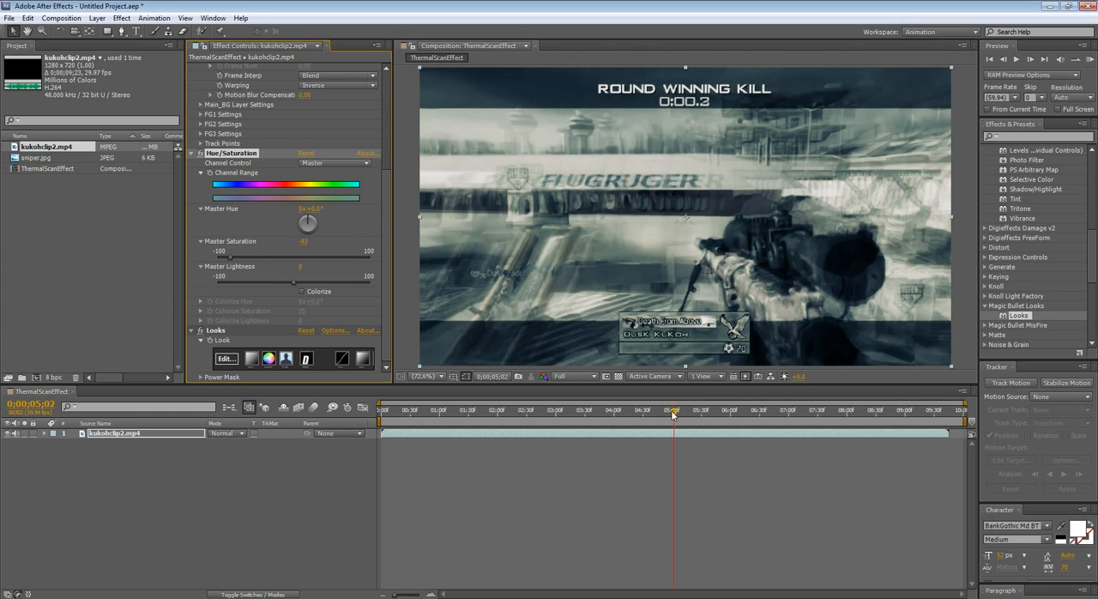
mouse_move(266, 472)
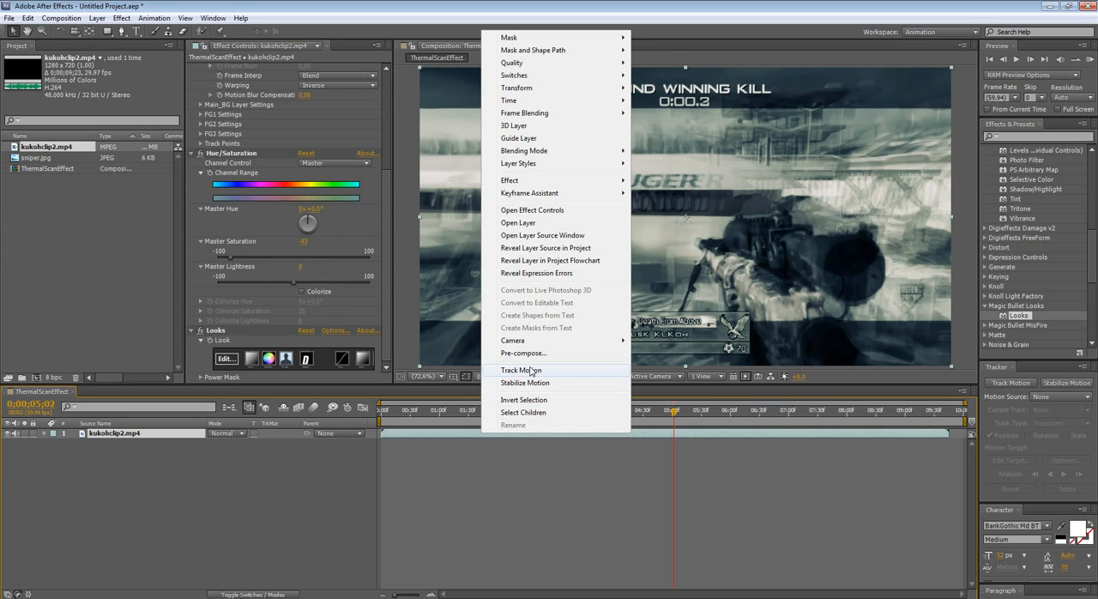
mouse_move(523, 354)
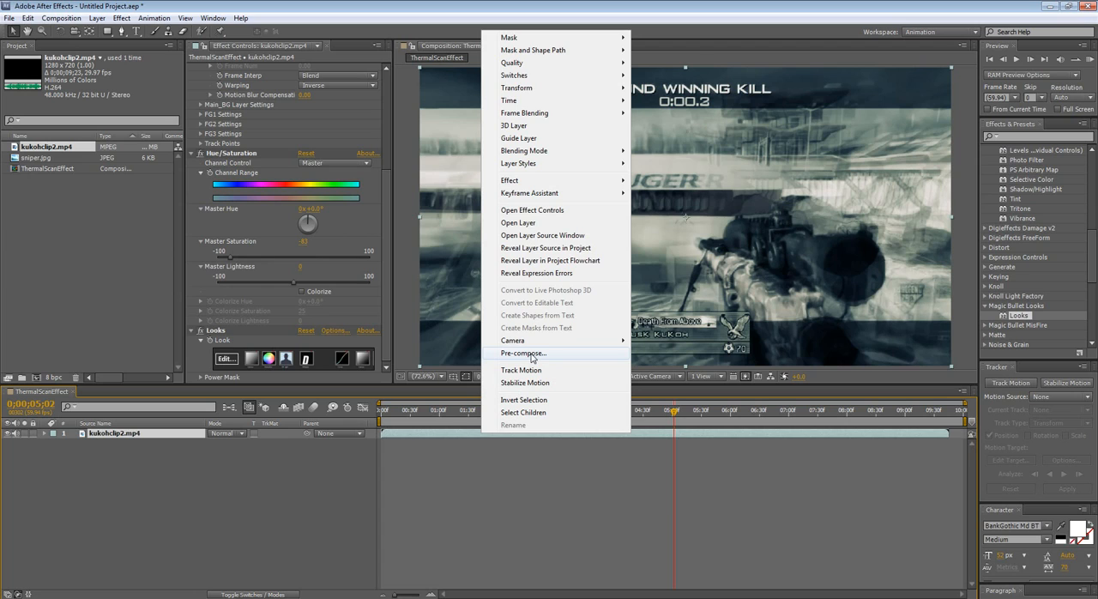
- Pre-compose the graded clip, moving all attributes into kukohclip2.mp4 Comp 1
click(523, 352)
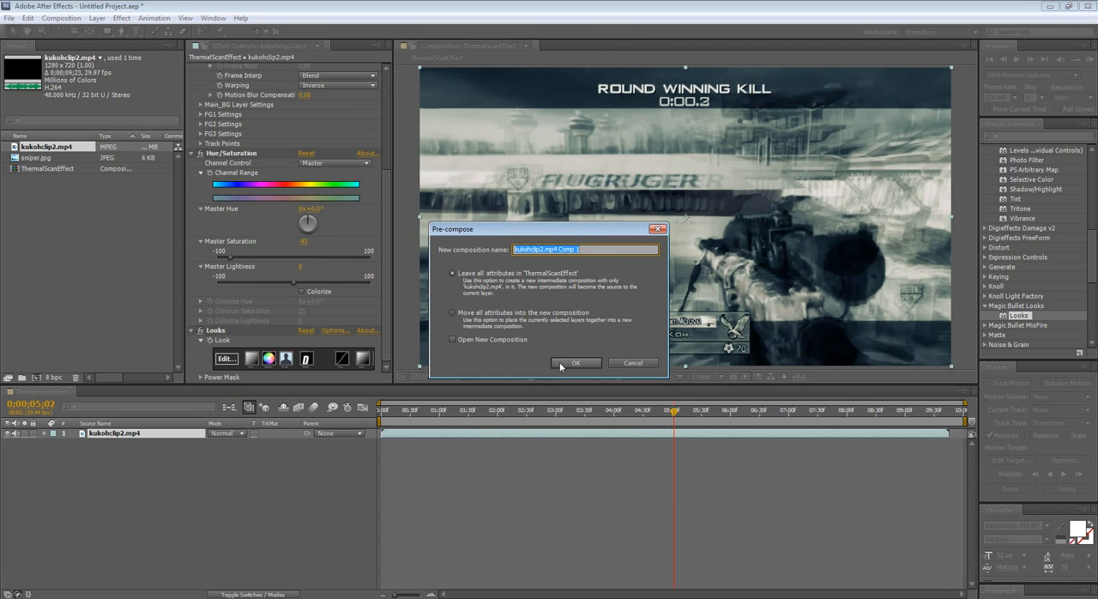
click(453, 312)
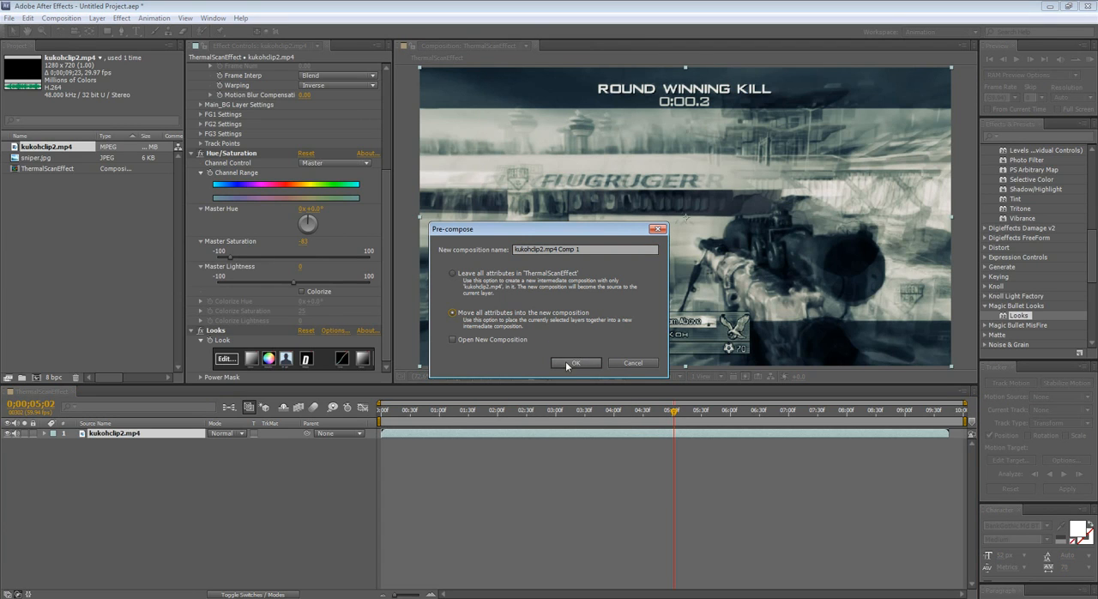
click(576, 362)
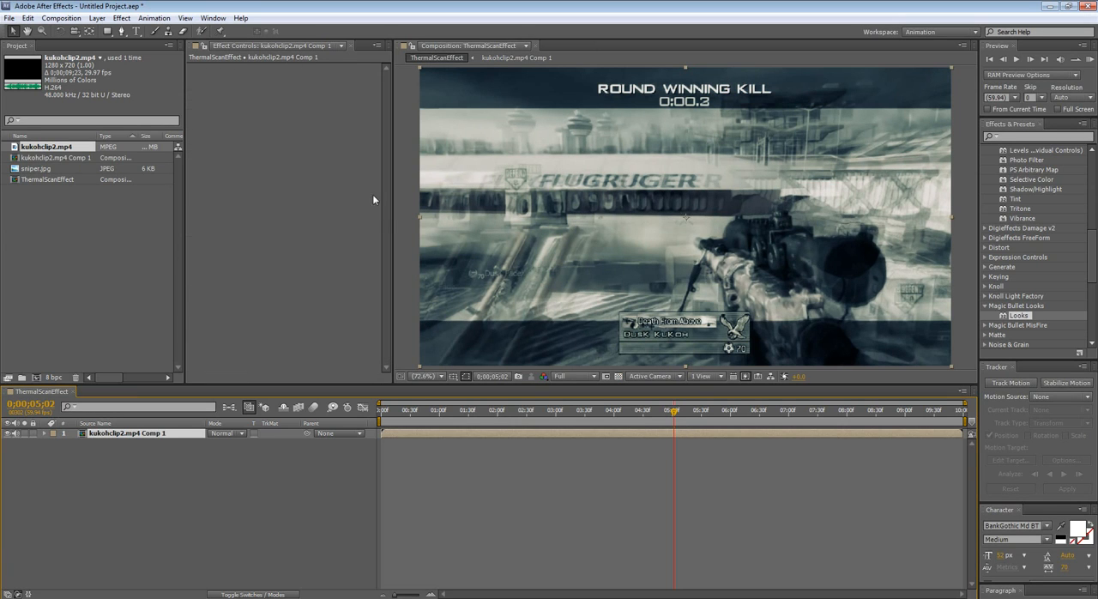
mouse_move(806, 363)
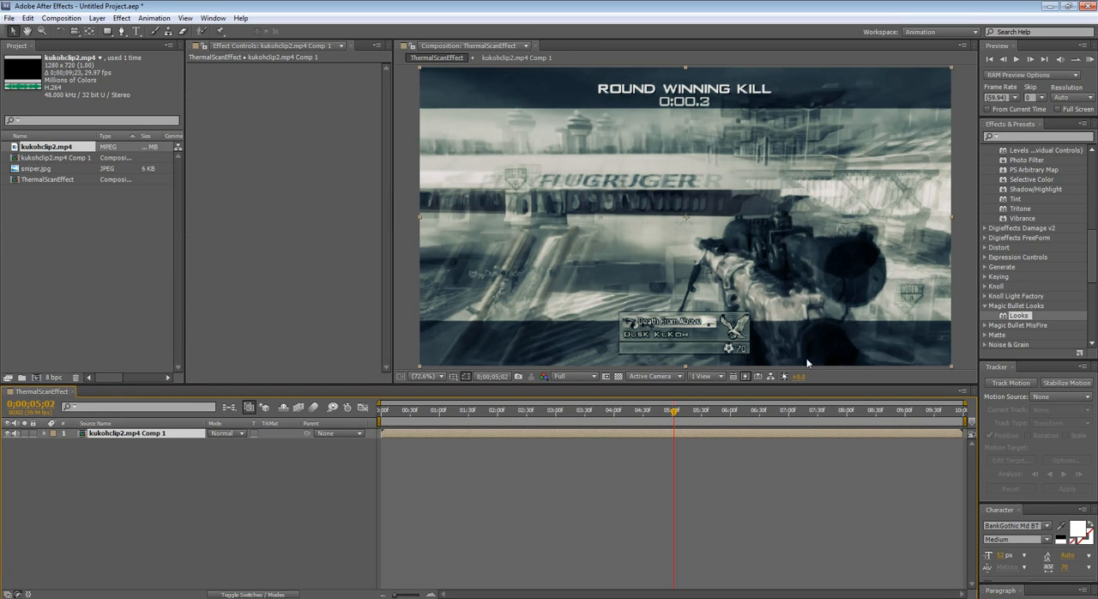
mouse_move(673, 436)
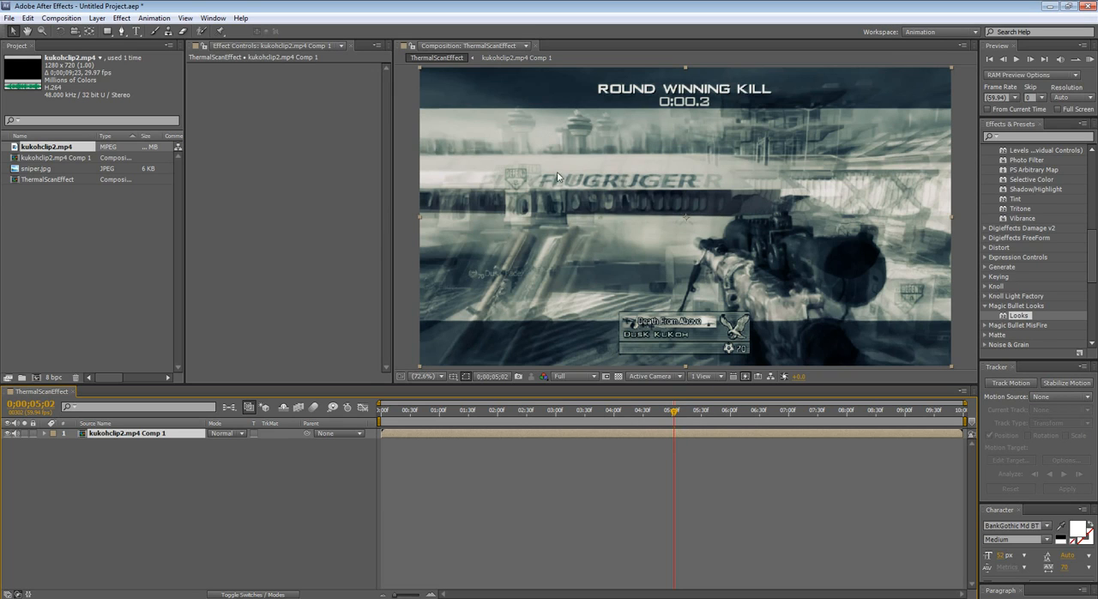
mouse_move(565, 146)
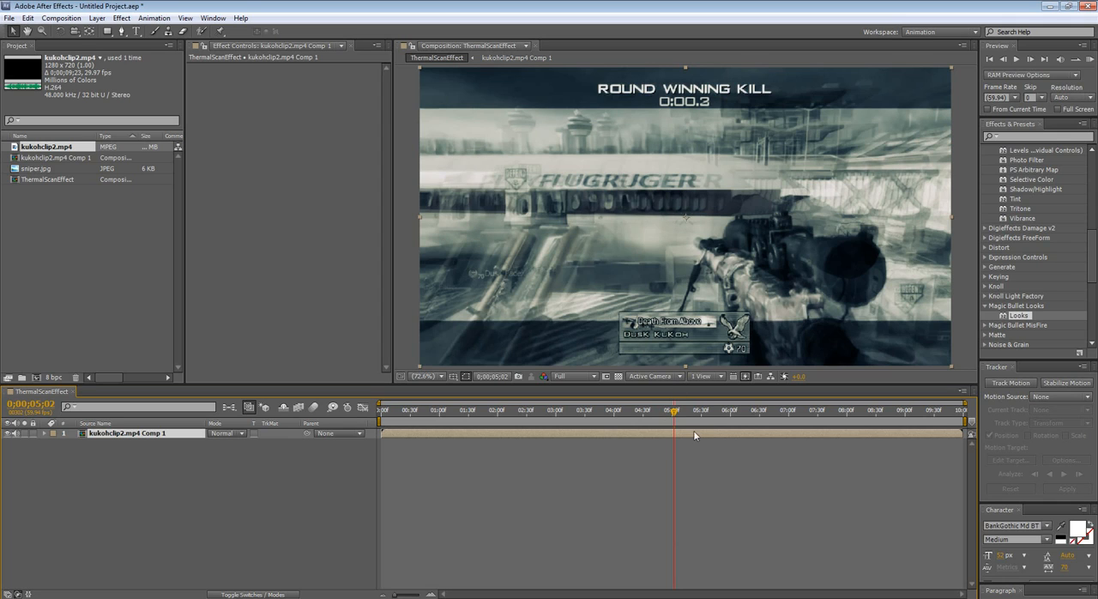
- Drag sniper.jpg into the timeline above kukohclip2.mp4 Comp 1, starting near five seconds
click(36, 168)
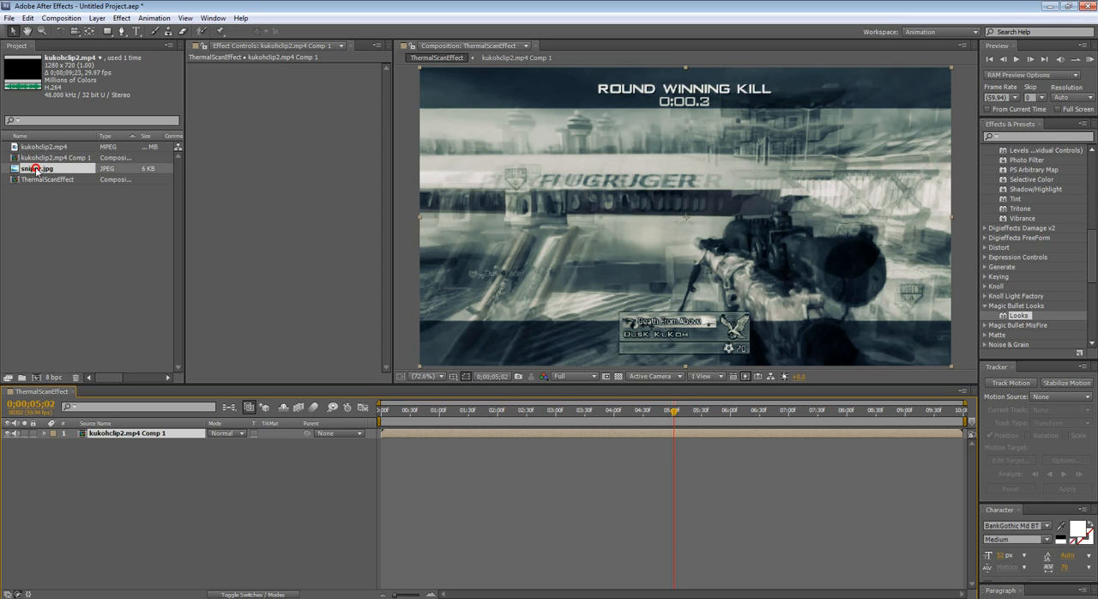
click(36, 168)
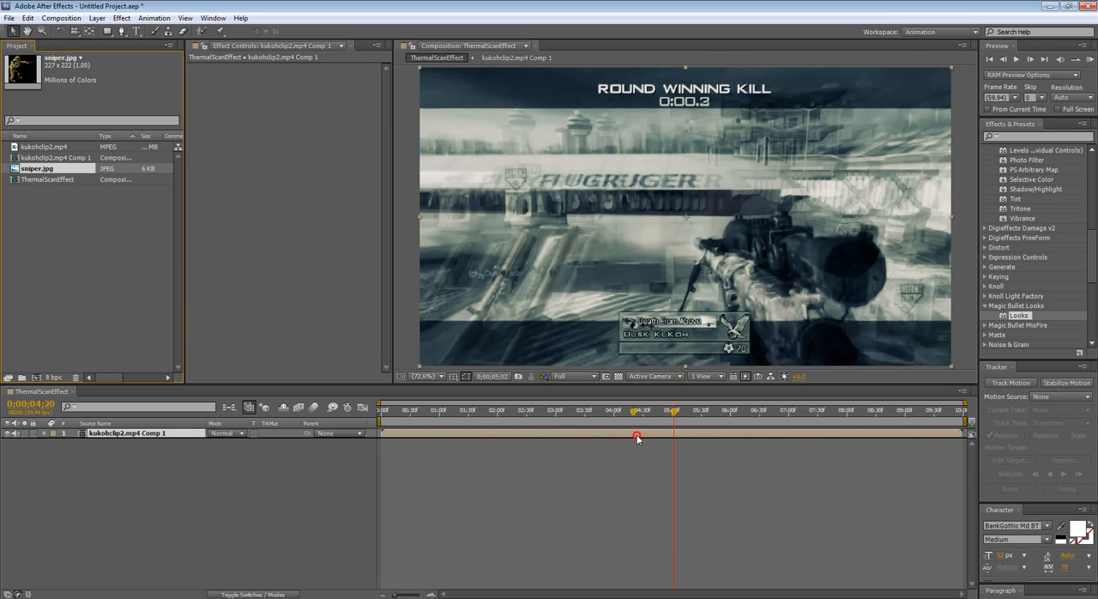
drag(637, 433, 670, 434)
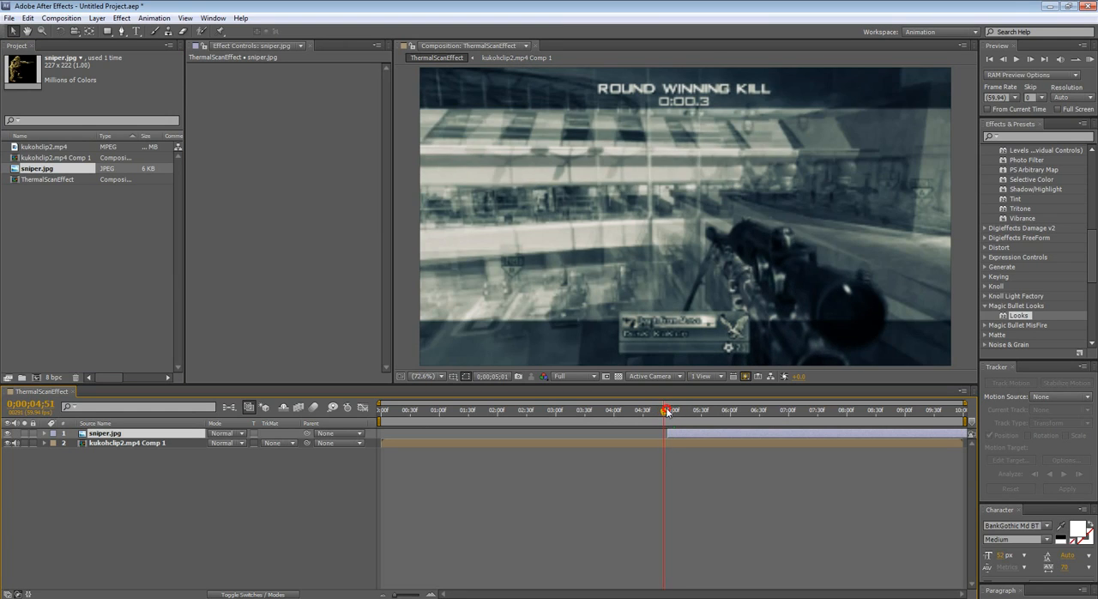
click(673, 409)
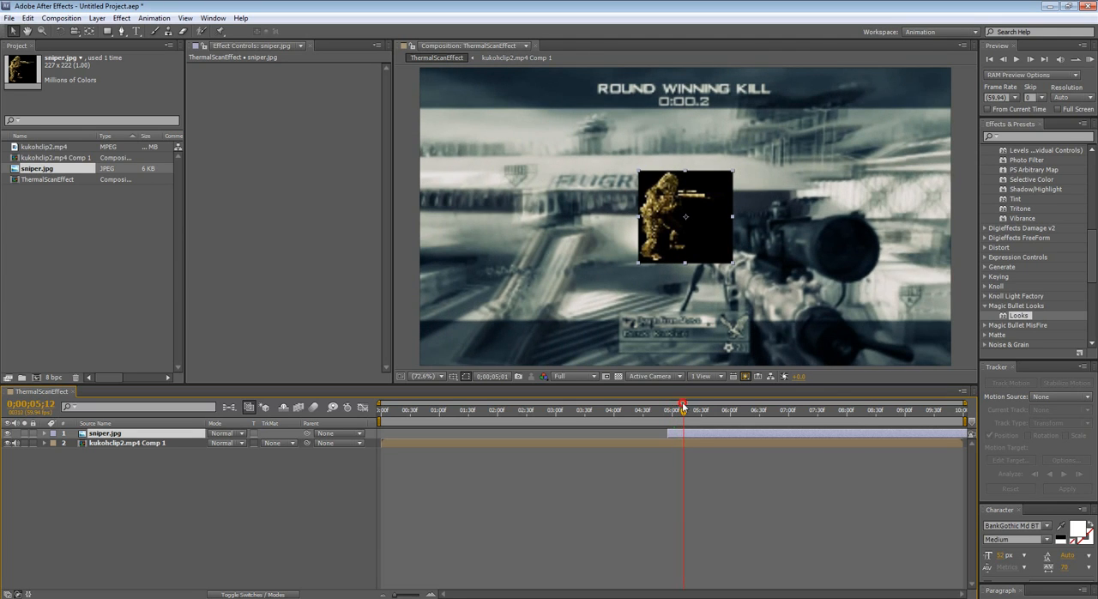
drag(682, 405, 673, 404)
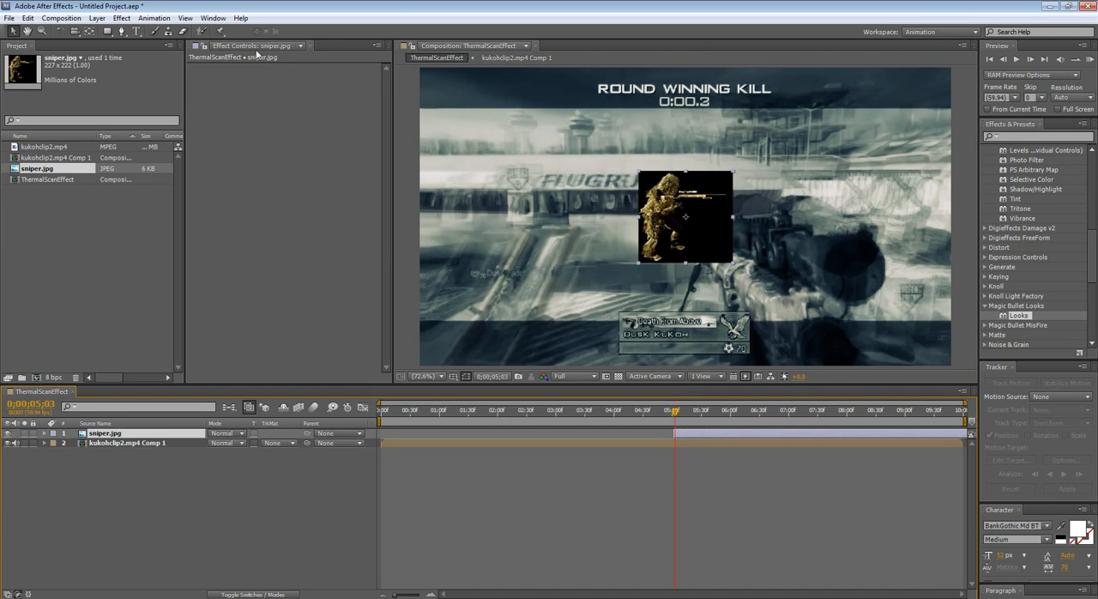
click(96, 17)
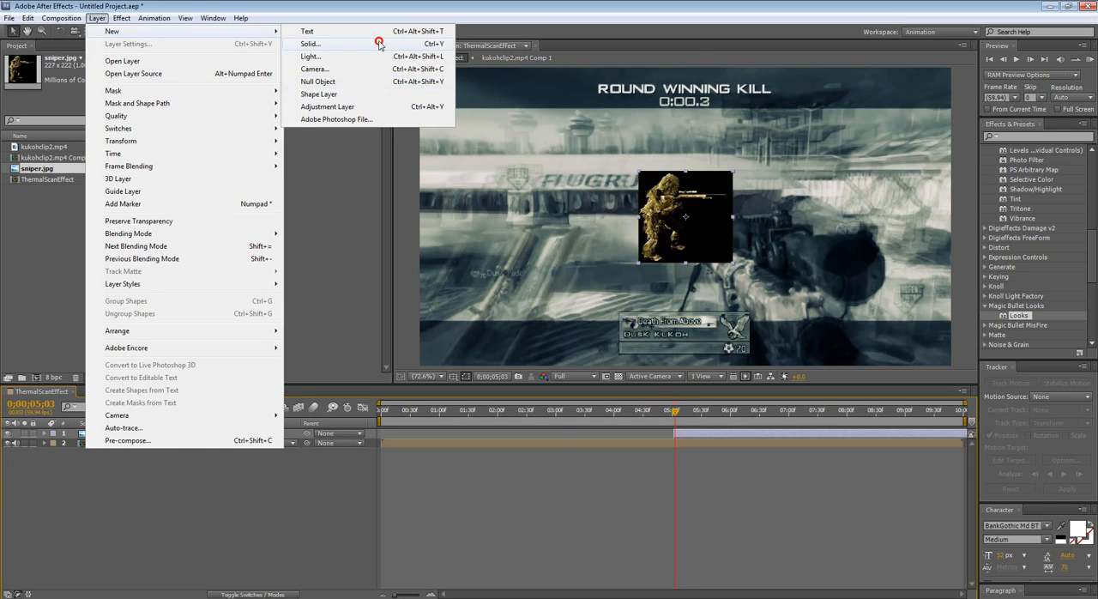
- Add a white solid layer above the sniper image and reveal its Opacity
click(309, 44)
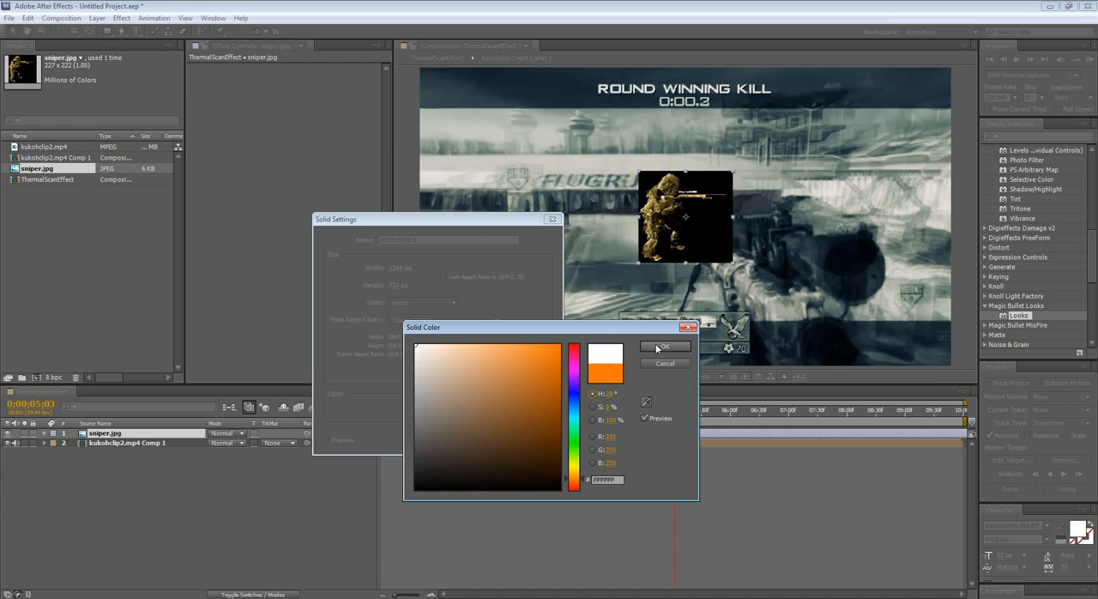
click(665, 347)
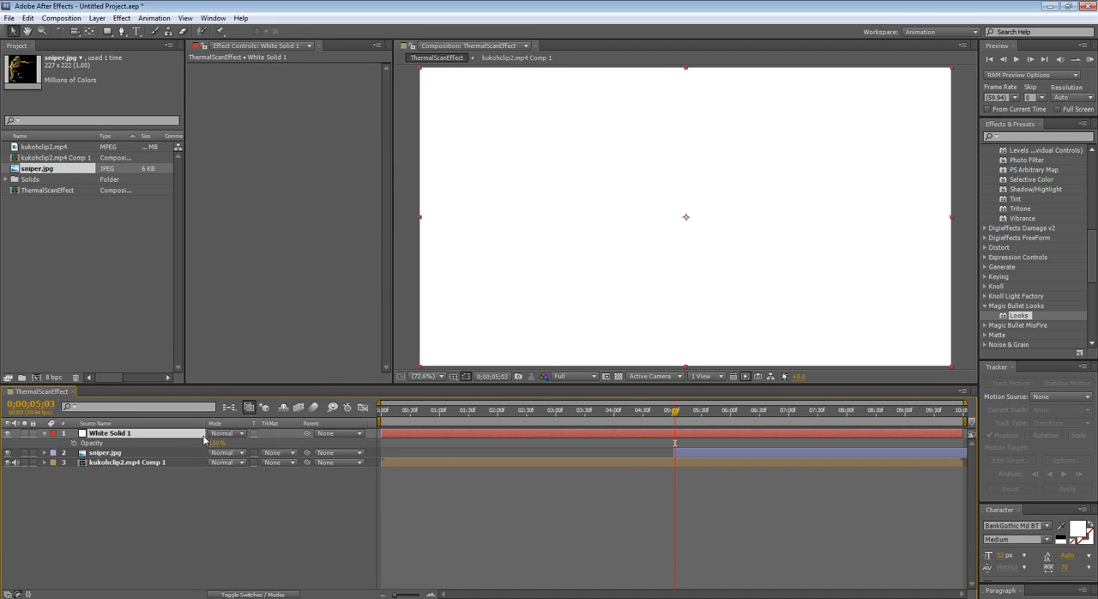
click(217, 443)
text(16)
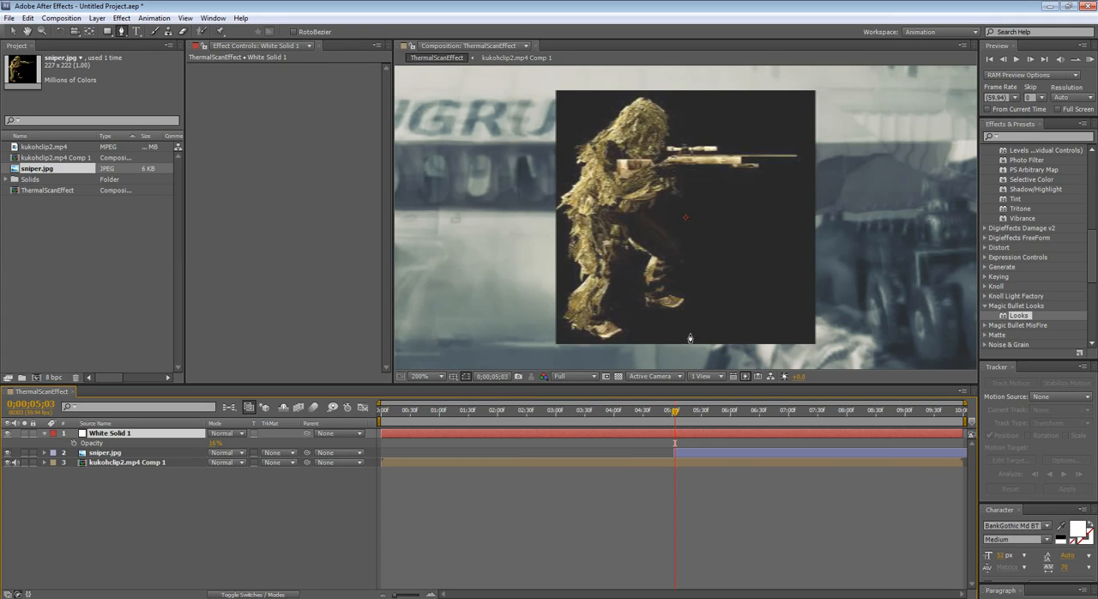
mouse_move(698, 198)
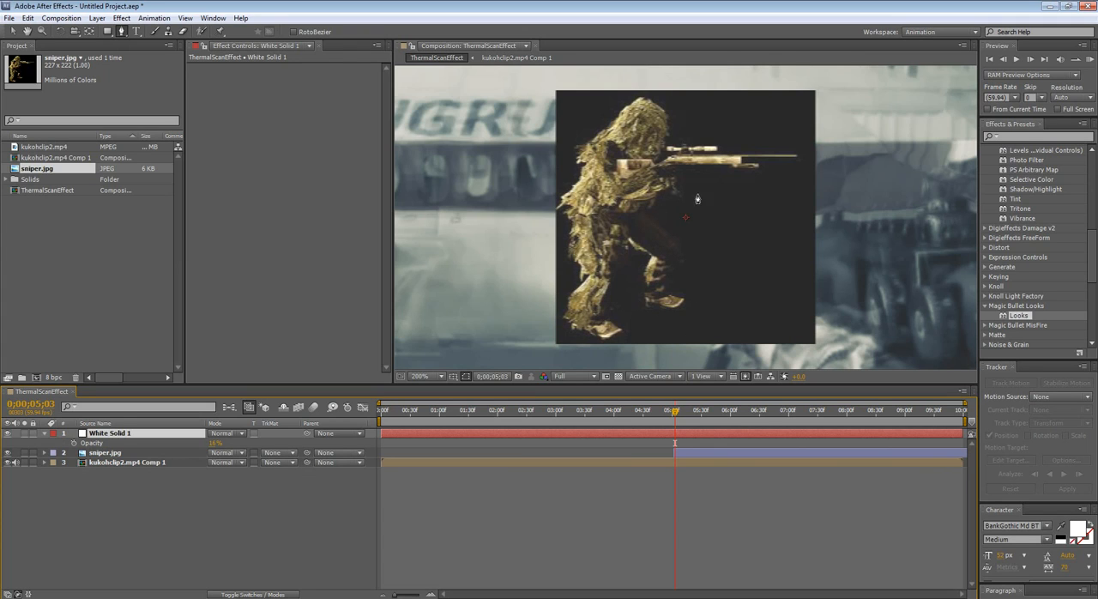
mouse_move(644, 313)
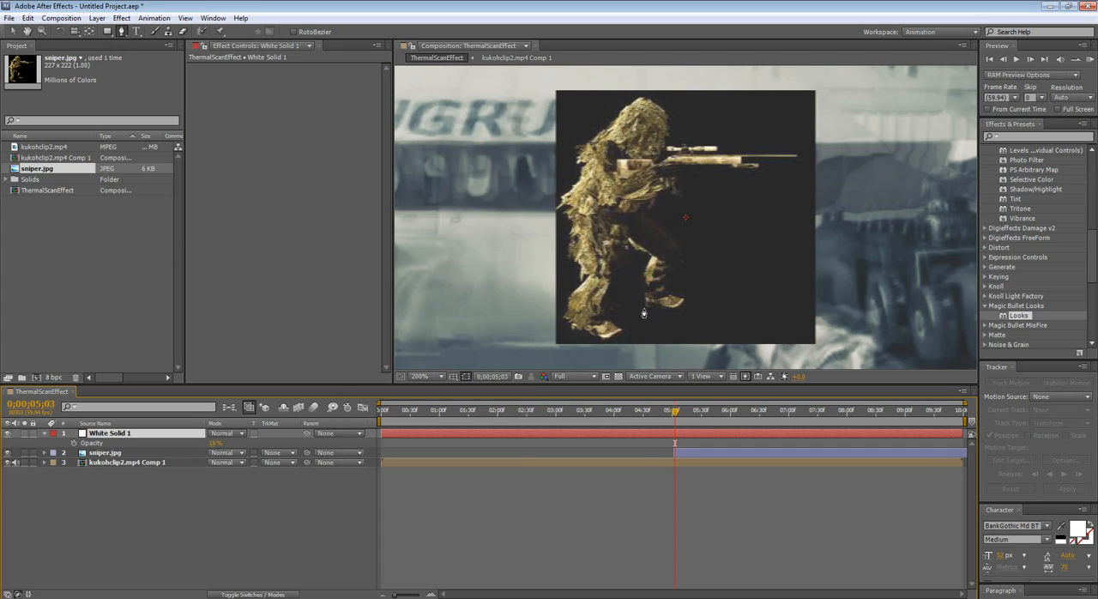
mouse_move(648, 310)
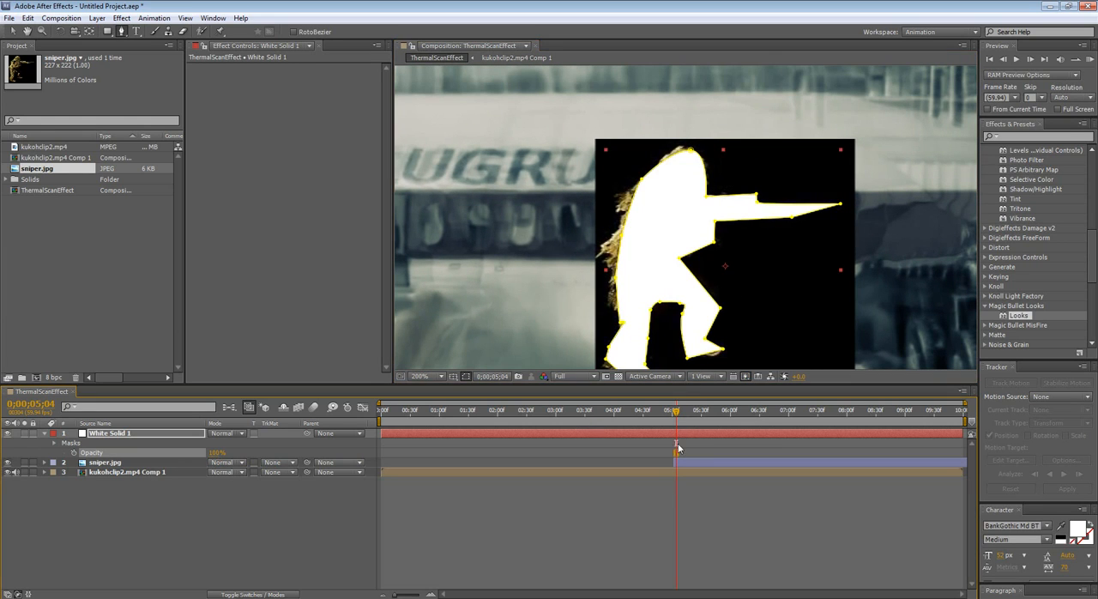
- Return the traced white solid to 100% opacity
click(105, 462)
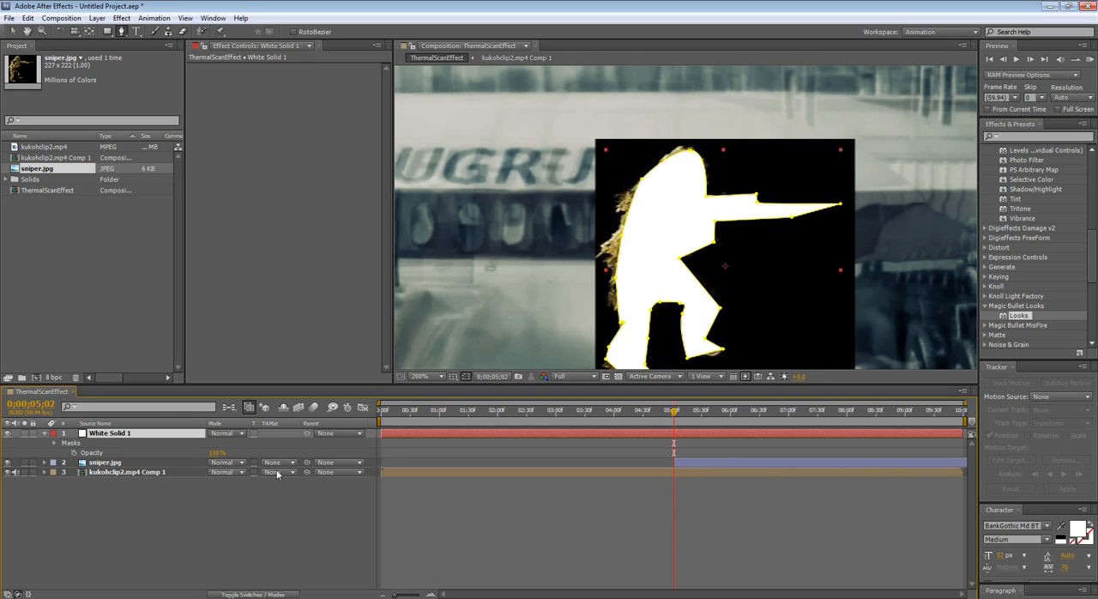
- Add a Stroke effect to White Solid 1 with Paint Style set to On Transparent
click(97, 17)
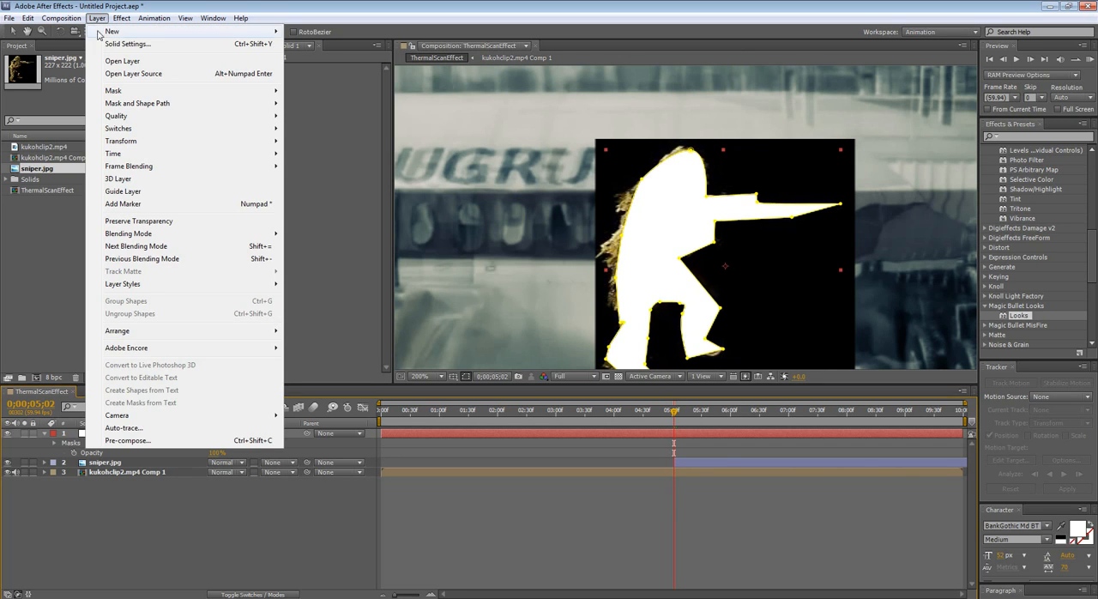
click(121, 18)
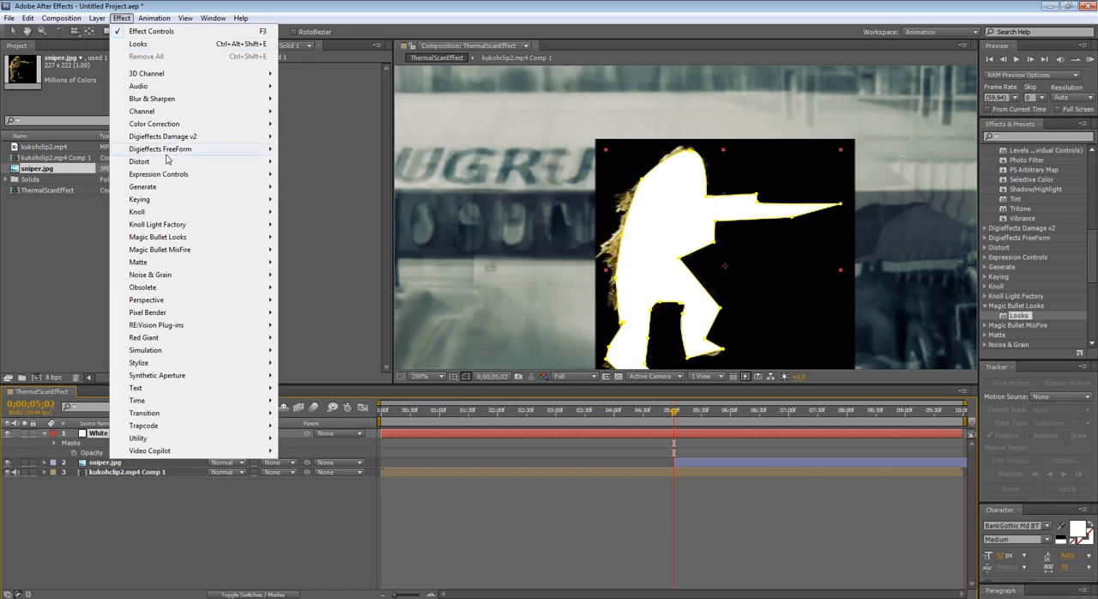
mouse_move(171, 312)
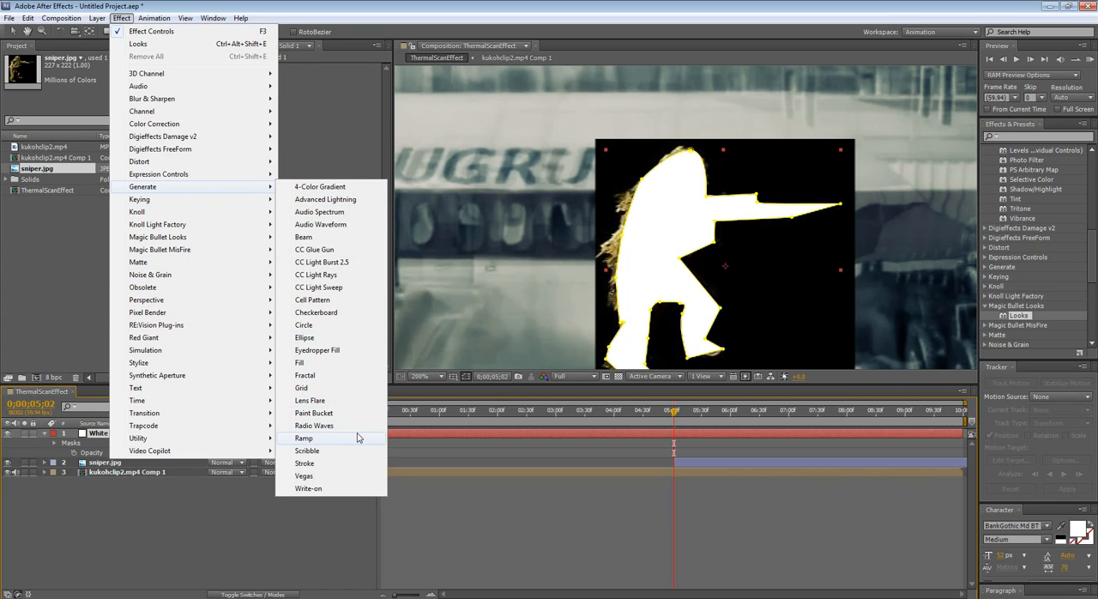
click(304, 464)
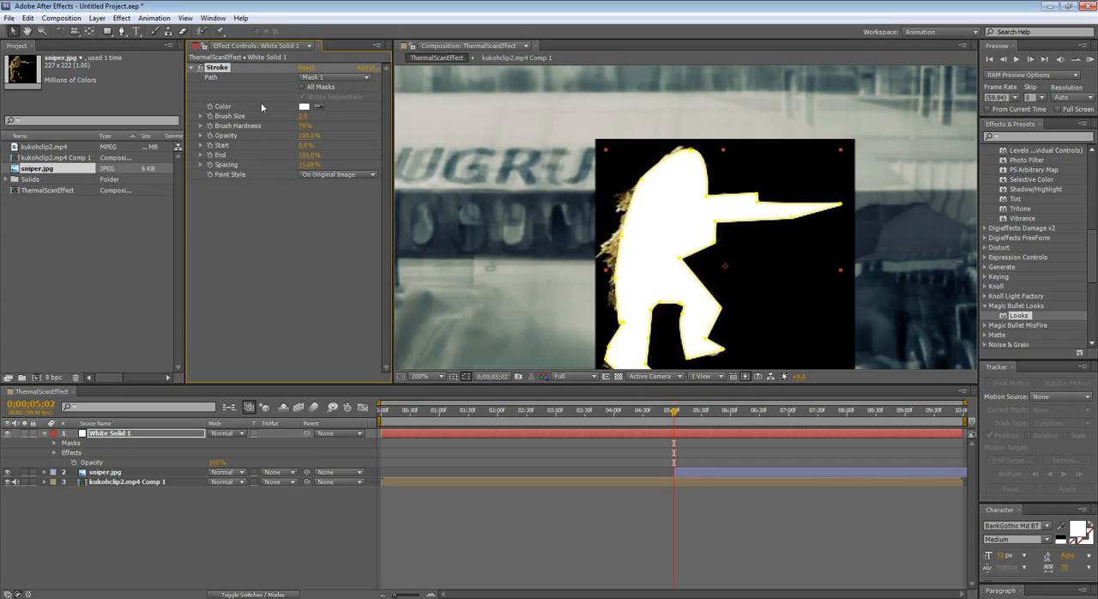
click(337, 175)
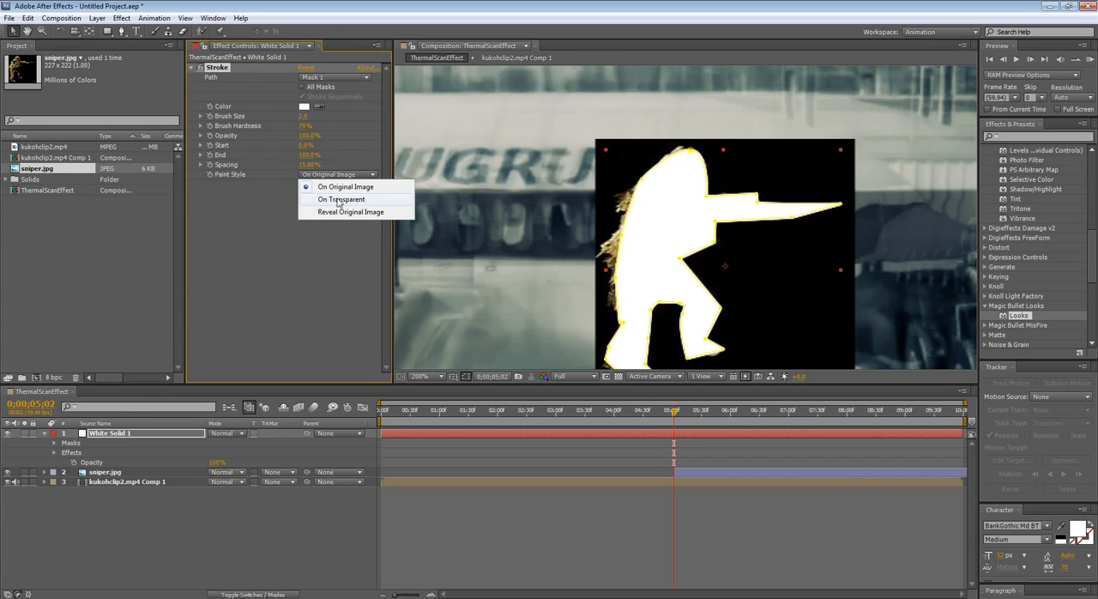
click(341, 199)
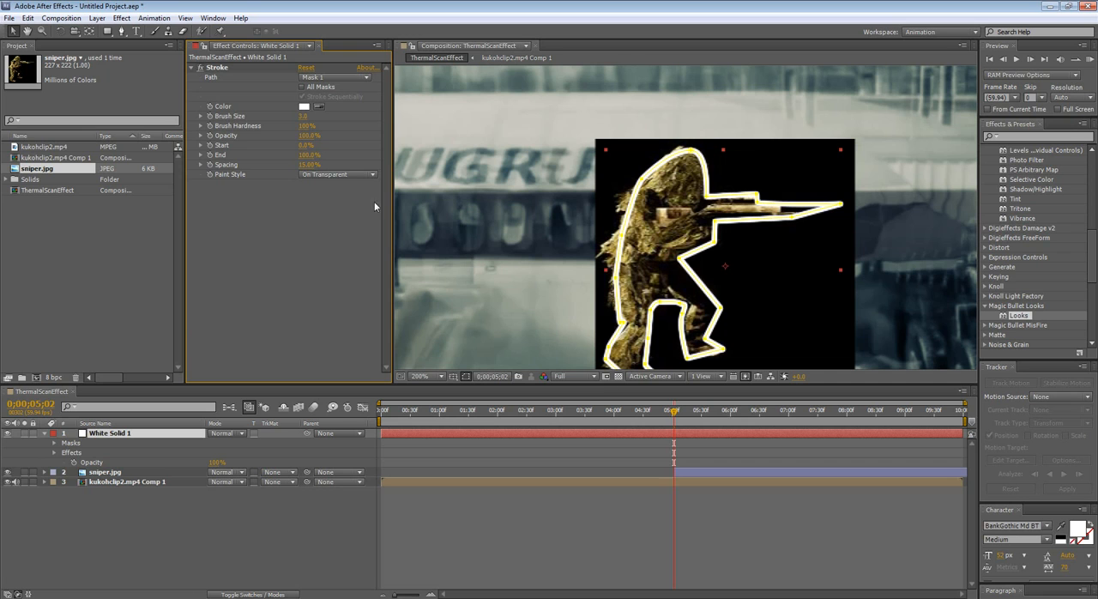
click(96, 18)
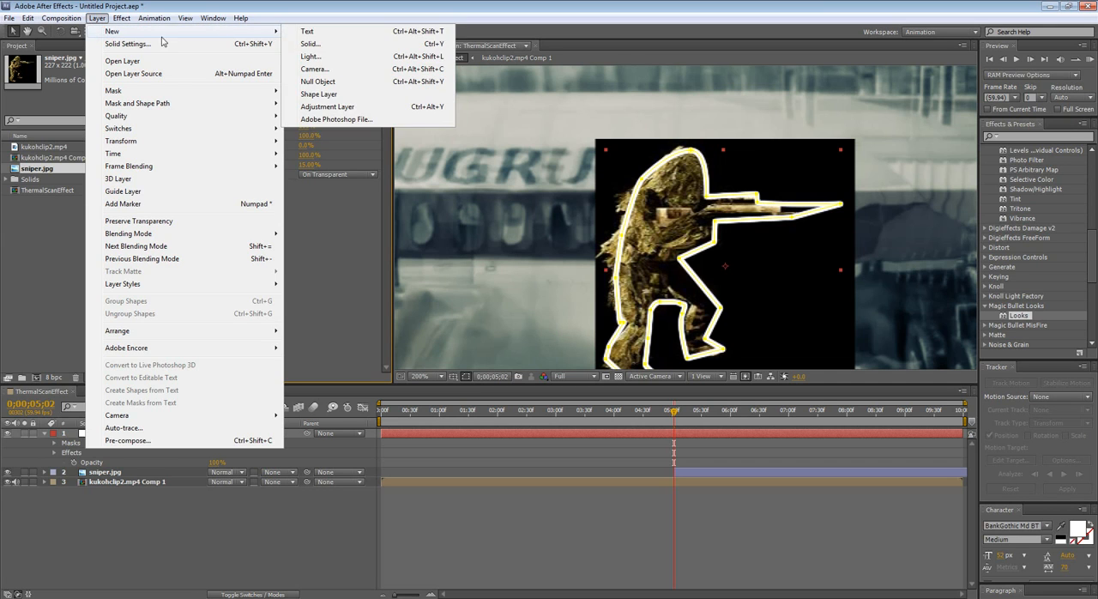
- Create a new solid layer colored orange
click(310, 44)
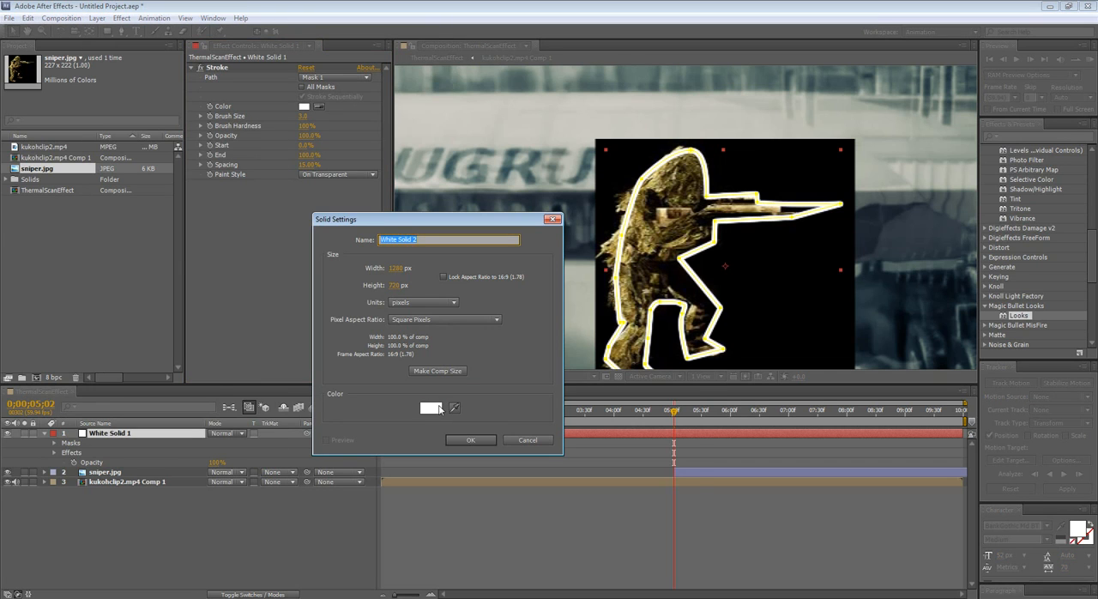
click(432, 408)
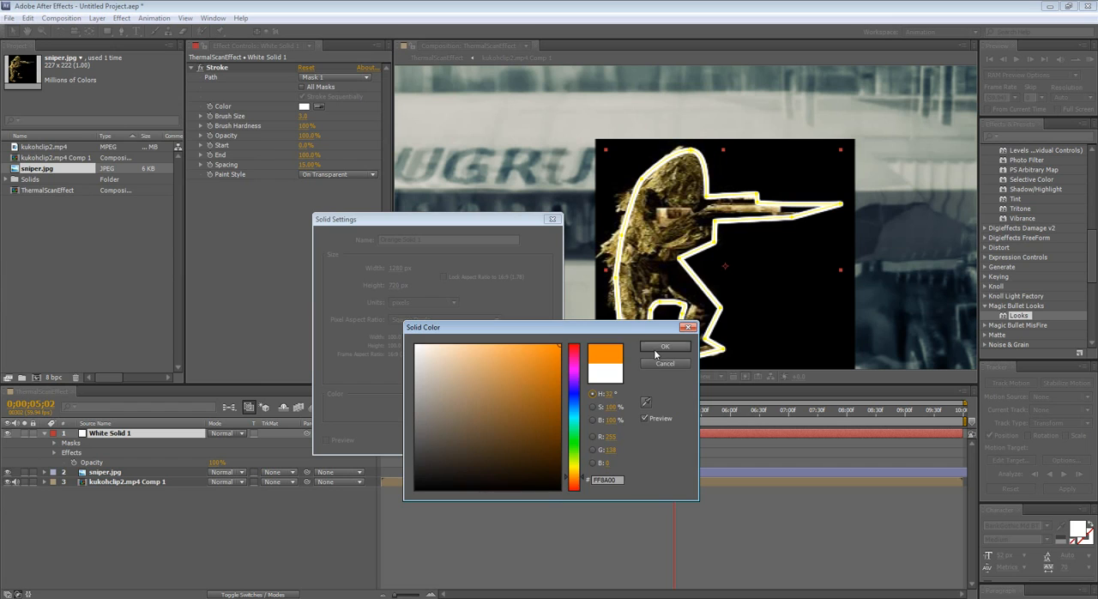
click(665, 347)
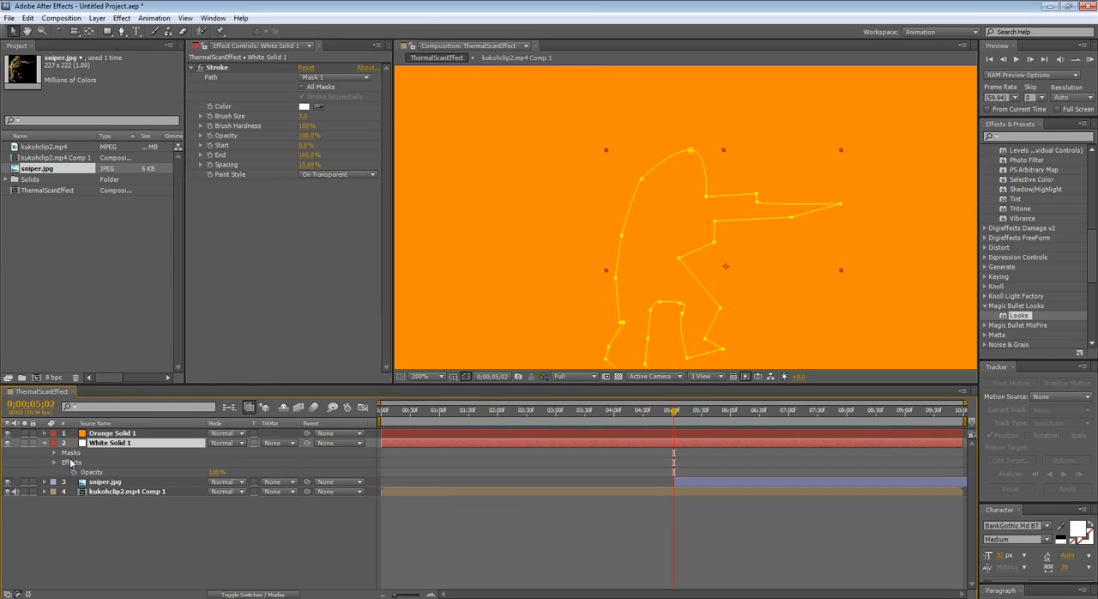
- Copy White Solid 1's silhouette mask onto Orange Solid 1
click(44, 443)
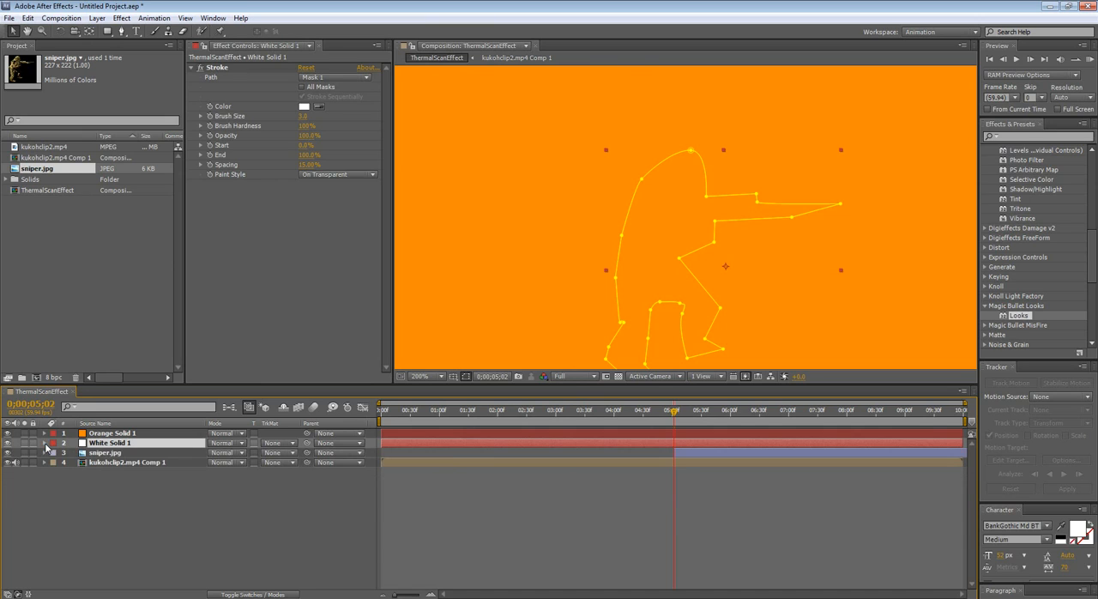
click(44, 442)
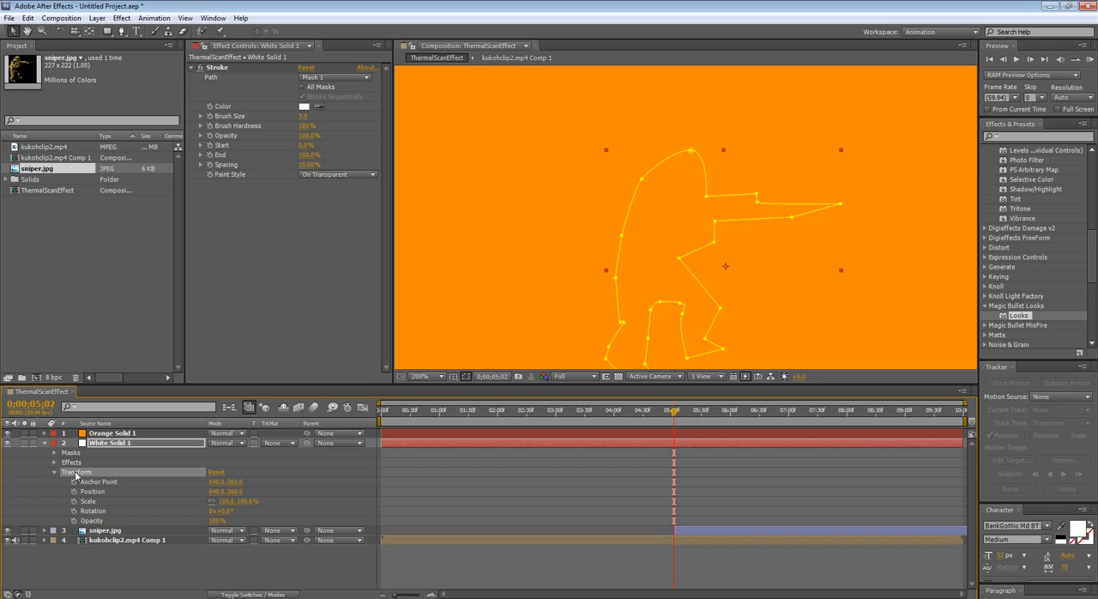
mouse_move(73, 461)
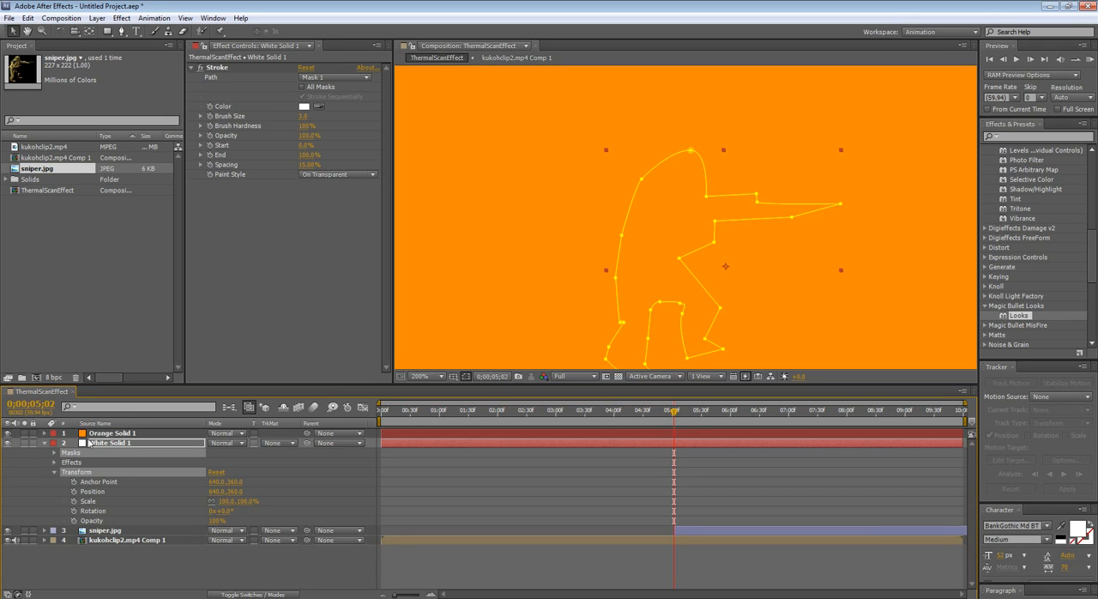
click(112, 433)
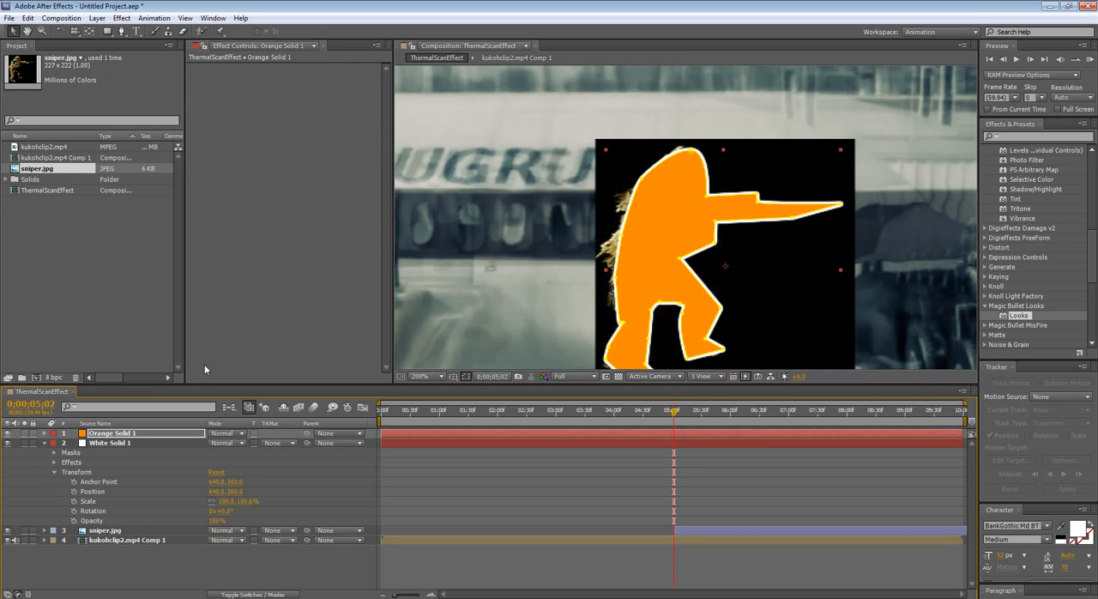
mouse_move(69, 478)
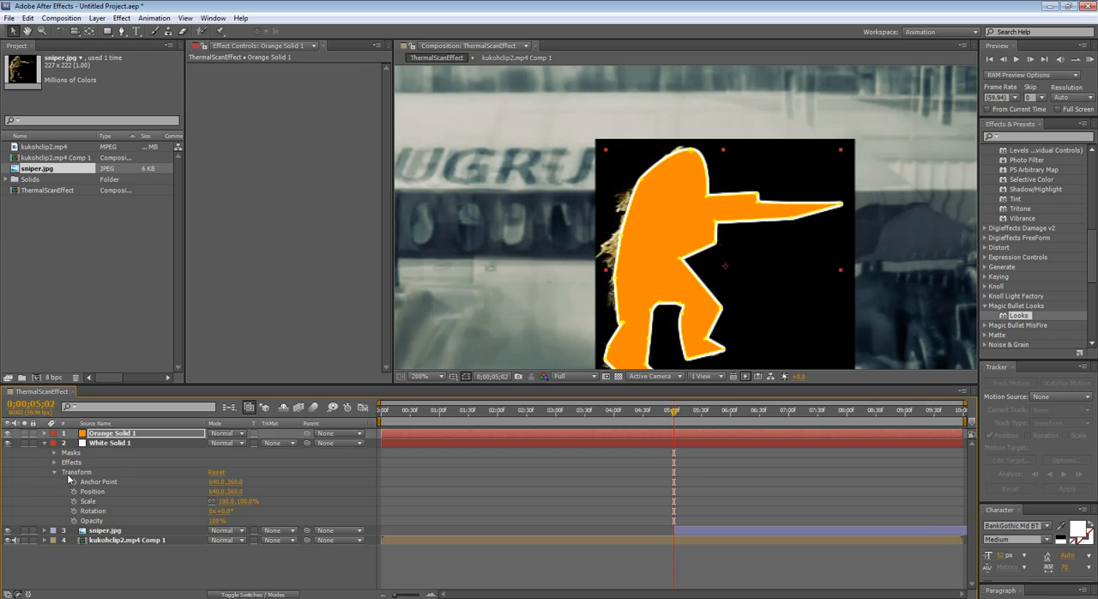
click(110, 443)
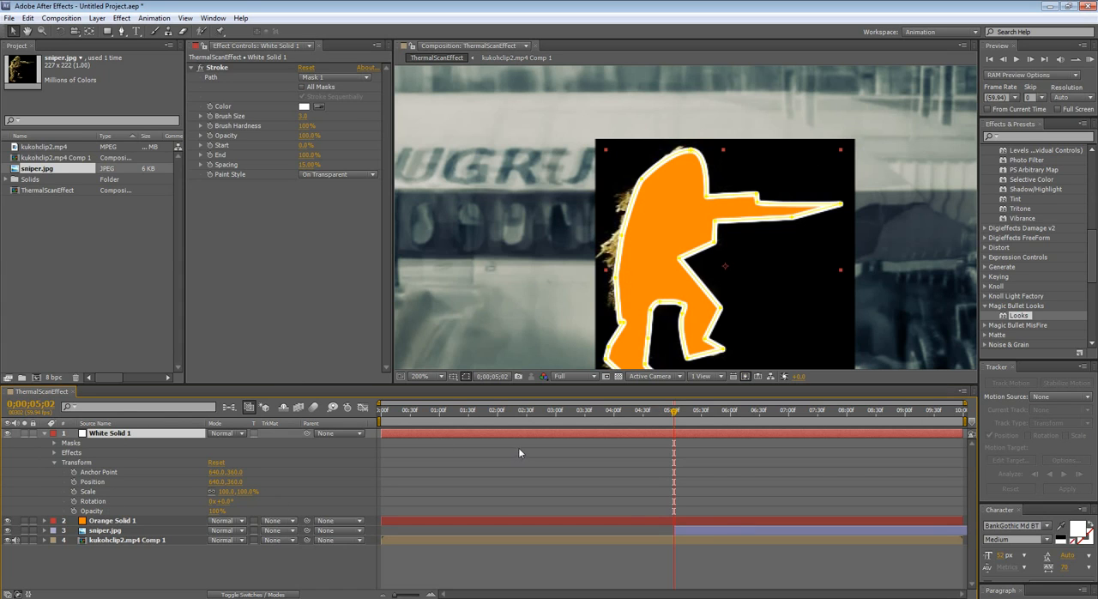
- Delete the sniper.jpg layer, then select White Solid 1
click(112, 520)
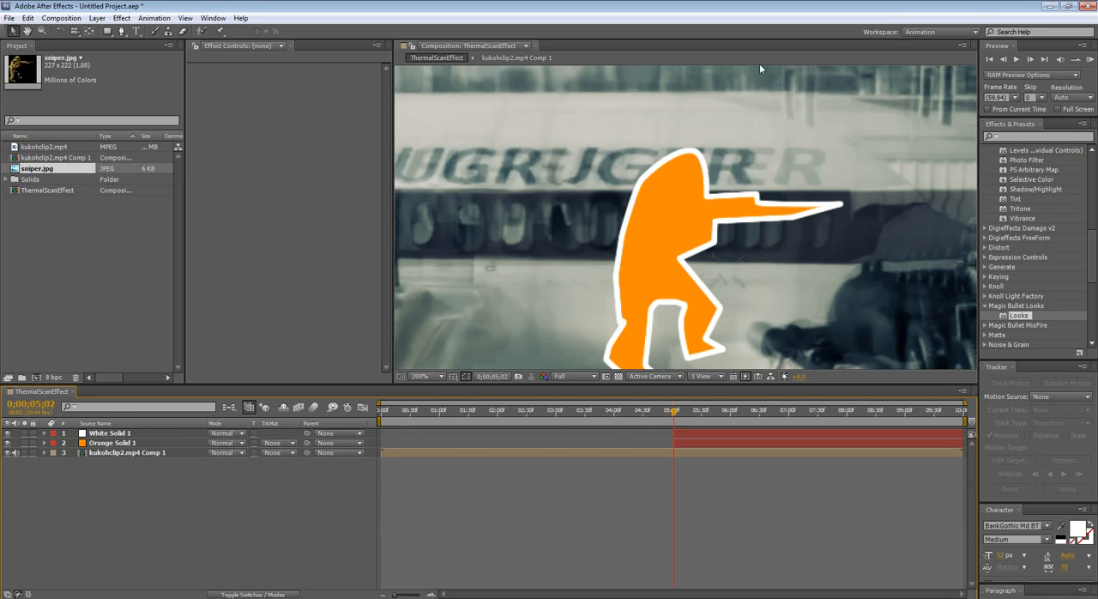
click(110, 433)
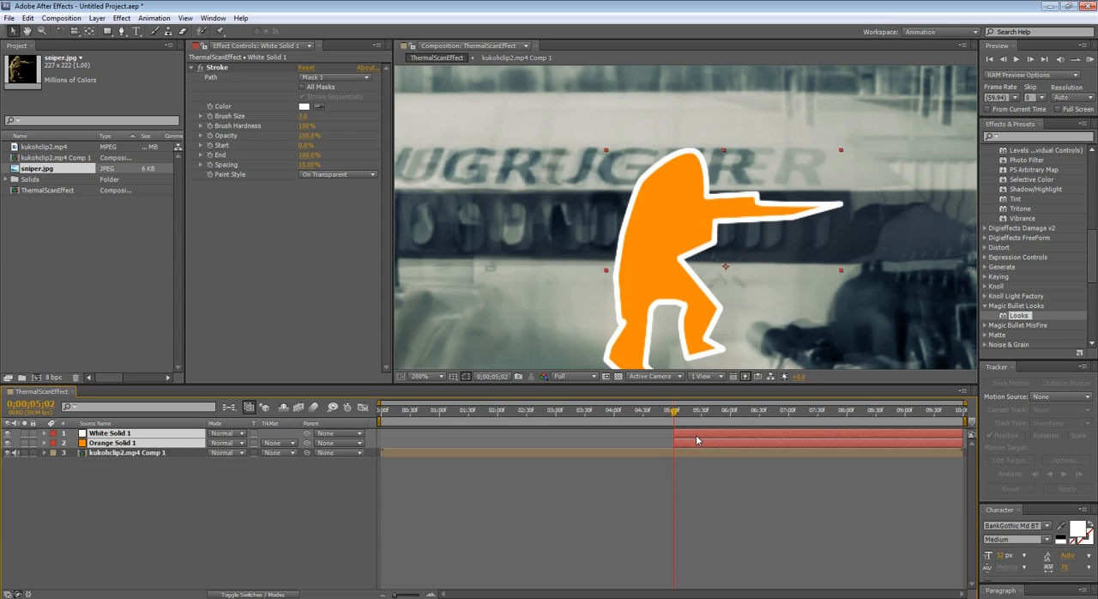
- Precompose the white outline and orange solid layers into Pre-comp 1
right_click(696, 440)
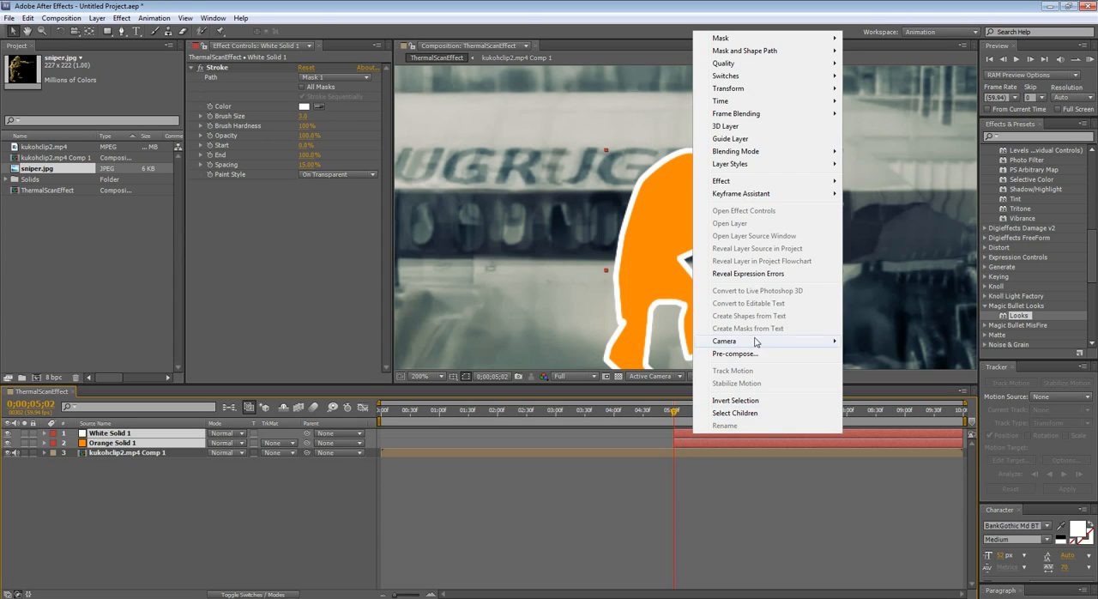
click(734, 353)
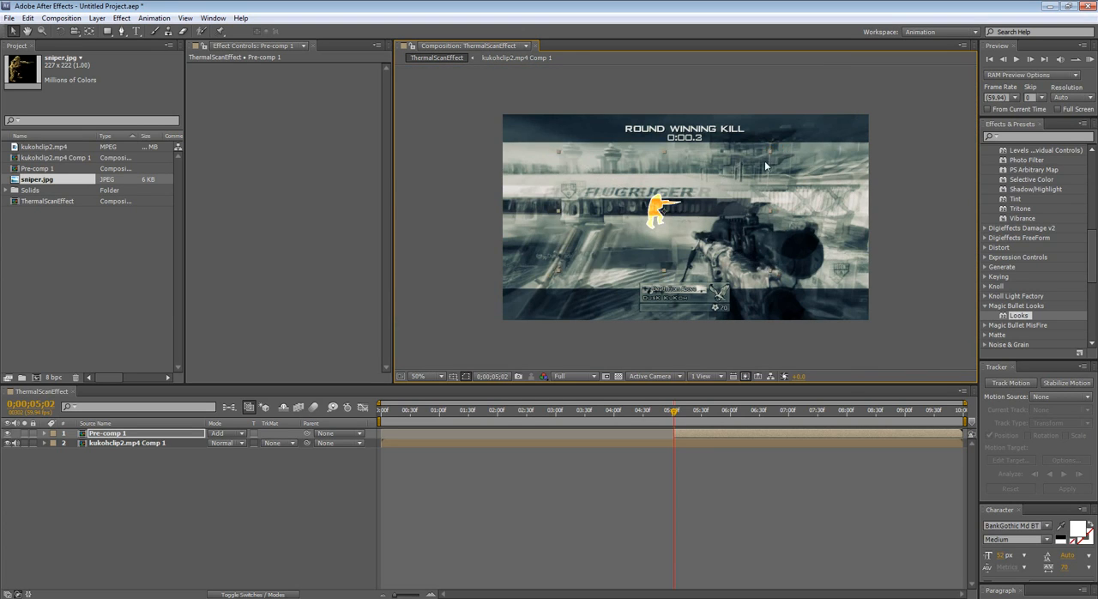
mouse_move(777, 155)
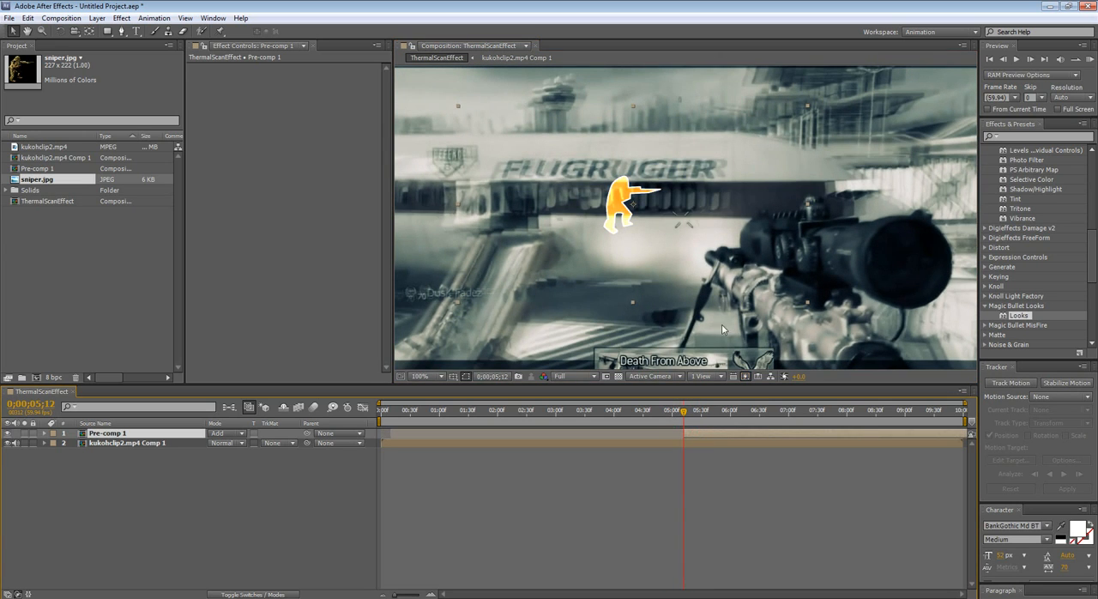
mouse_move(638, 210)
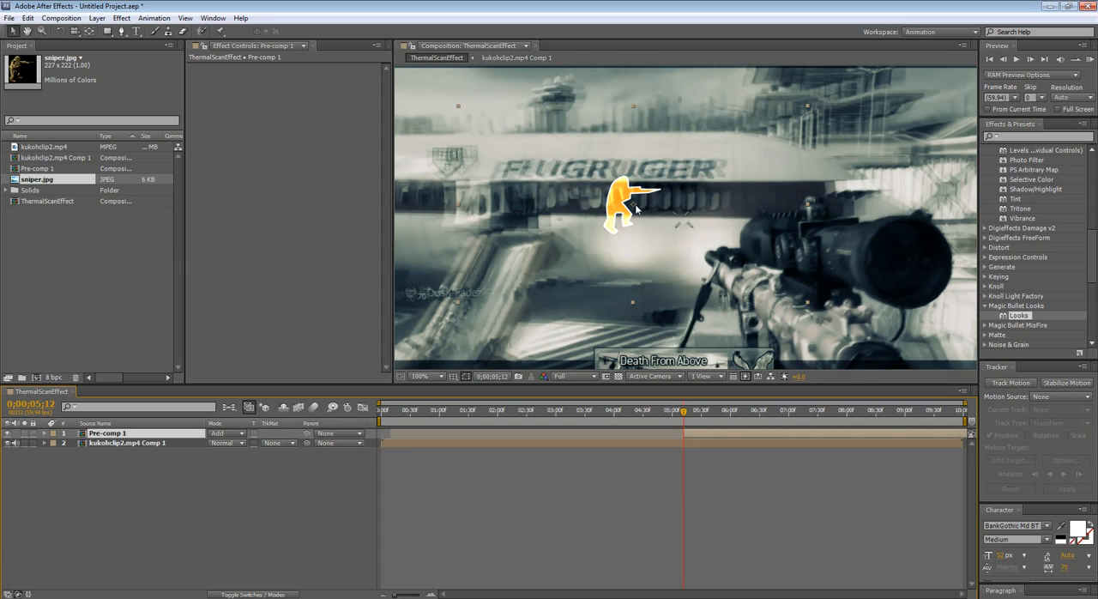
mouse_move(699, 446)
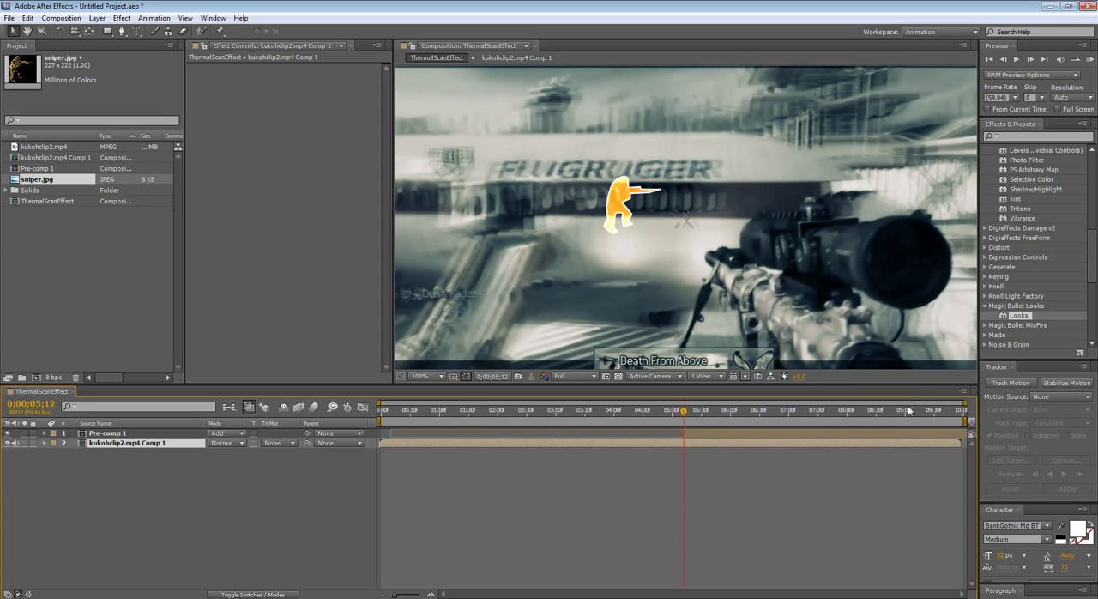
- Scroll Effects & Presets and bring up the Tracker panel for the gameplay comp
scroll(down, 3)
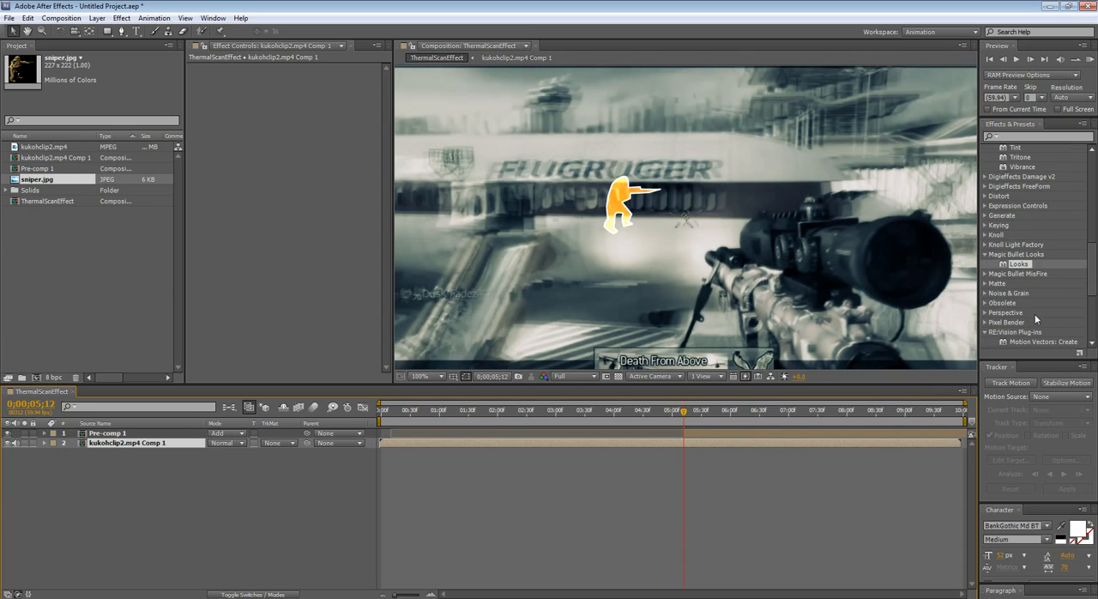
scroll(down, 3)
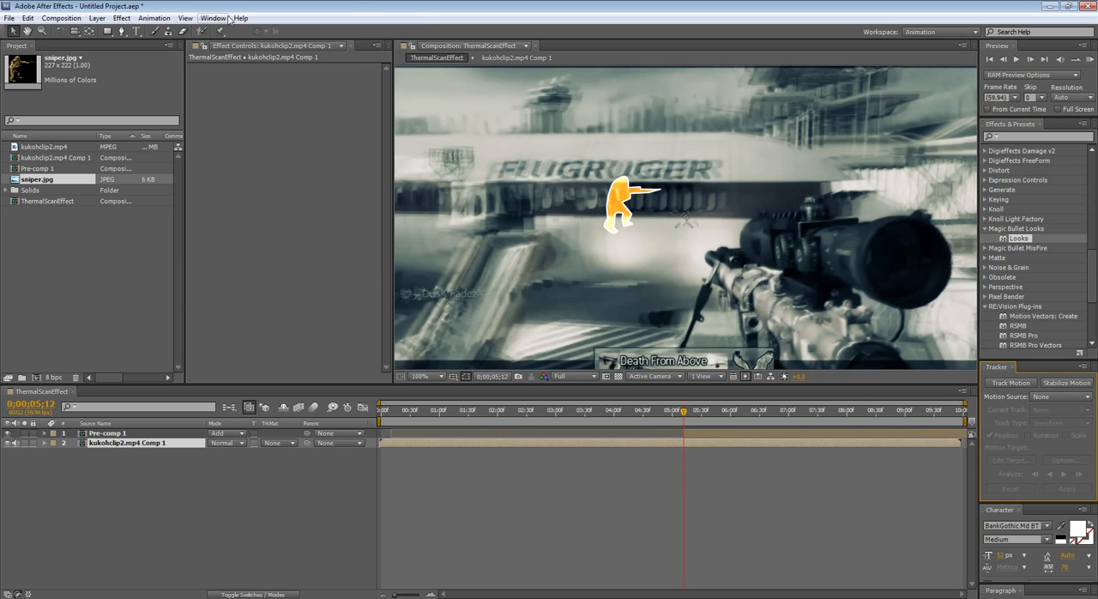
click(212, 18)
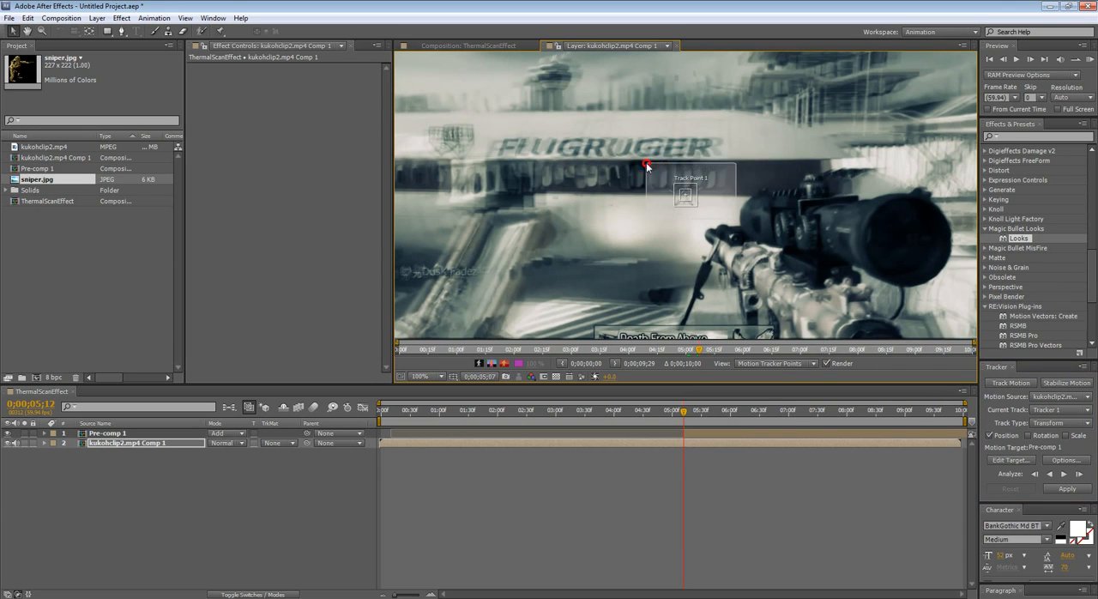
- Position and enlarge Track Point 1 over the airliner's lettering, then analyze forward
drag(686, 180, 687, 206)
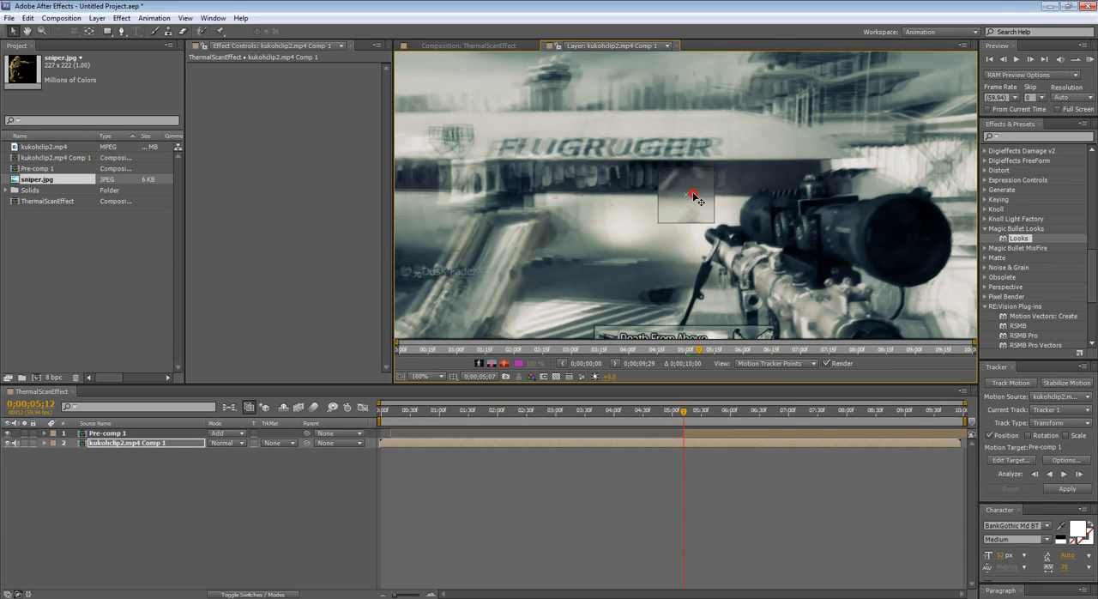
drag(687, 198, 641, 223)
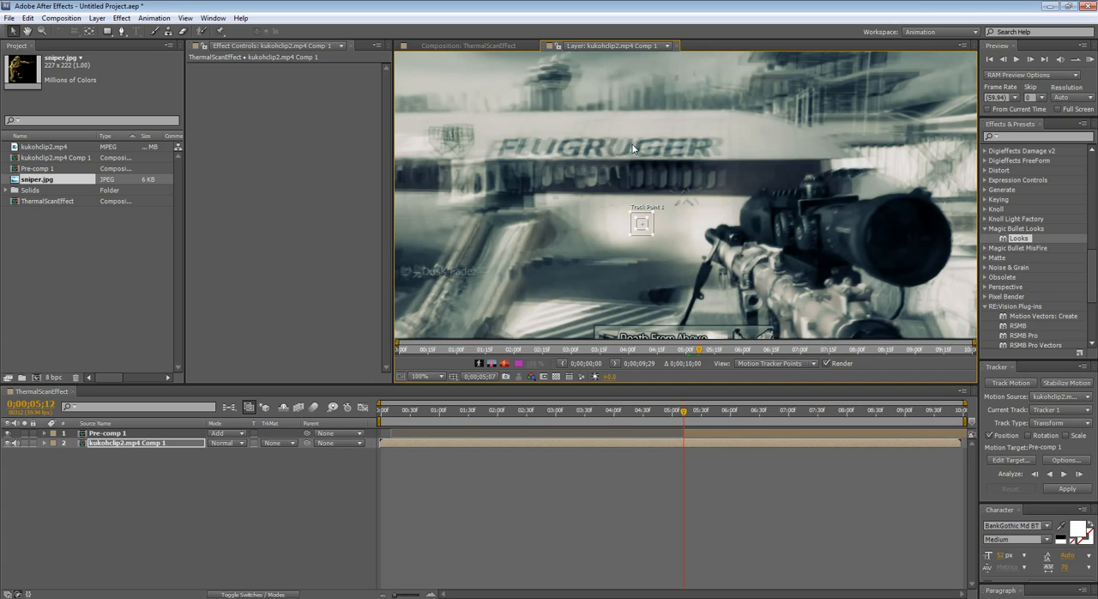
mouse_move(771, 103)
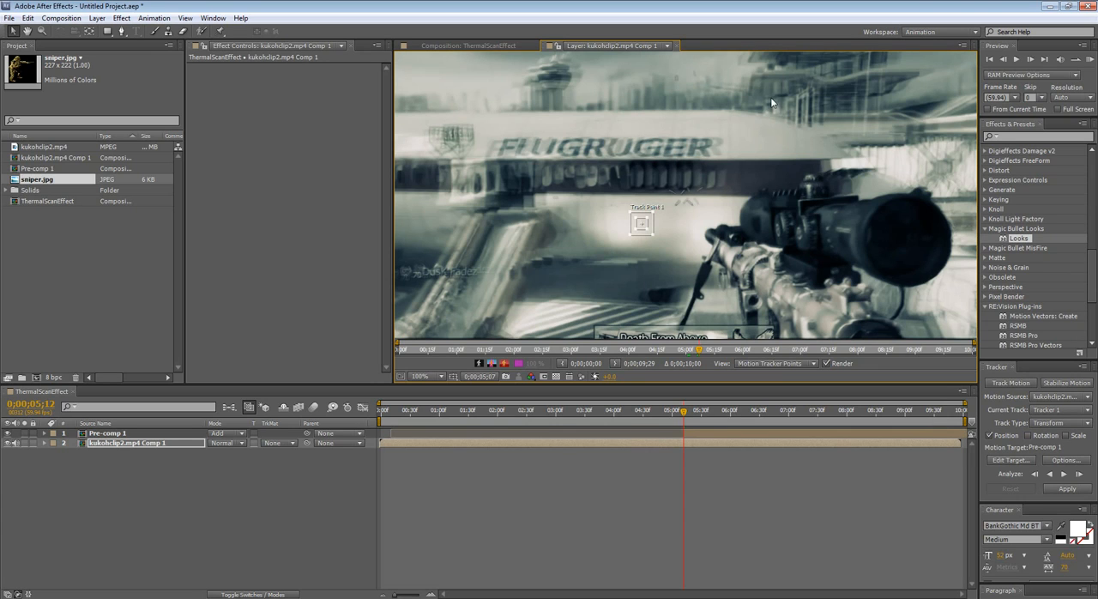
mouse_move(708, 121)
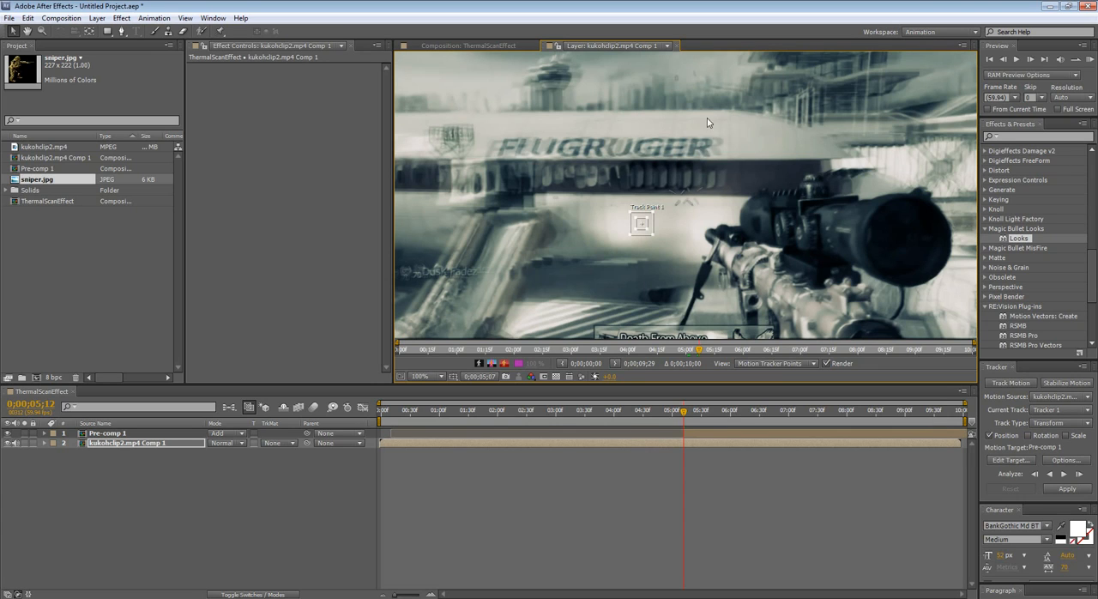
mouse_move(694, 153)
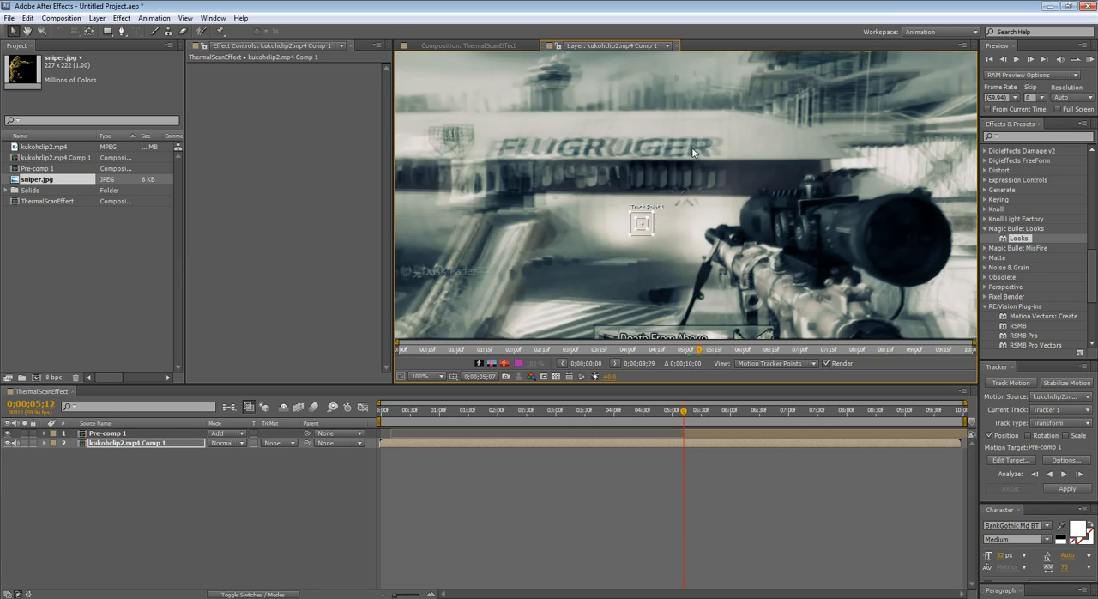
mouse_move(725, 168)
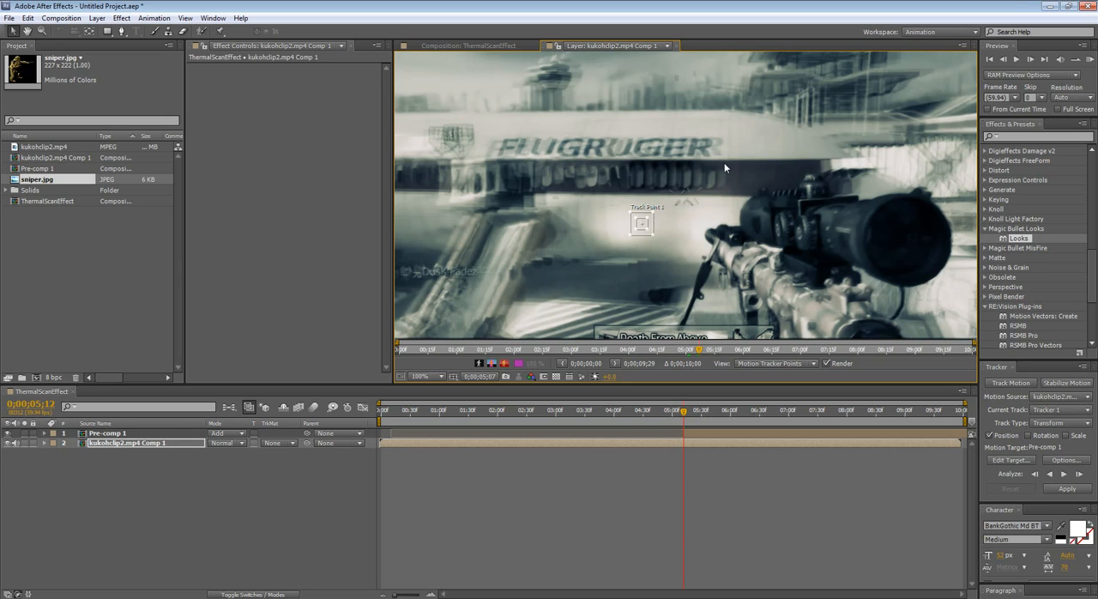
mouse_move(720, 129)
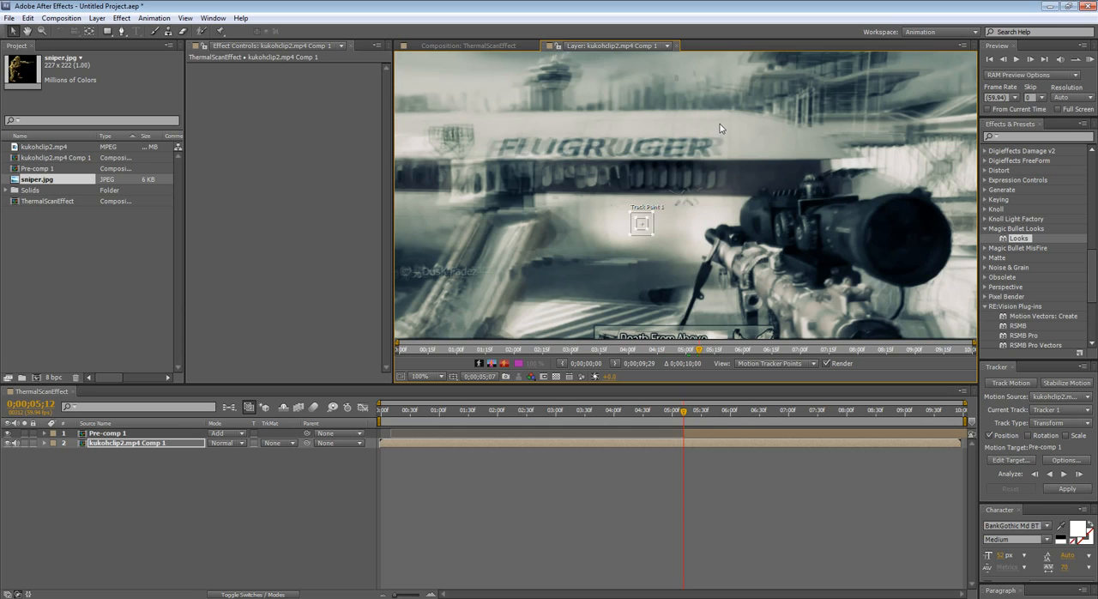
mouse_move(603, 199)
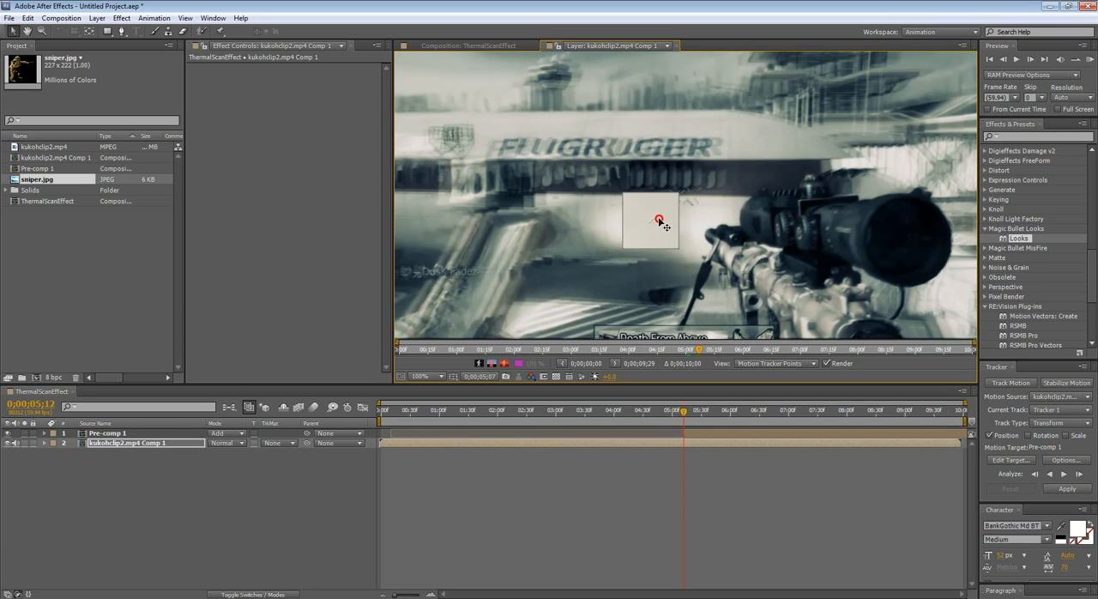
drag(650, 219, 607, 174)
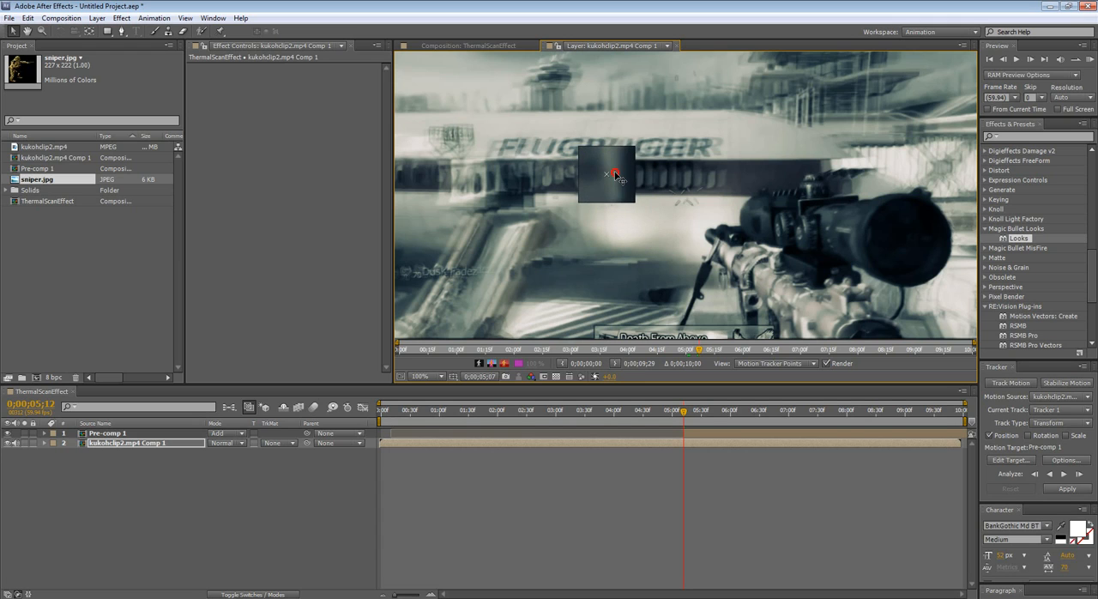
drag(614, 176, 643, 144)
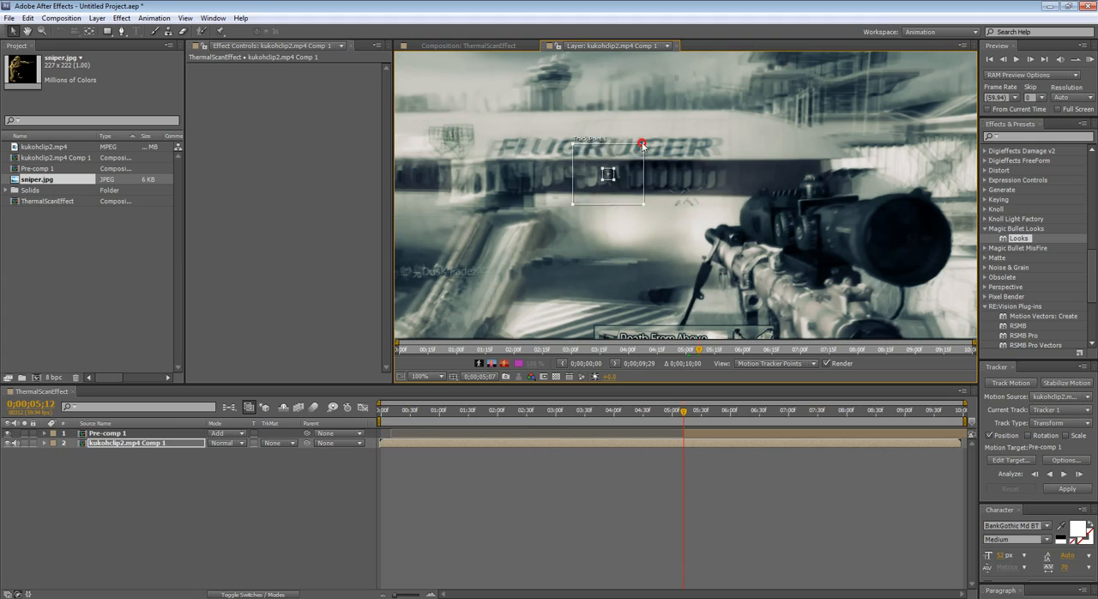
drag(641, 141, 611, 175)
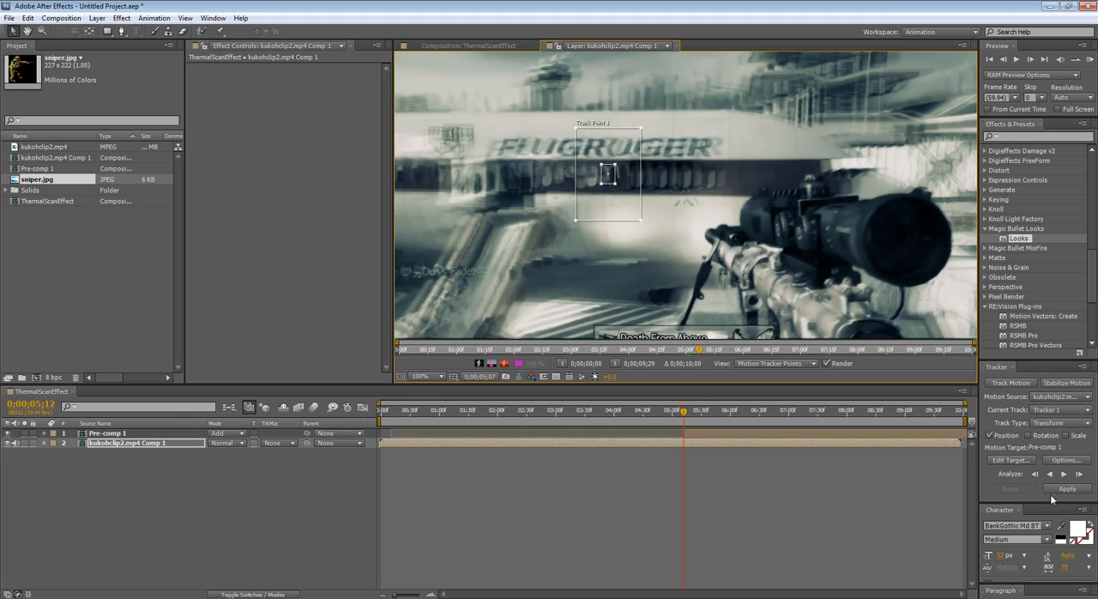
click(1079, 475)
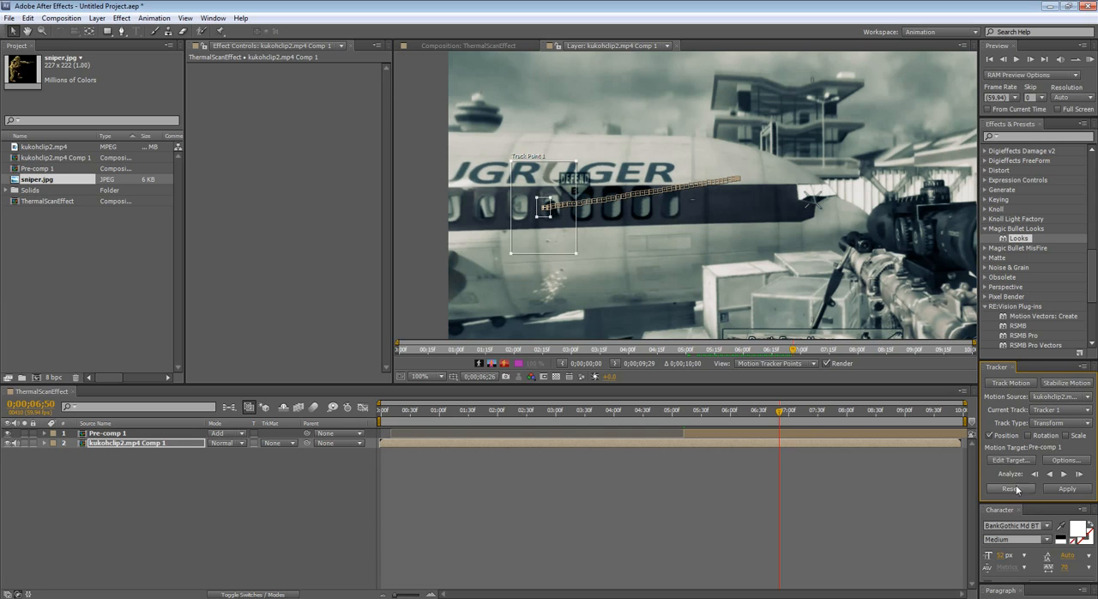
- Set Pre-comp 1 as the tracker's target and apply the motion
click(1010, 459)
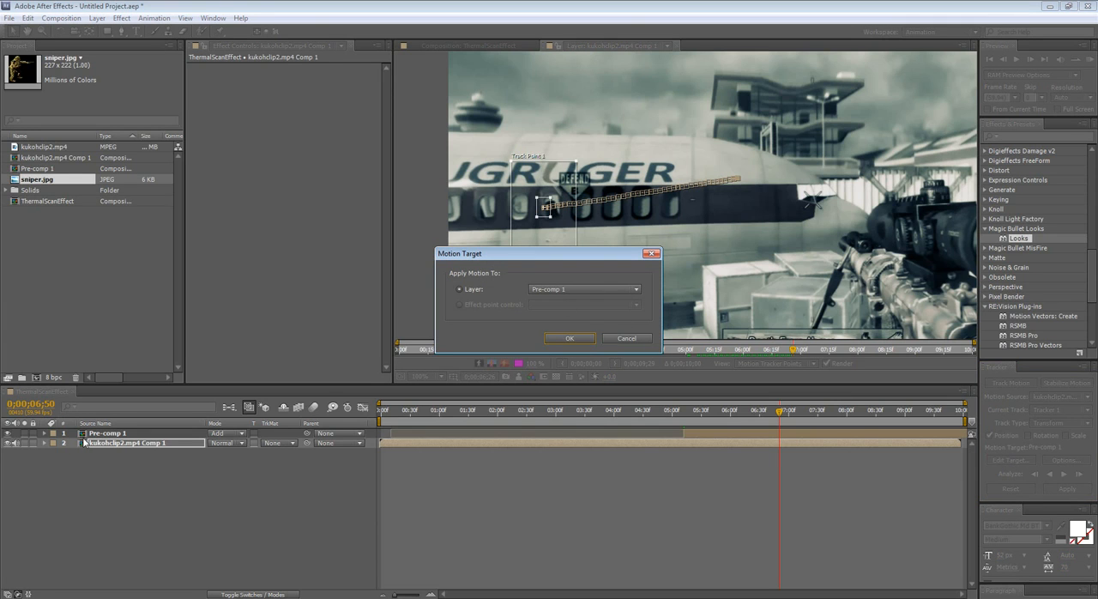
mouse_move(110, 441)
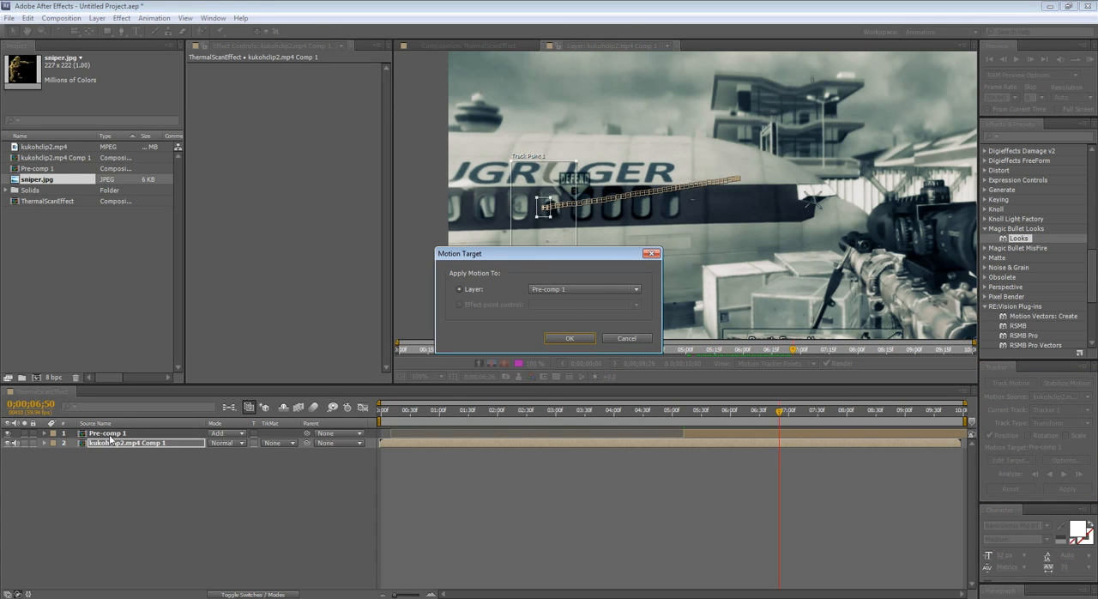
mouse_move(564, 283)
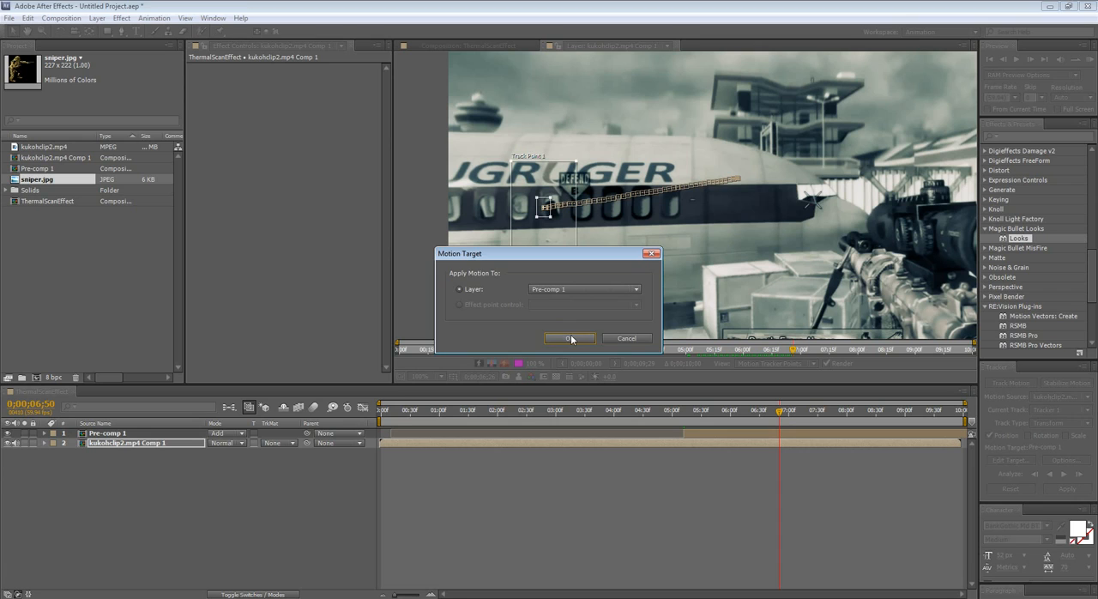
click(568, 337)
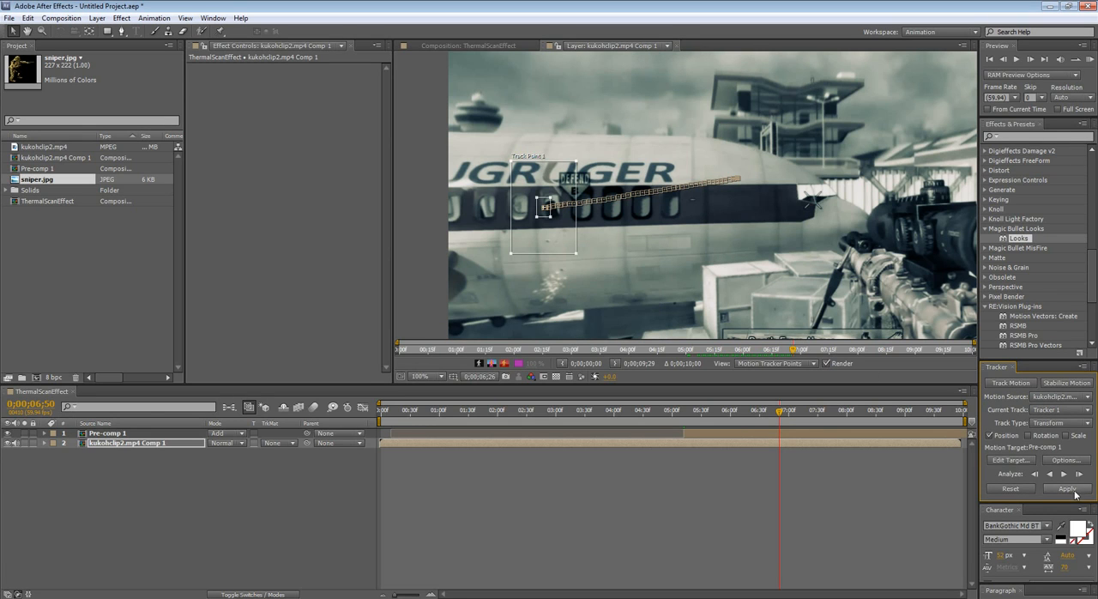
click(1067, 488)
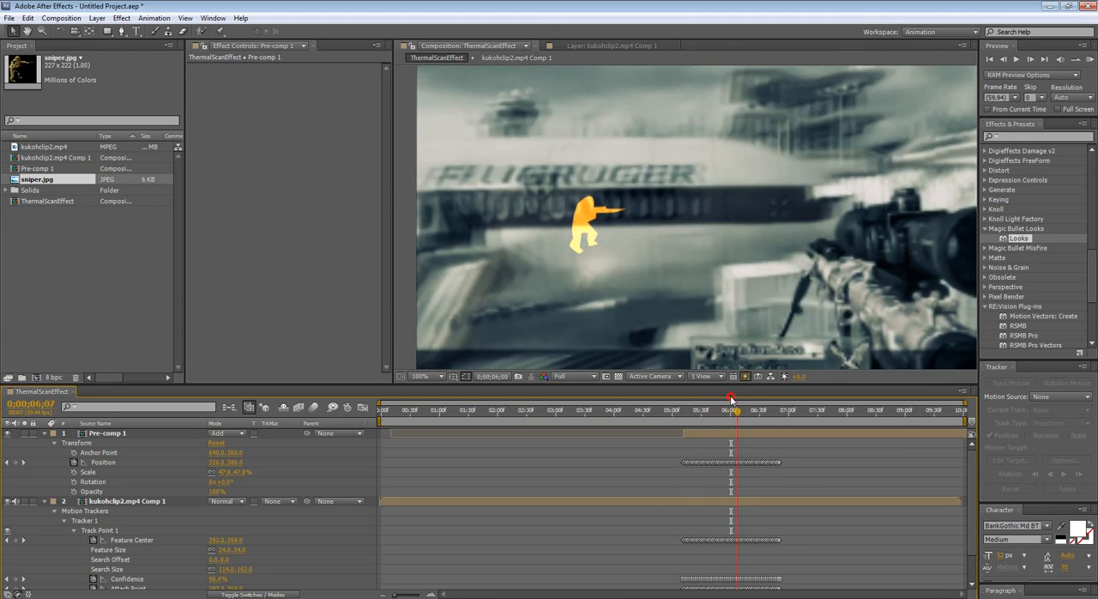
- Scrub the timeline to confirm the silhouette follows the tracked scene
drag(731, 397, 745, 397)
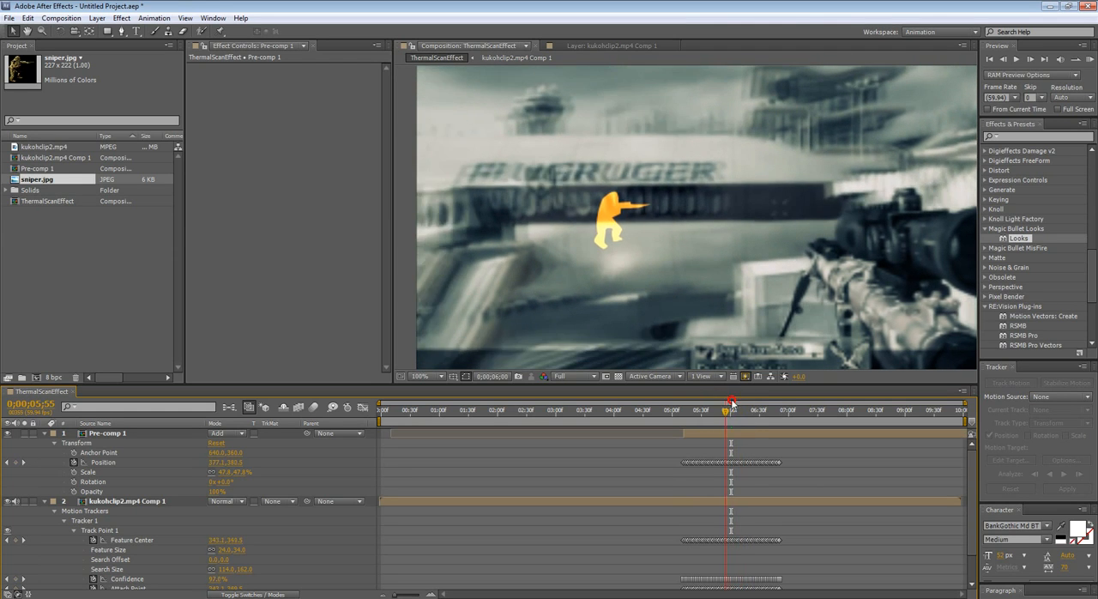
drag(731, 405, 695, 405)
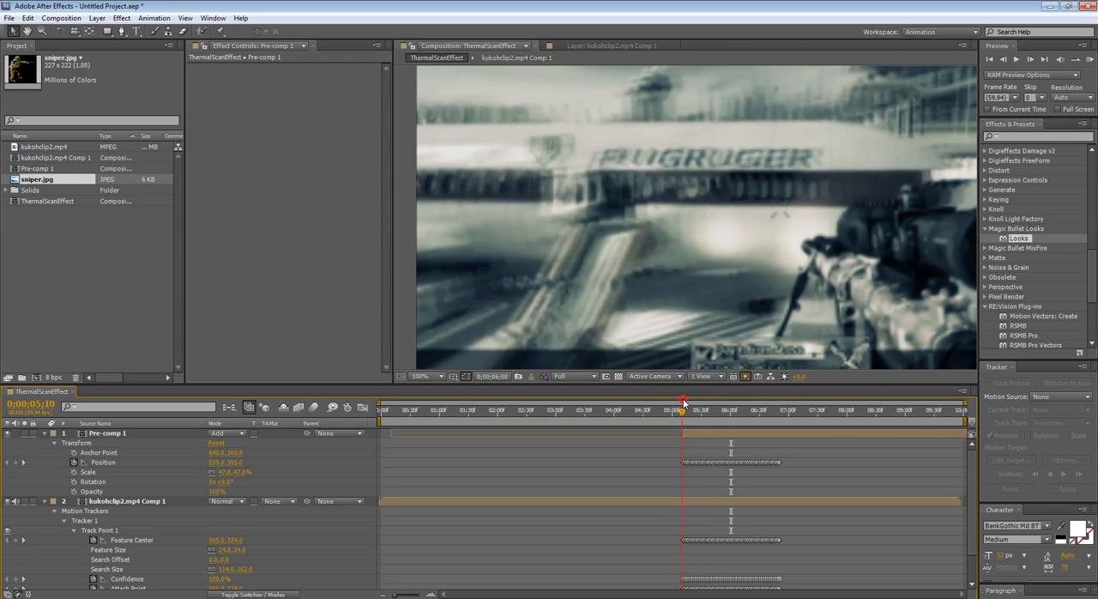
drag(681, 409, 692, 409)
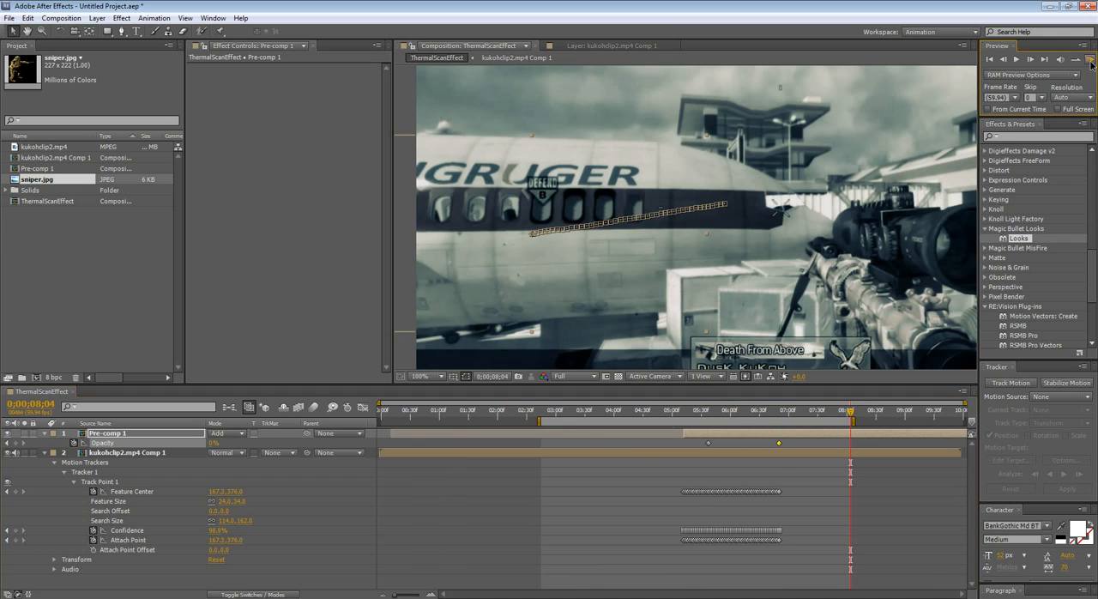
- Play a RAM Preview of the composition
click(1030, 58)
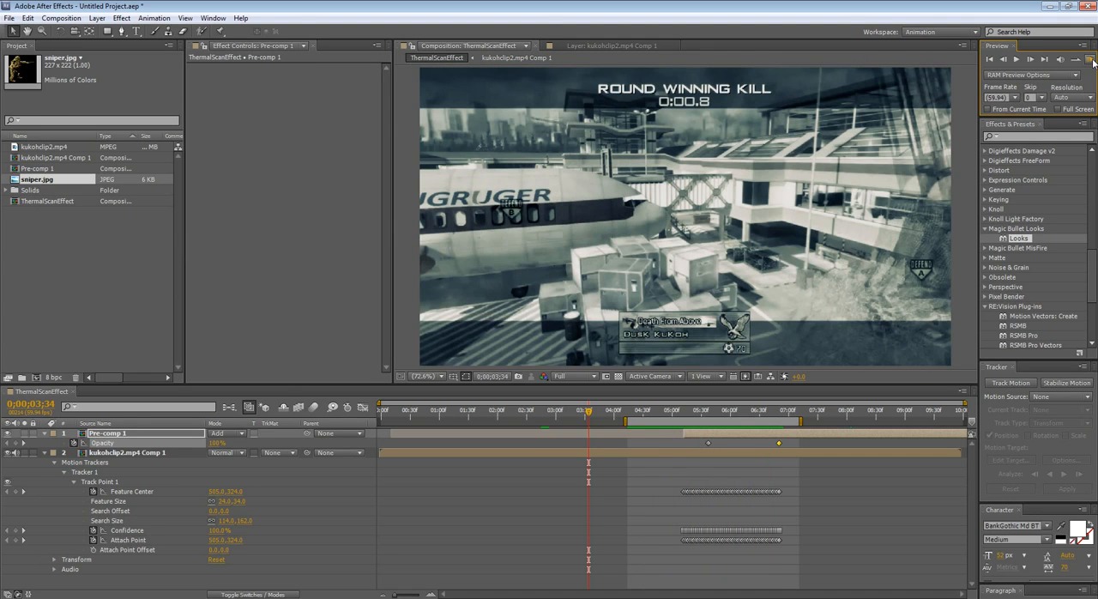
click(644, 410)
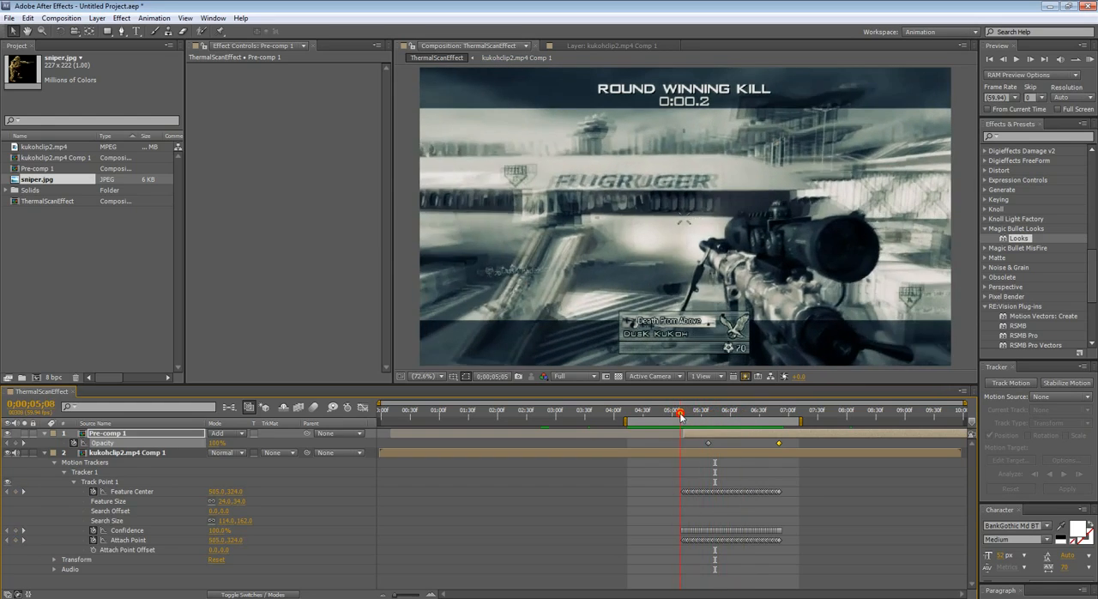
drag(673, 410, 782, 410)
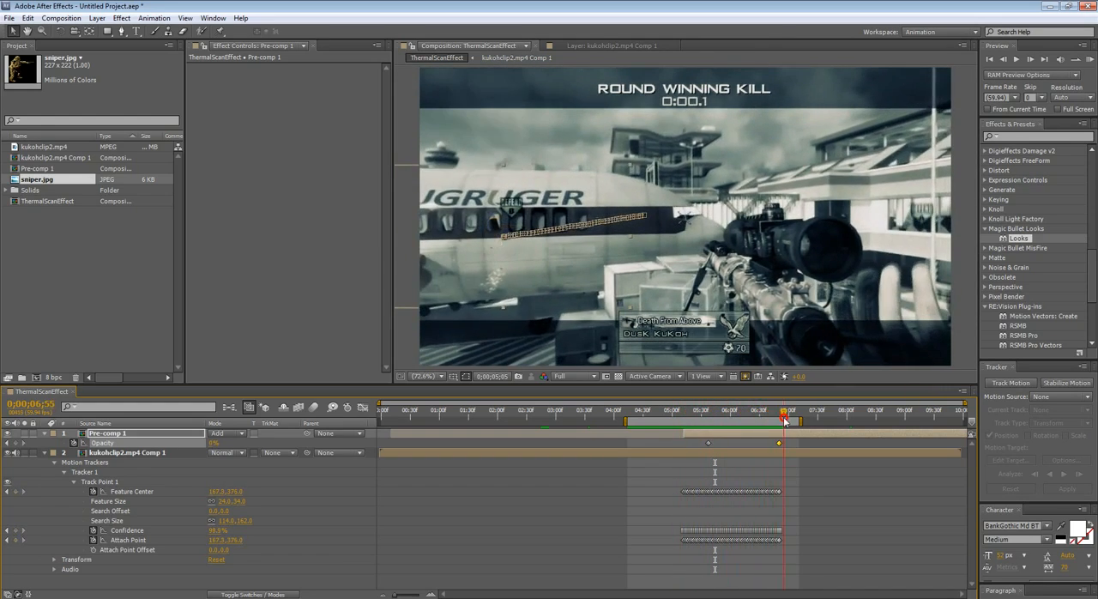